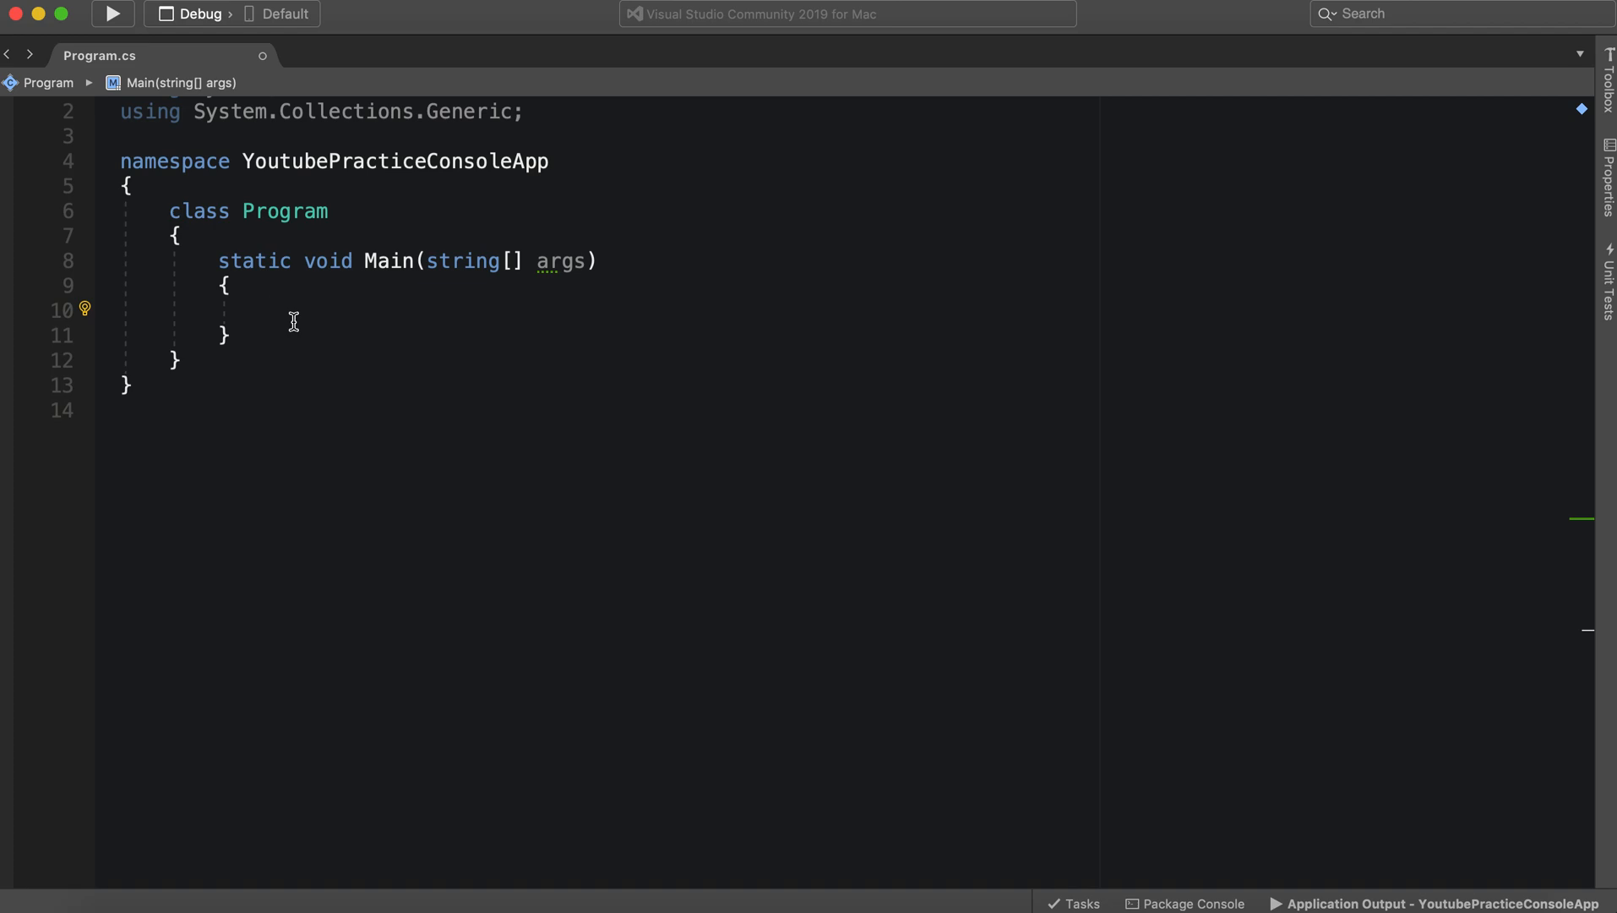
Declare List<int> myList = new List<int>(); in Main using IntelliSense completions
type("List<>")
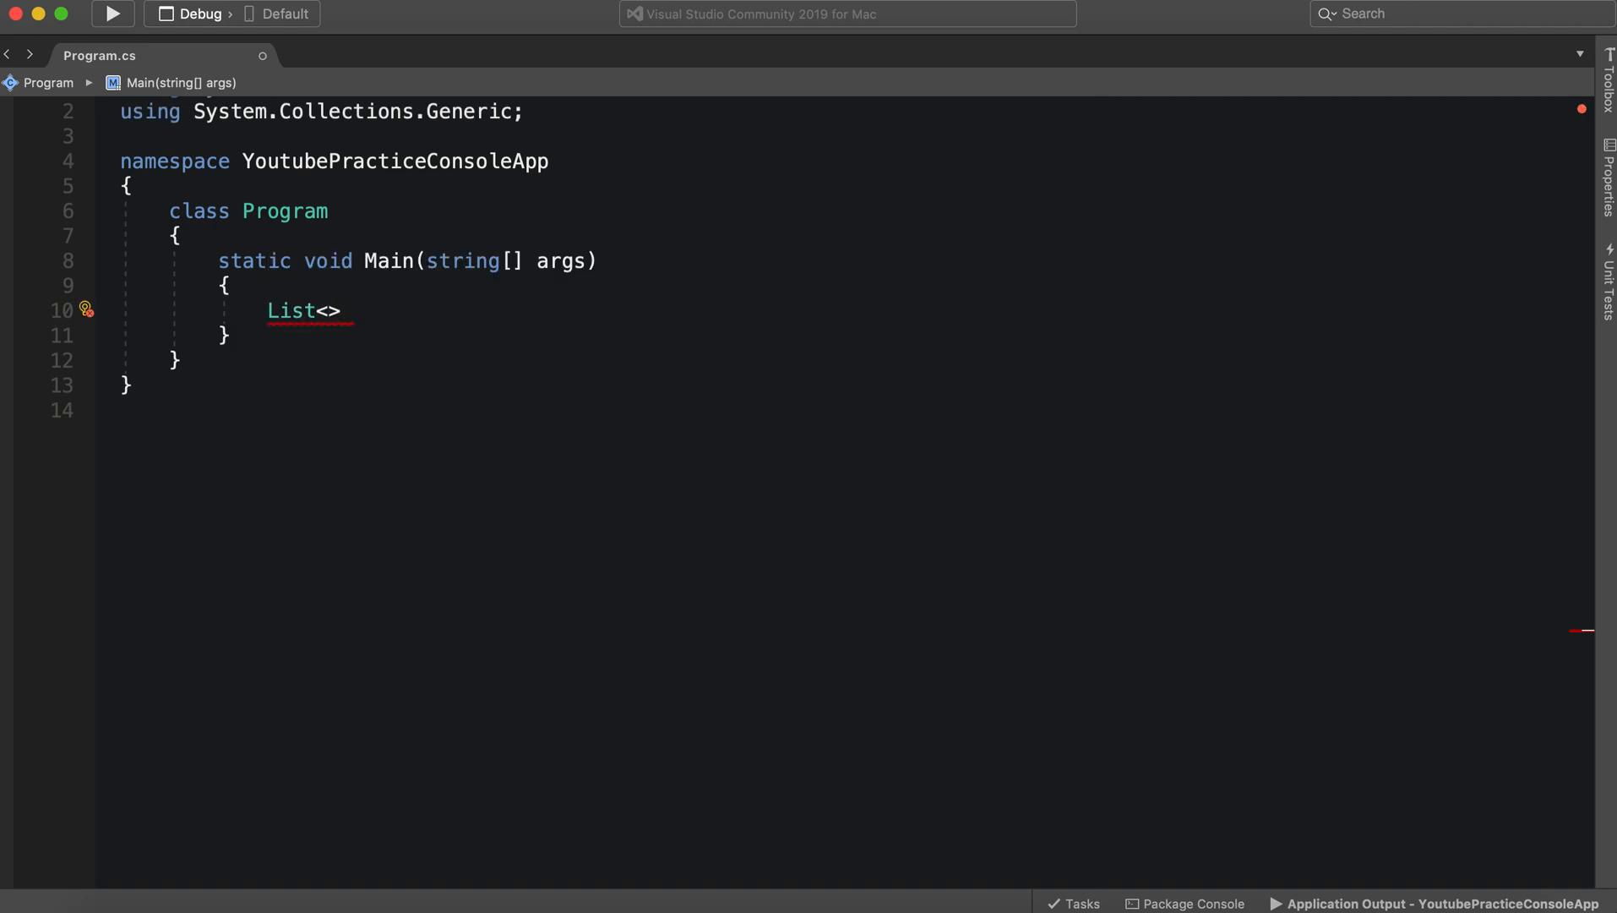
type("int")
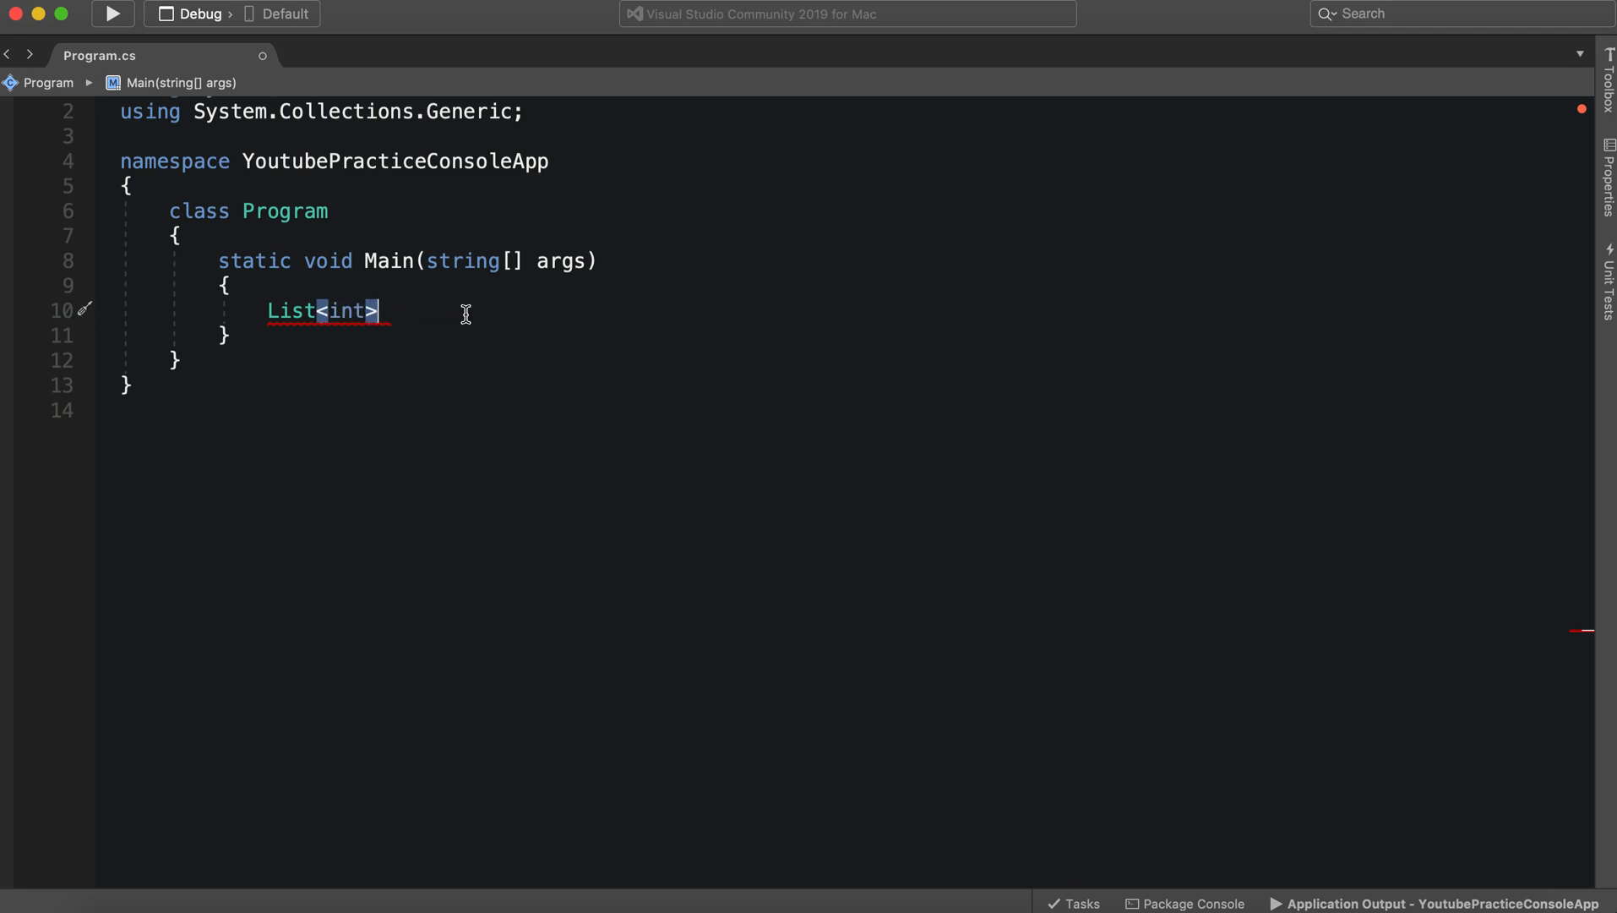
type("myT")
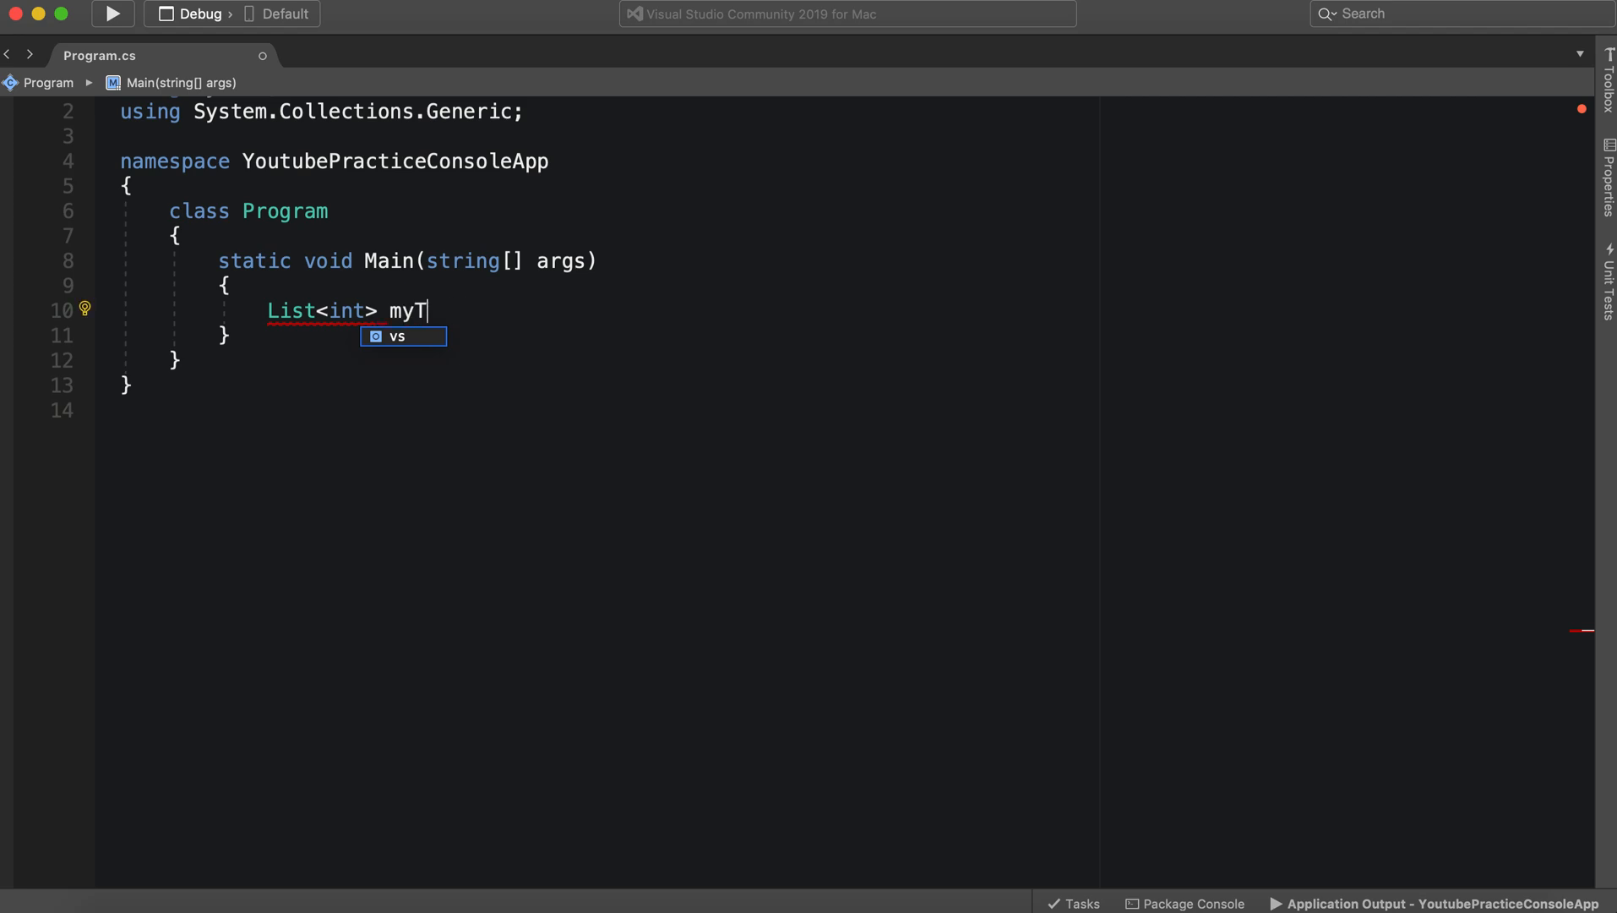
type("List")
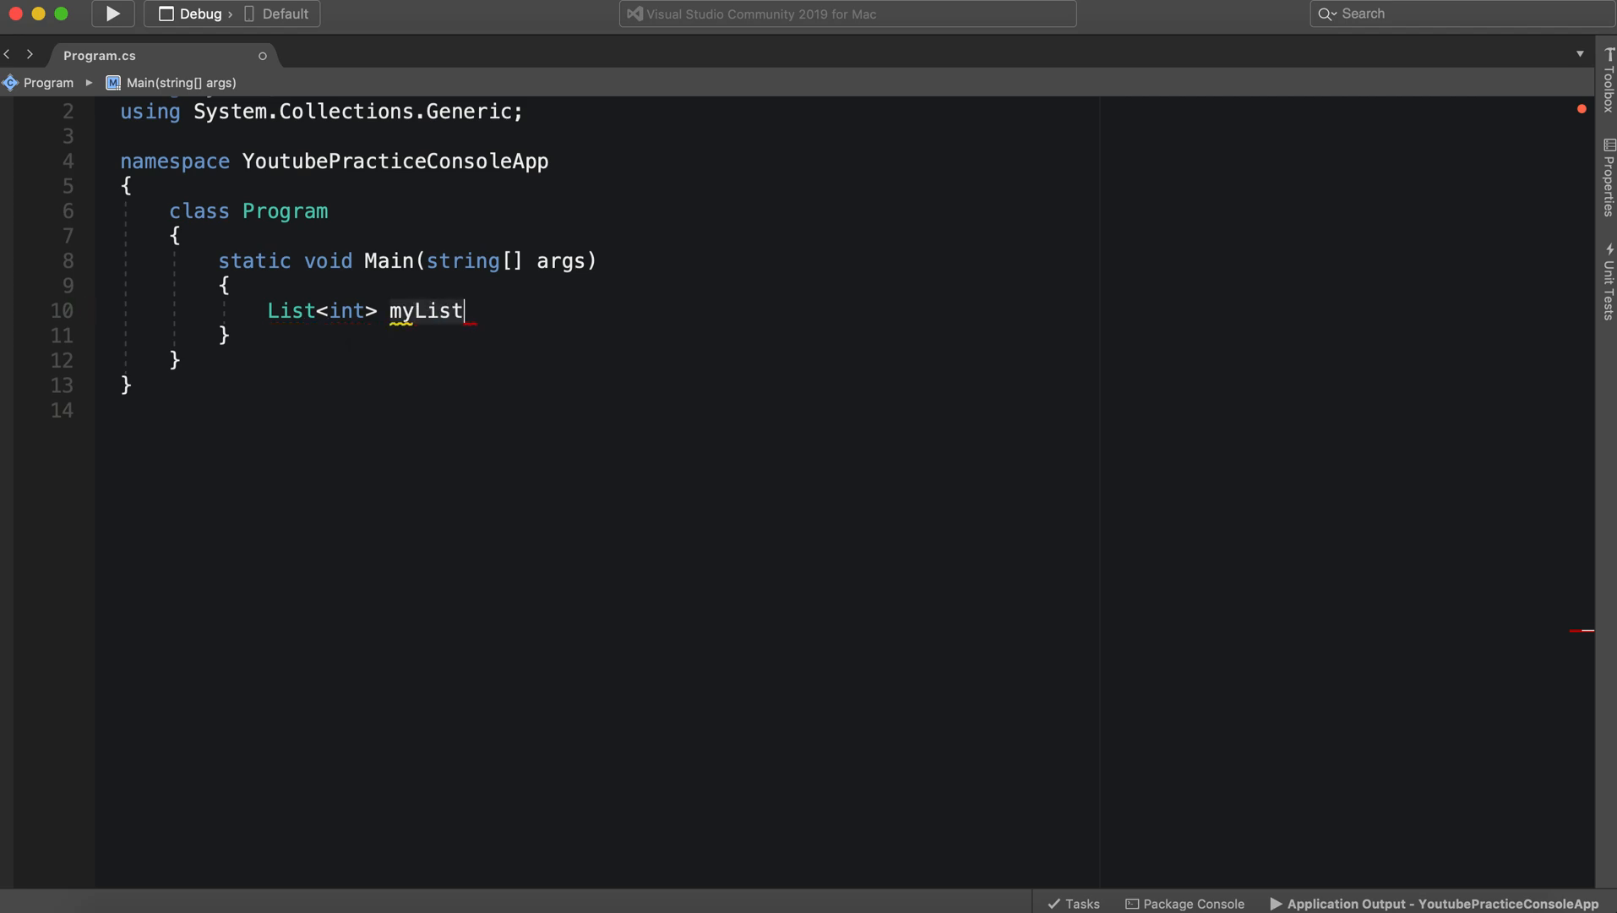
type("= new Ls")
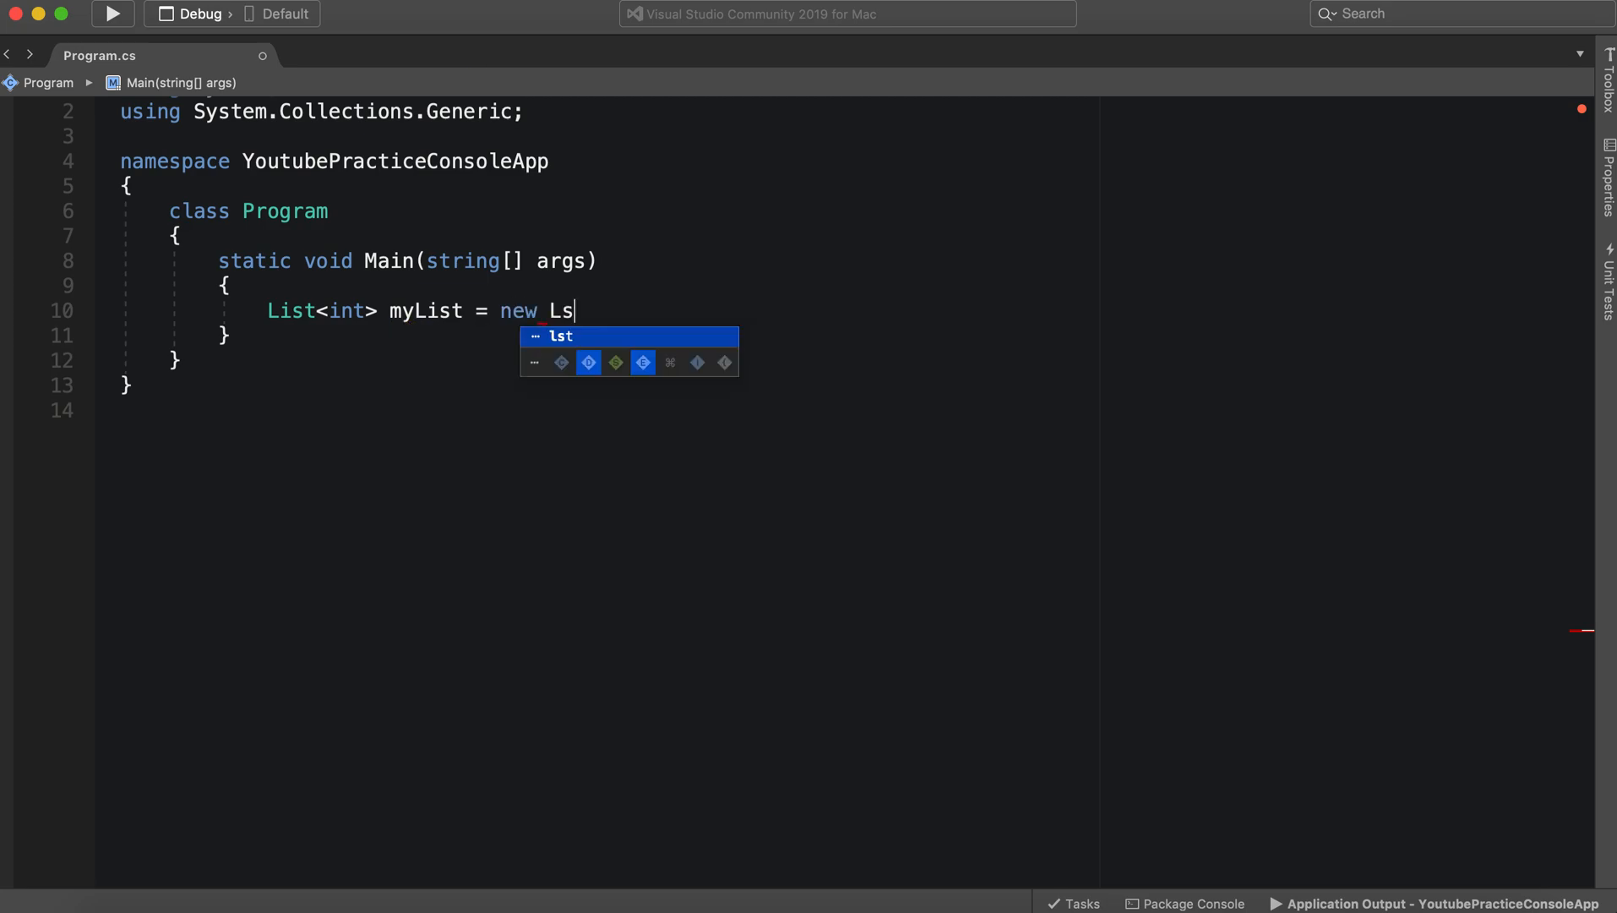
type("ist<int>")
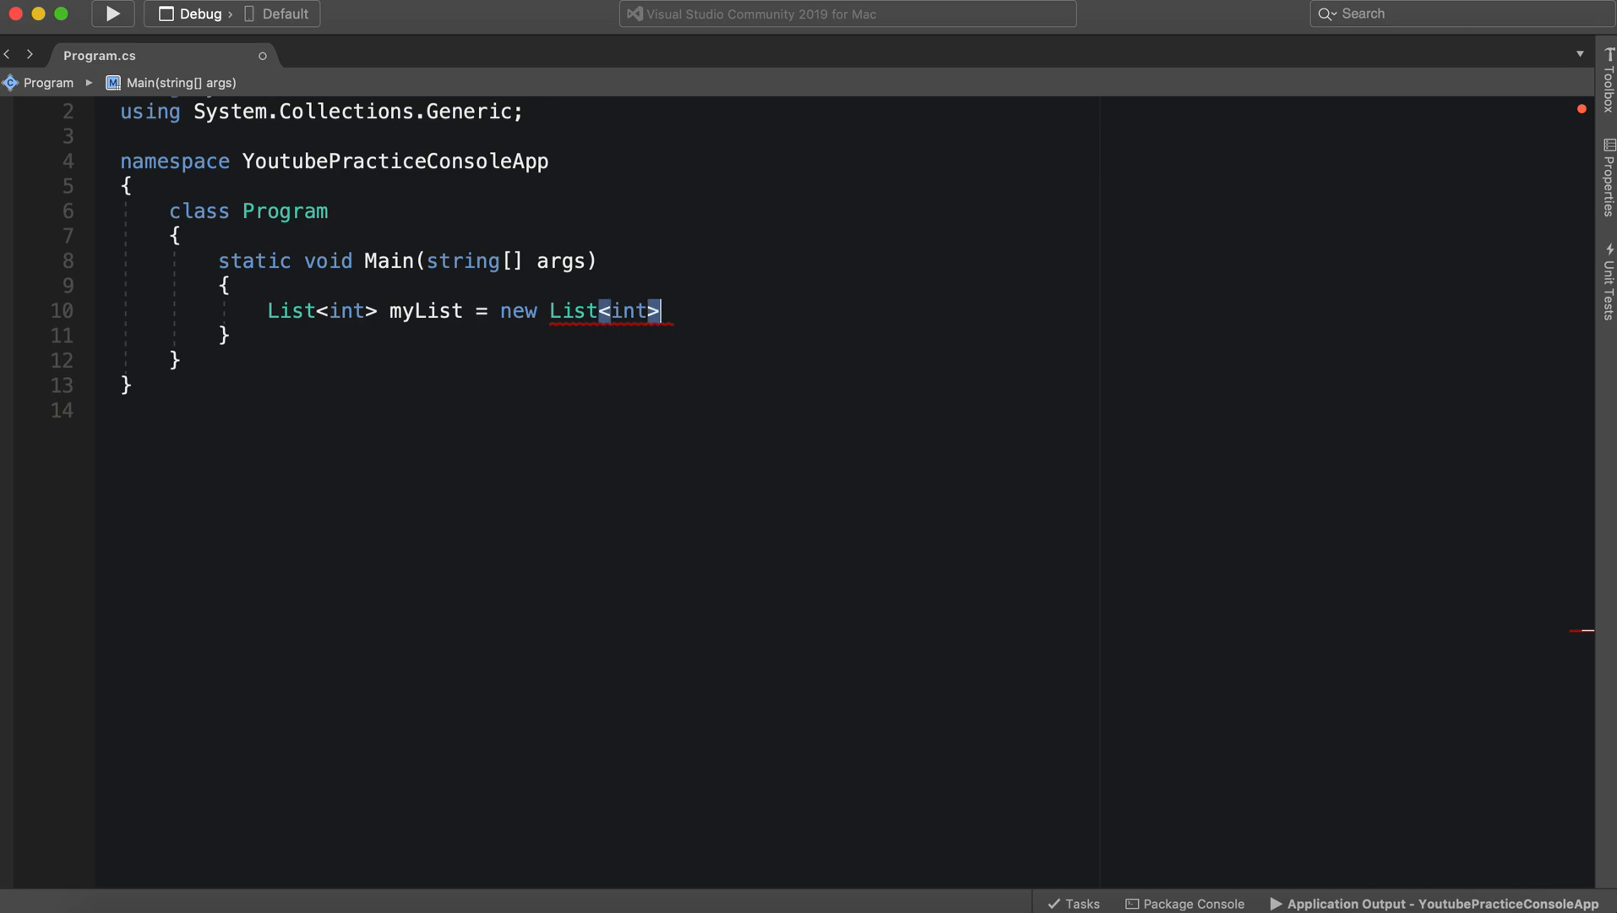
type("();")
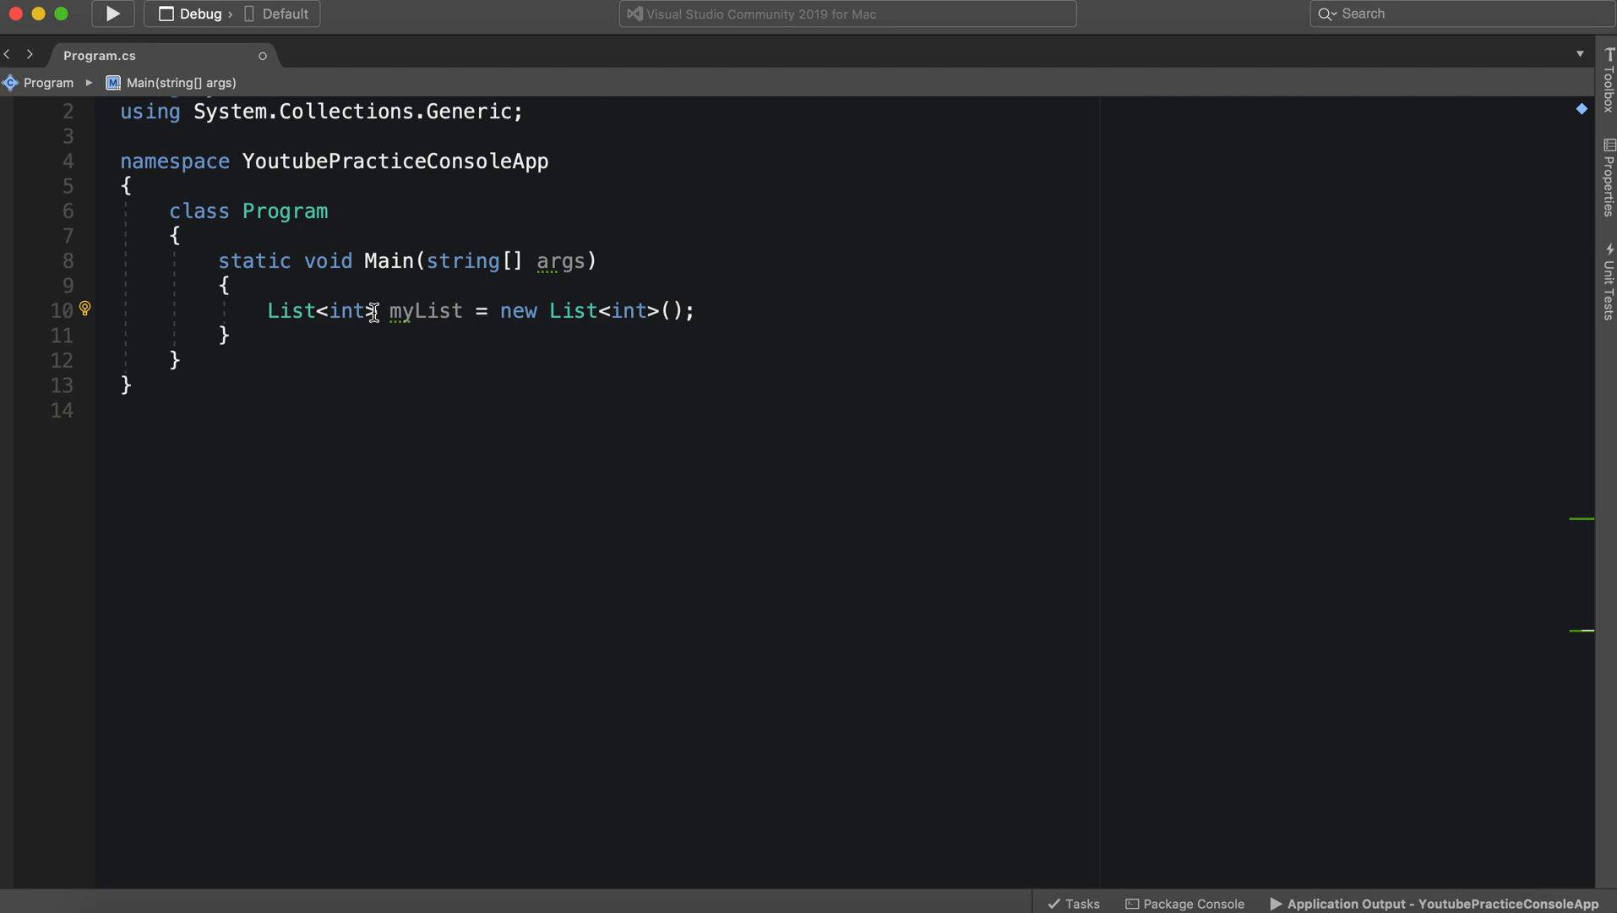
Wrap both type arguments so myList becomes List<List<int>>, and begin a myList call
double_click(290, 311)
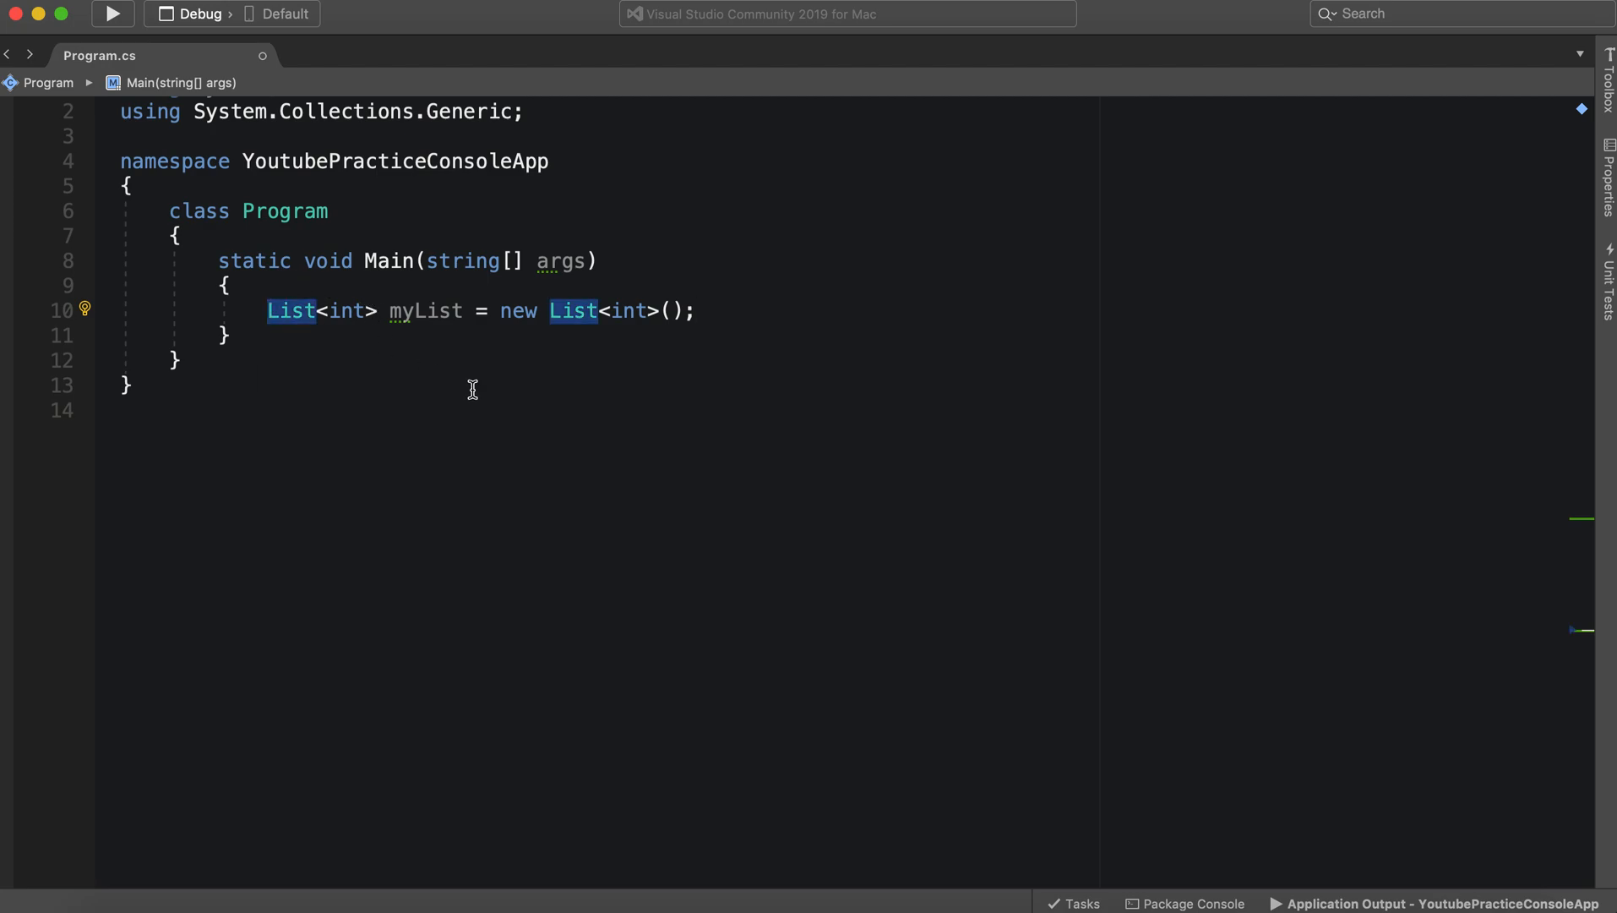
mouse_move(467, 377)
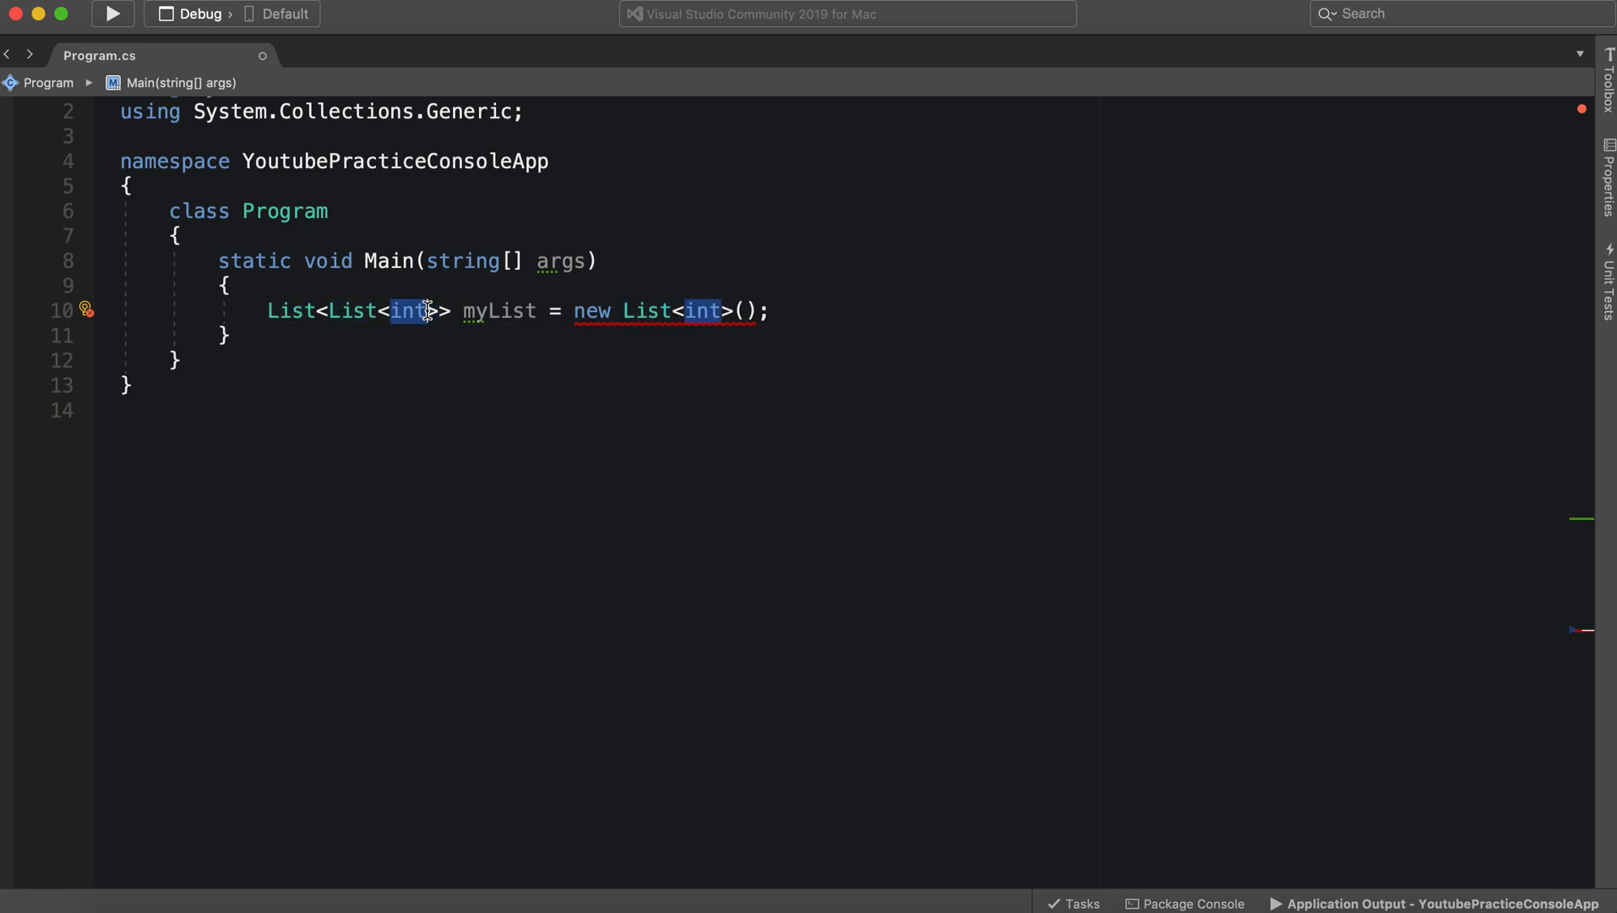
left_click(438, 311)
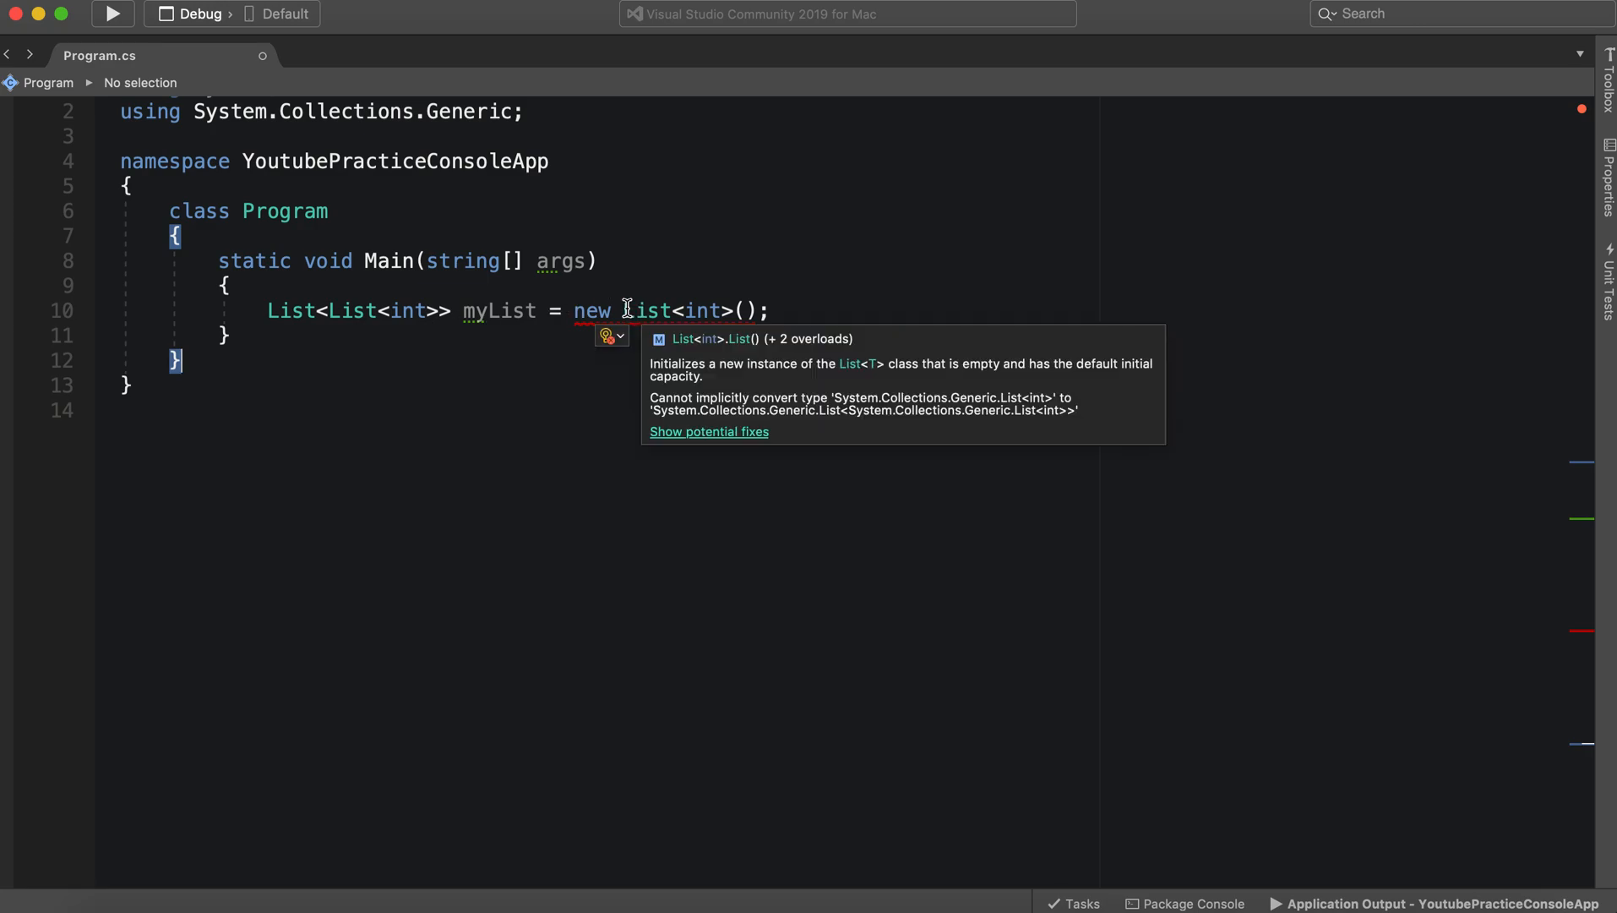
type("List<")
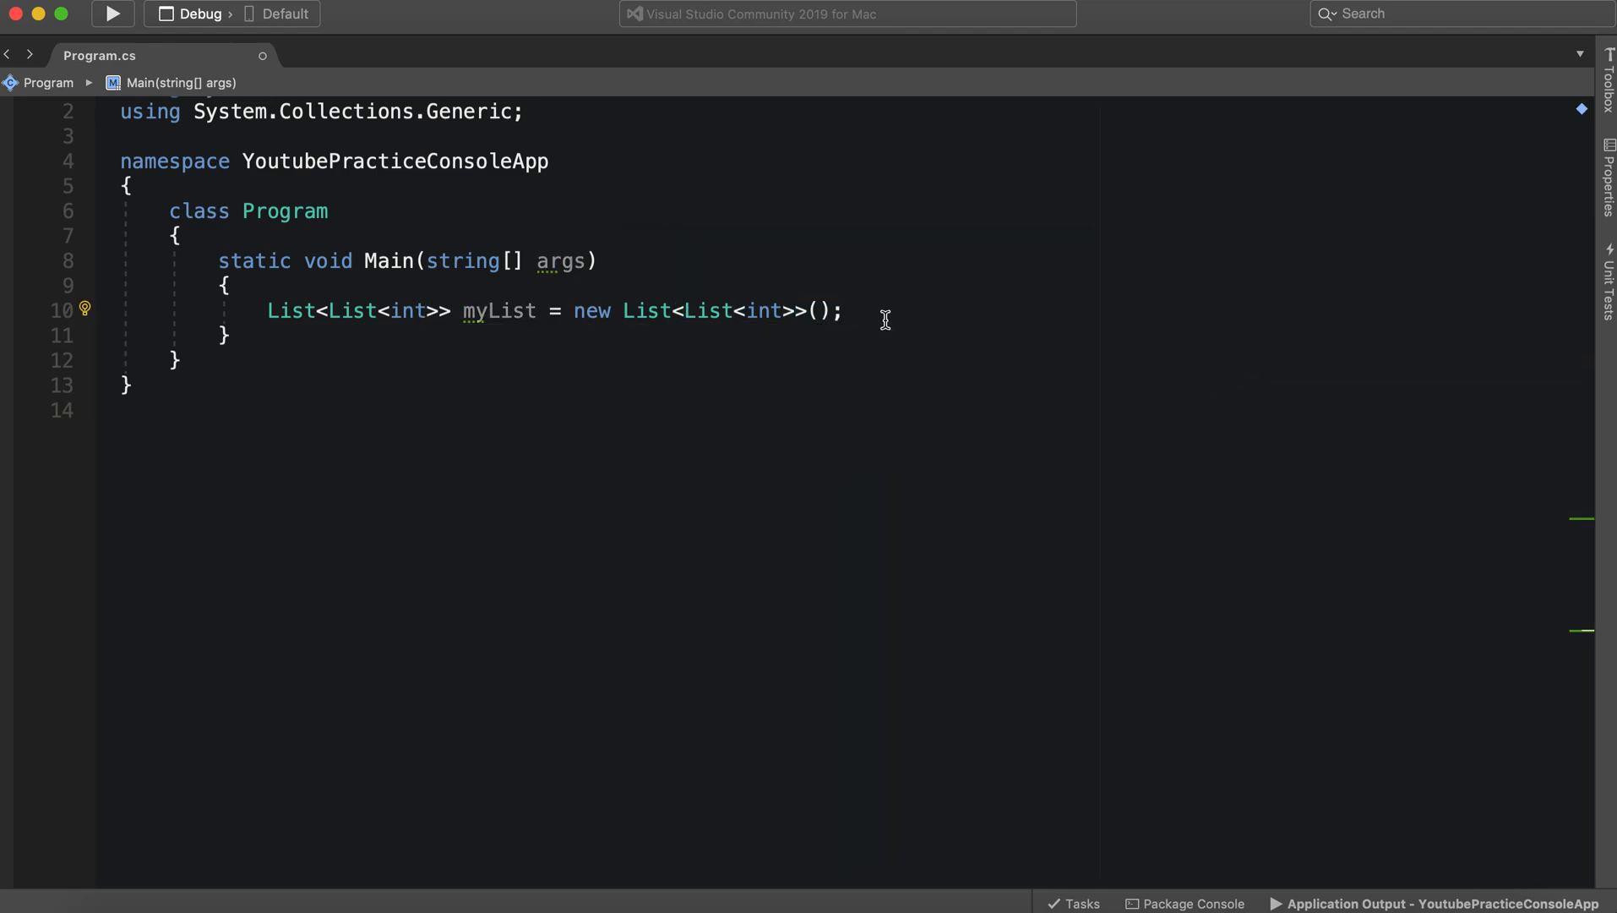
type("myList.Add(")
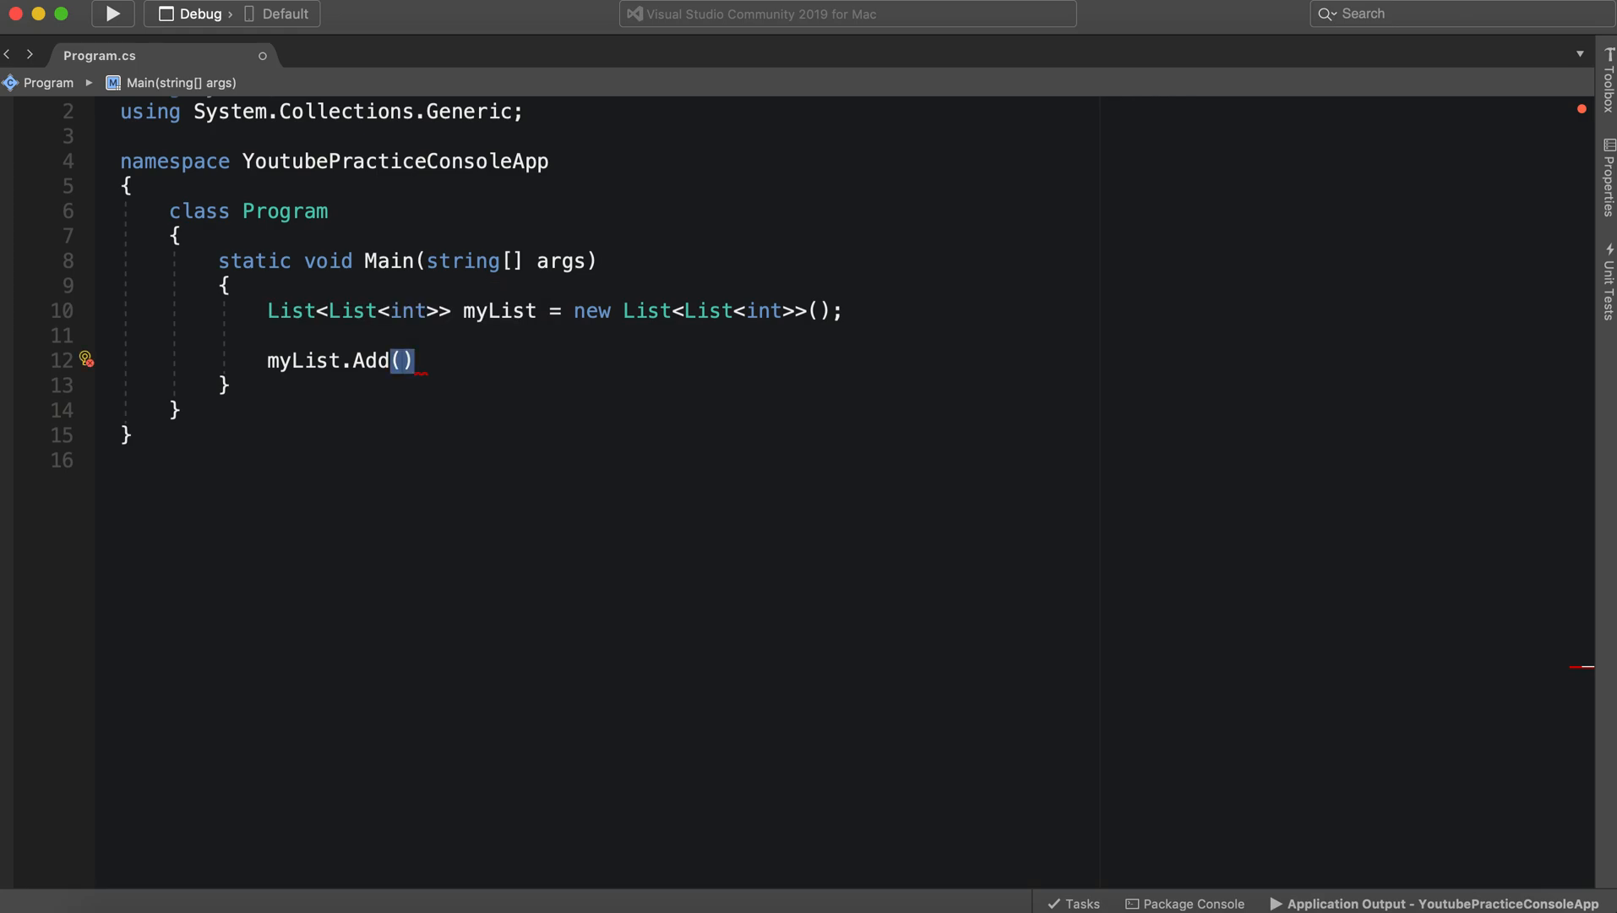
Write myList.Add(new List<int> { 1, 2, 3 }); as the first inner list
type(";")
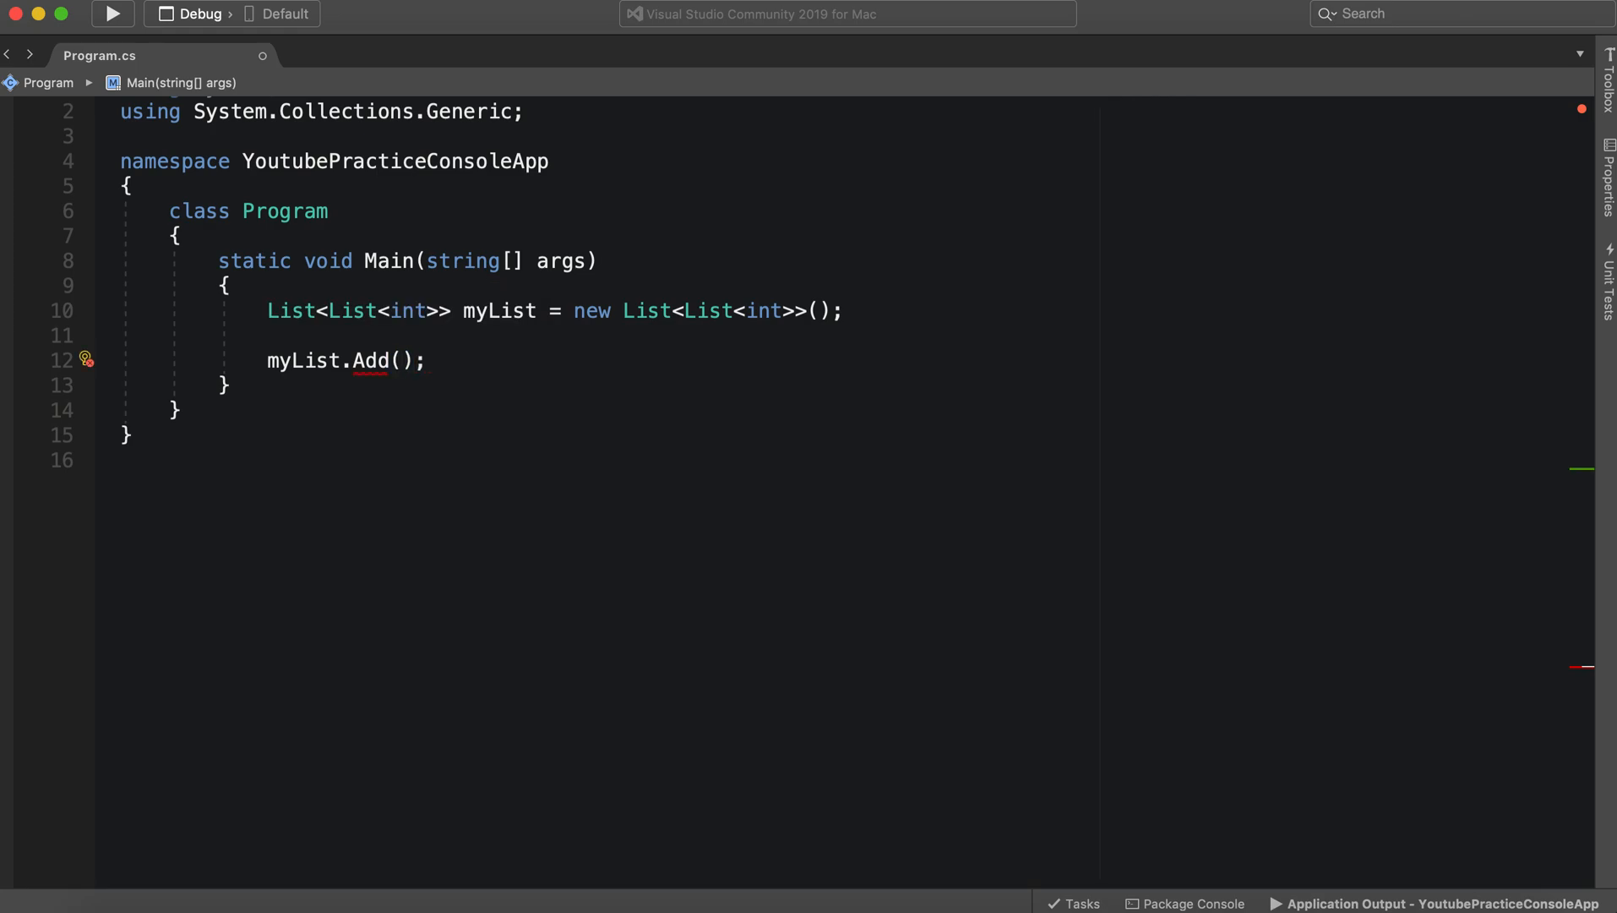
type("new L")
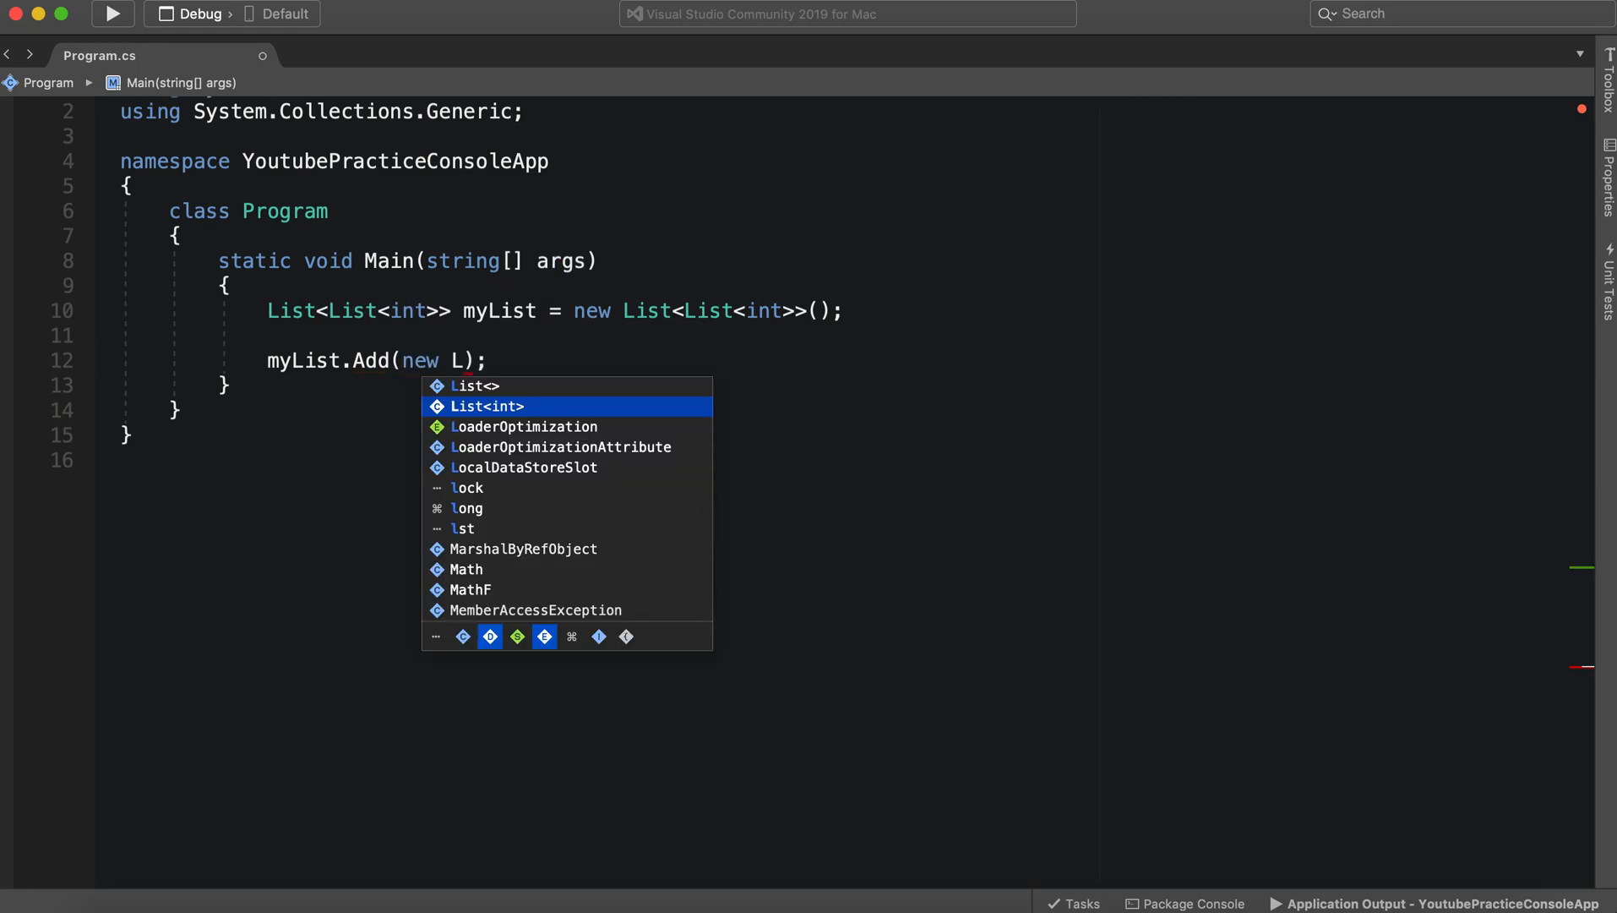
left_click(482, 385)
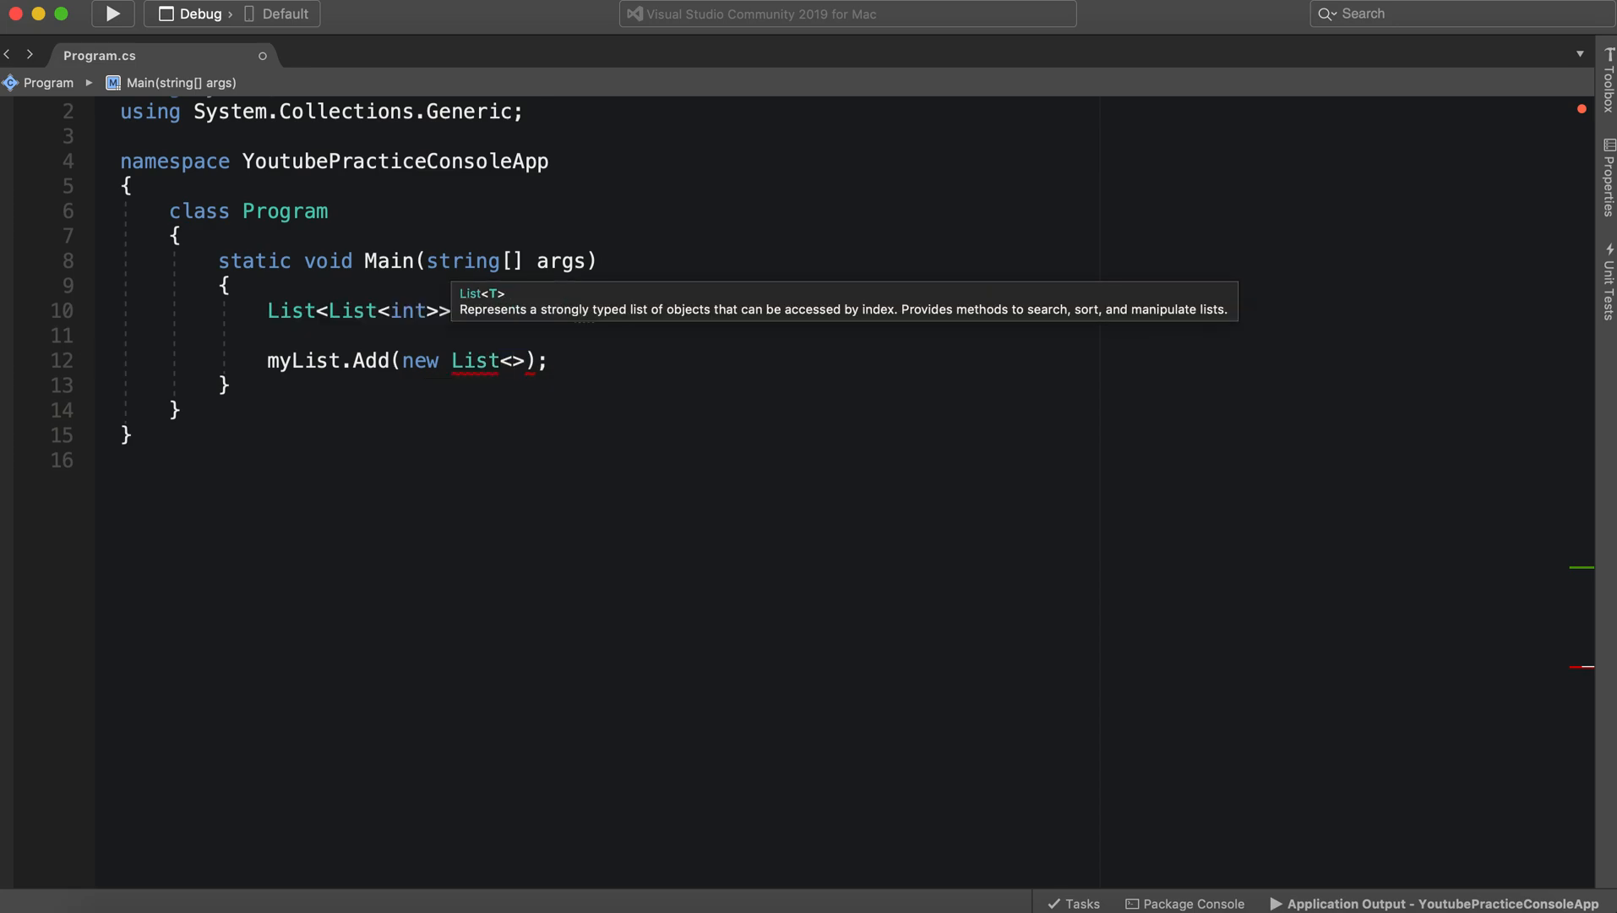
type("int")
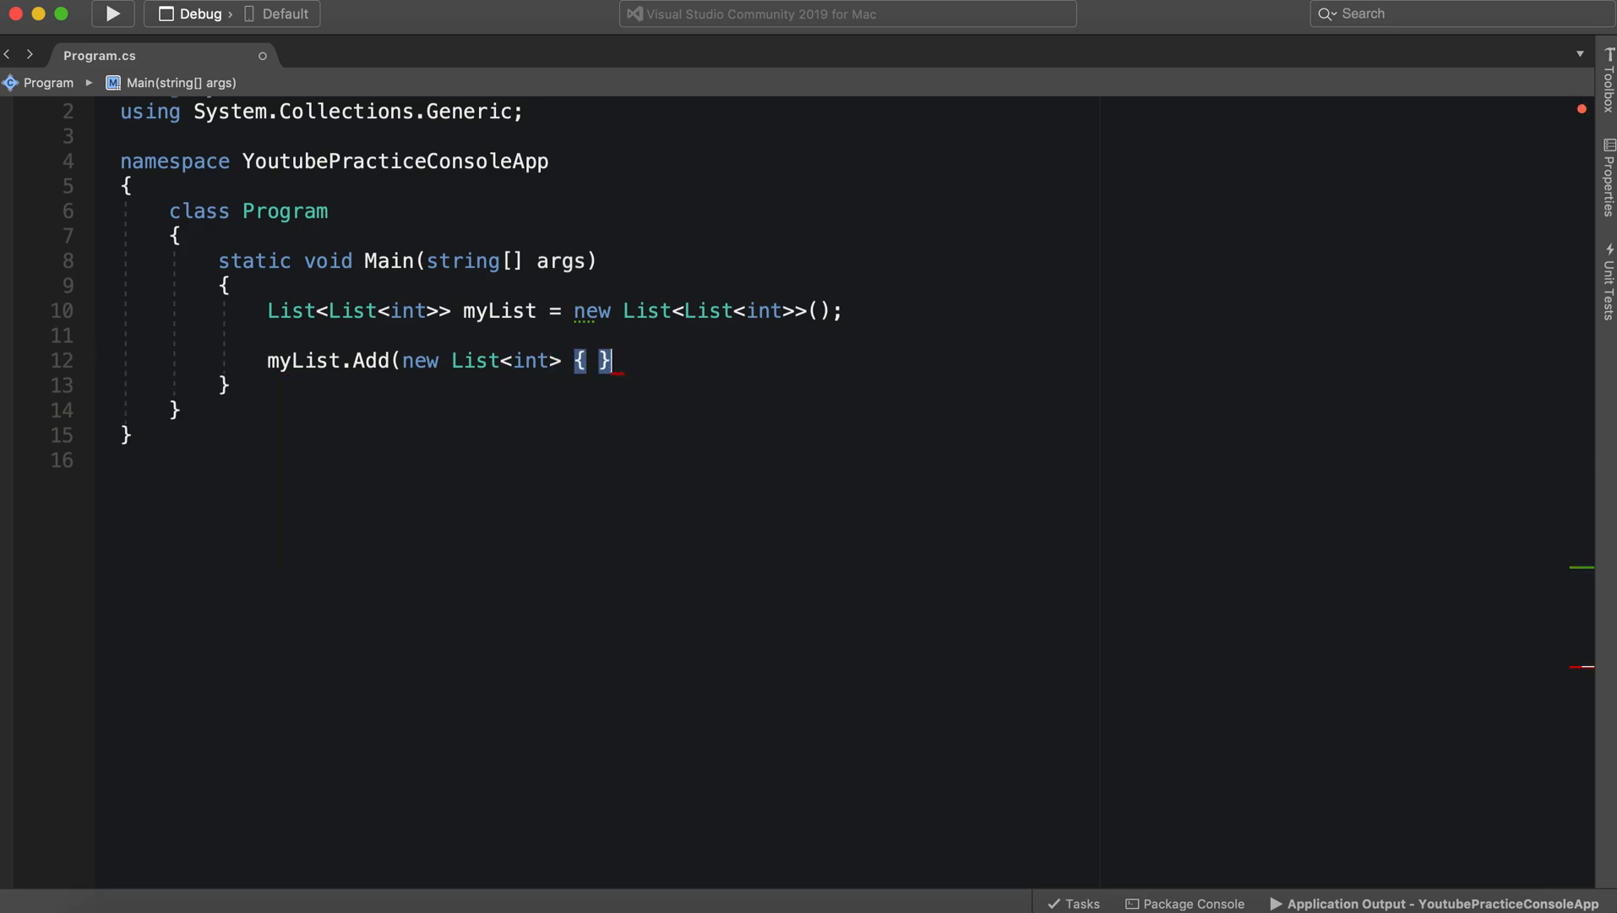
type(");")
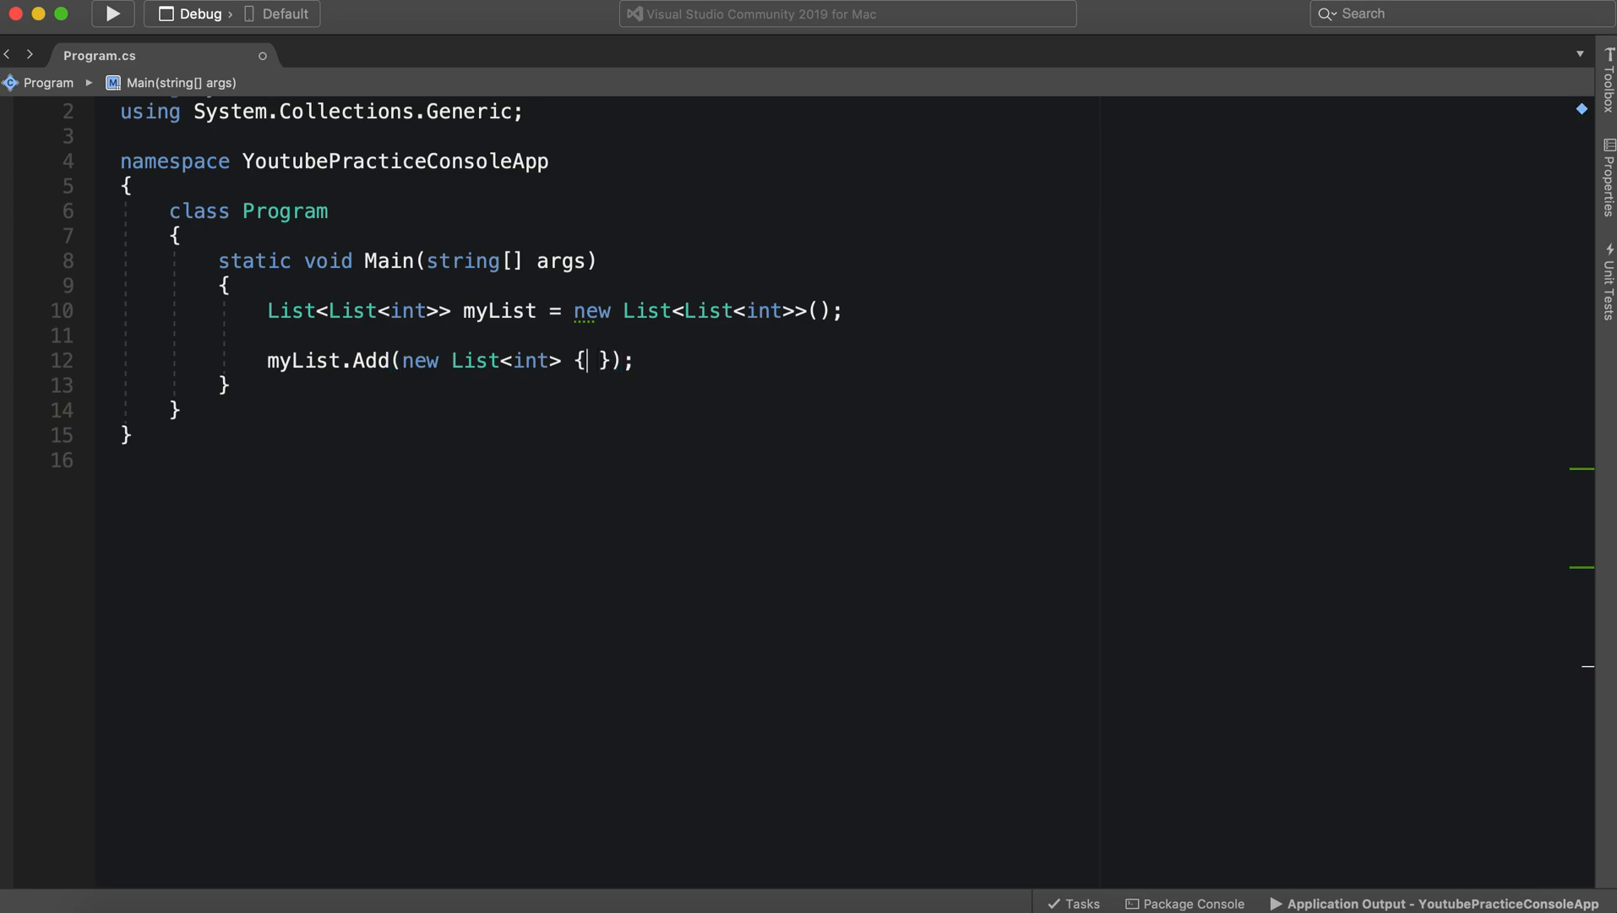
type("1, 2")
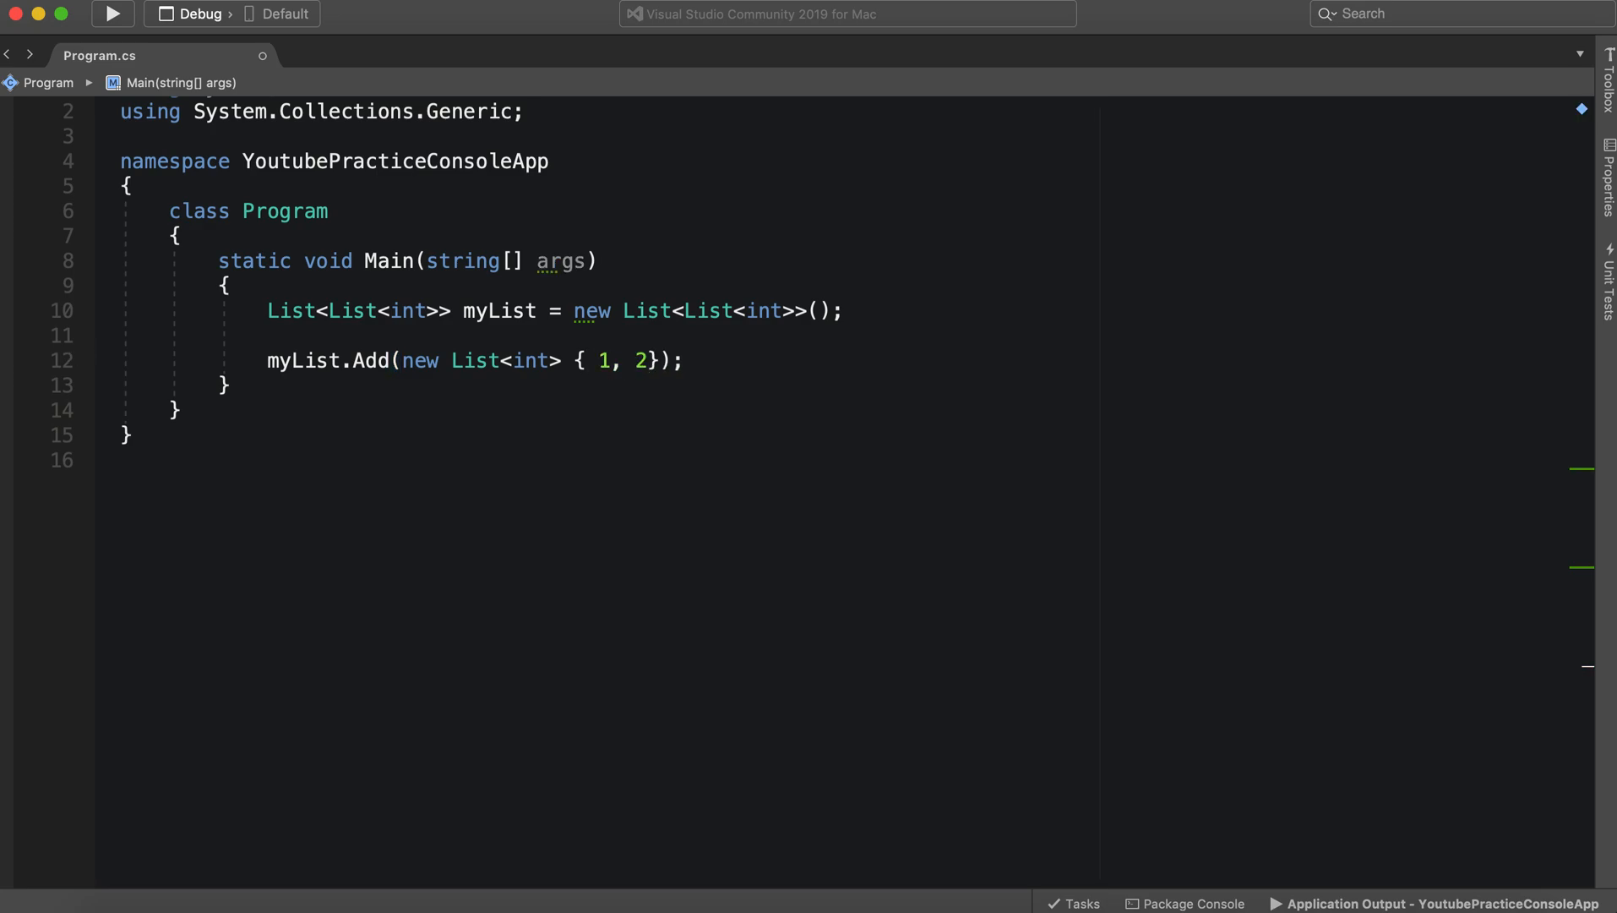
type(", 3")
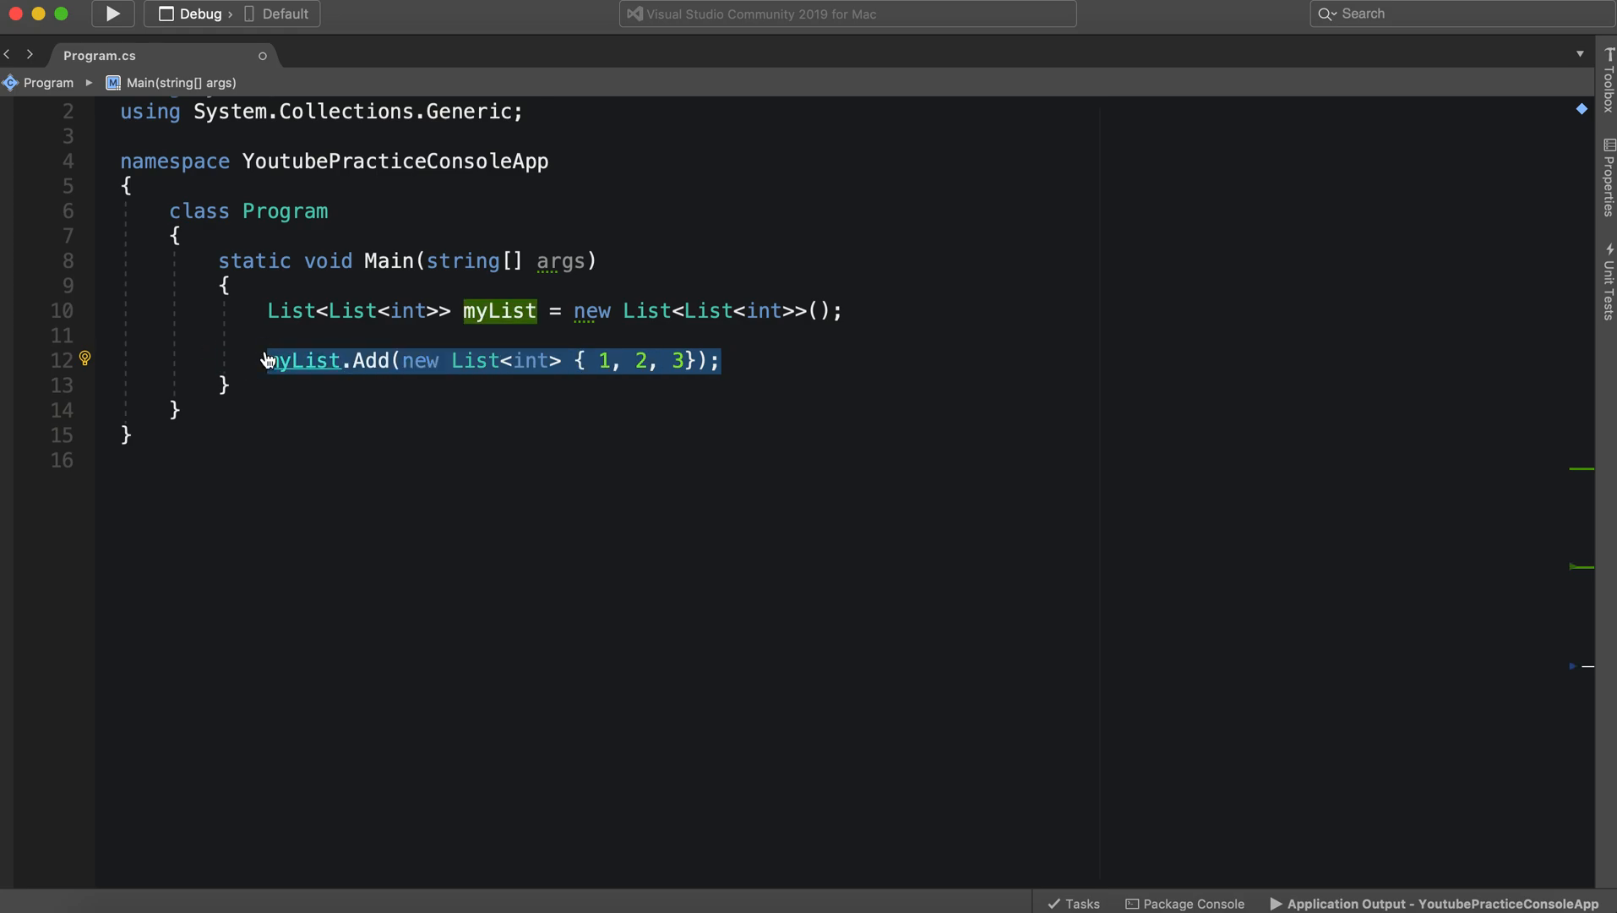
Paste the Add line twice and edit the values to { 4, 5 } and { 6, 7, 8, 9 }
type("myList.Add(new List<int> { 1, 2, 3 });")
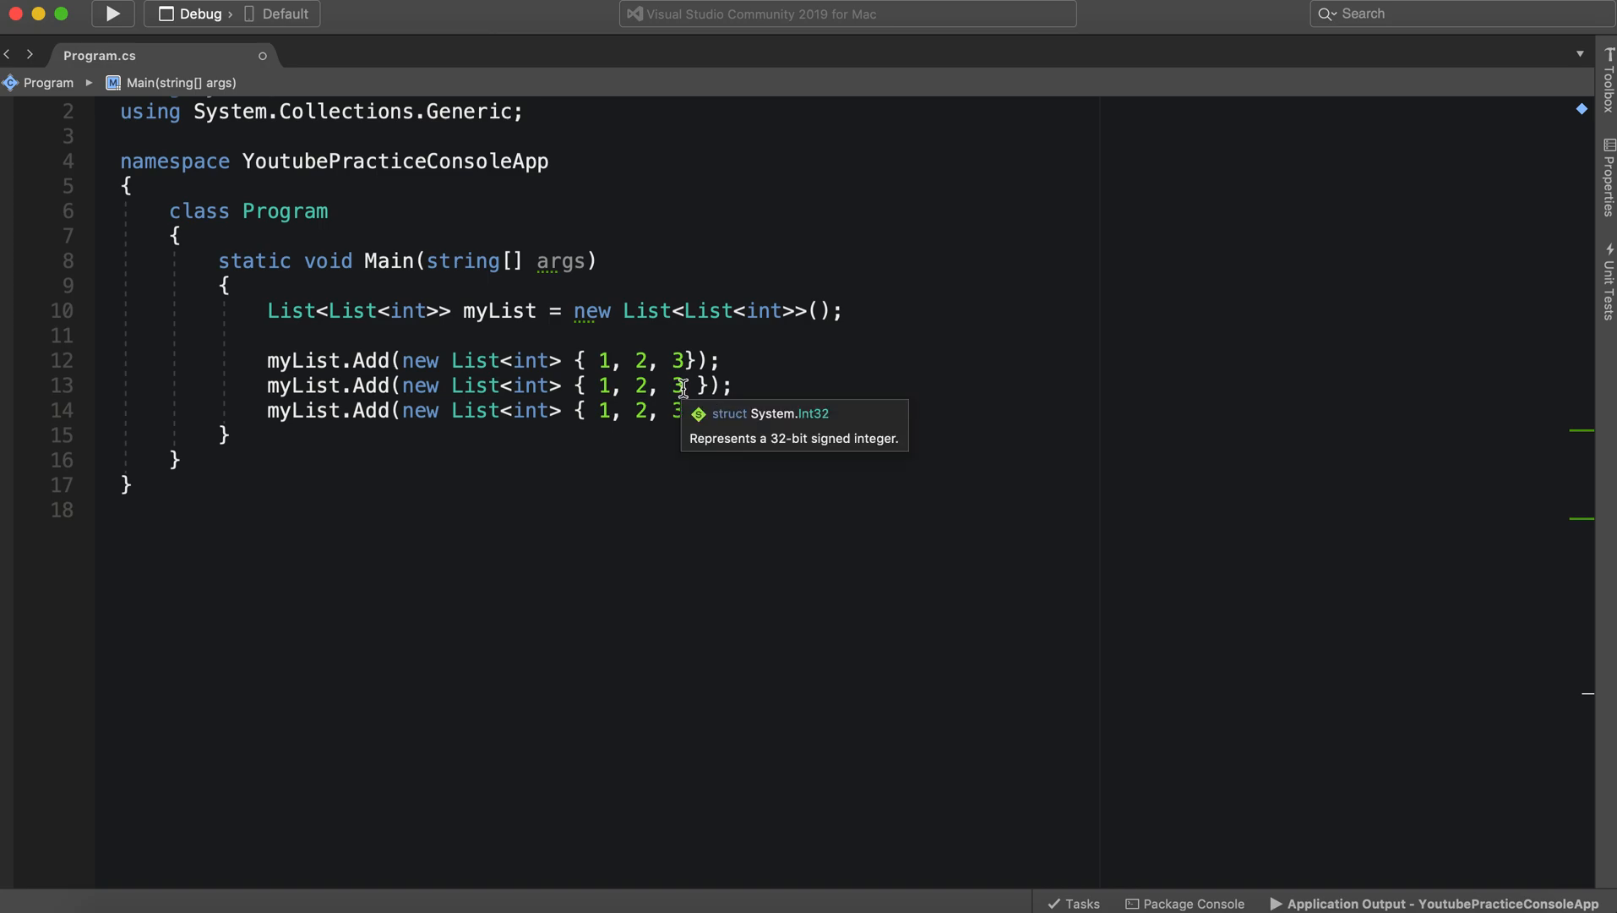
type("4")
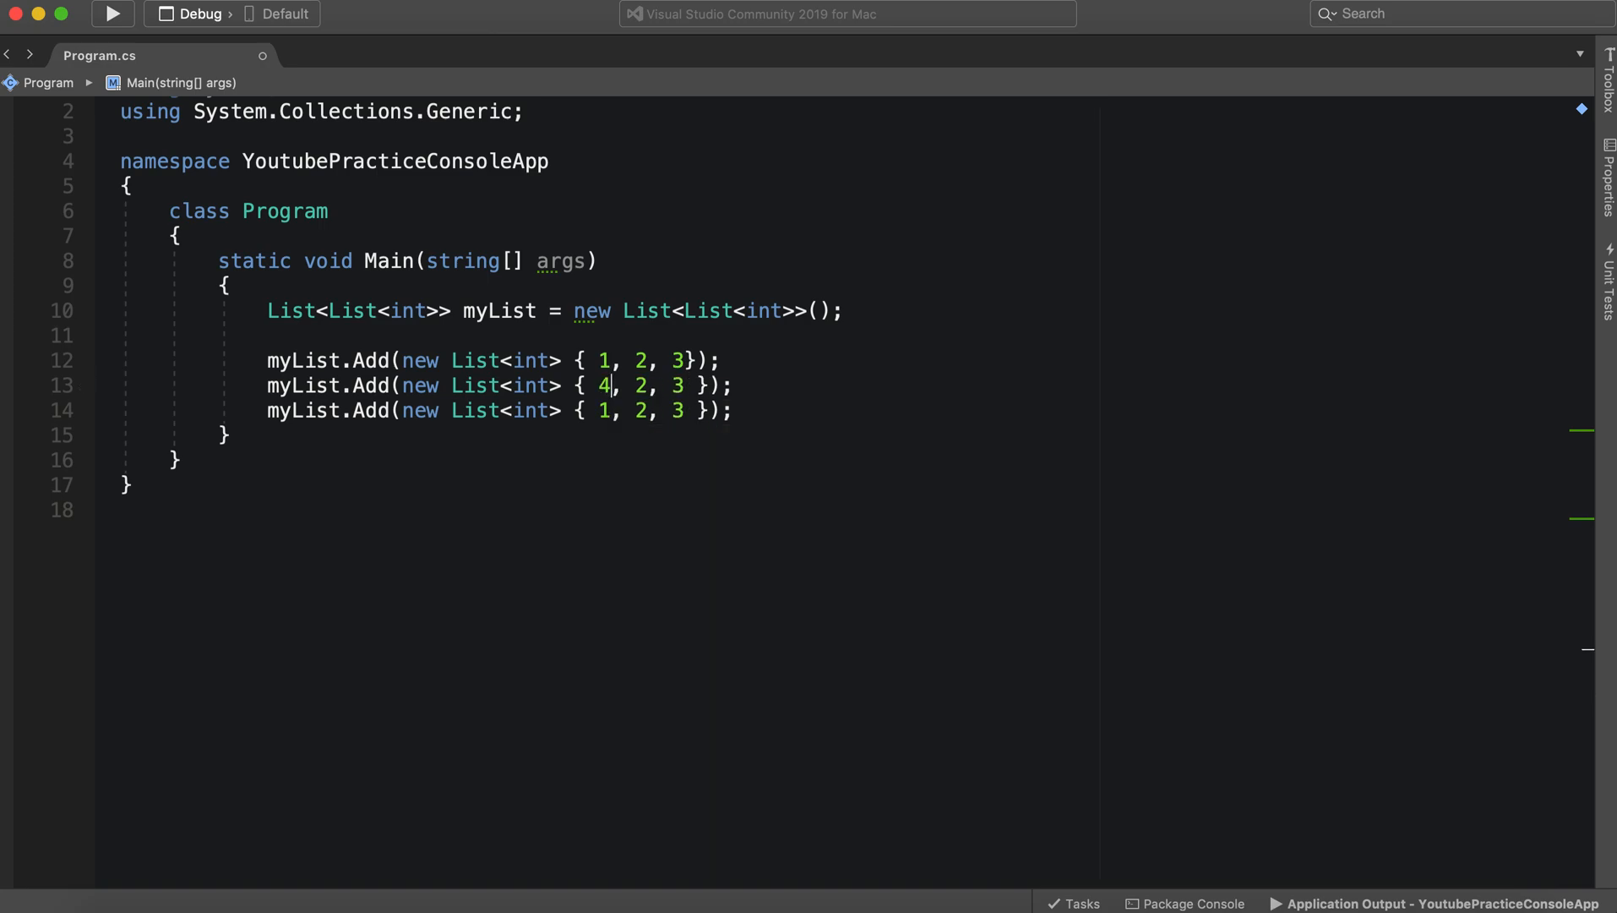
type("5")
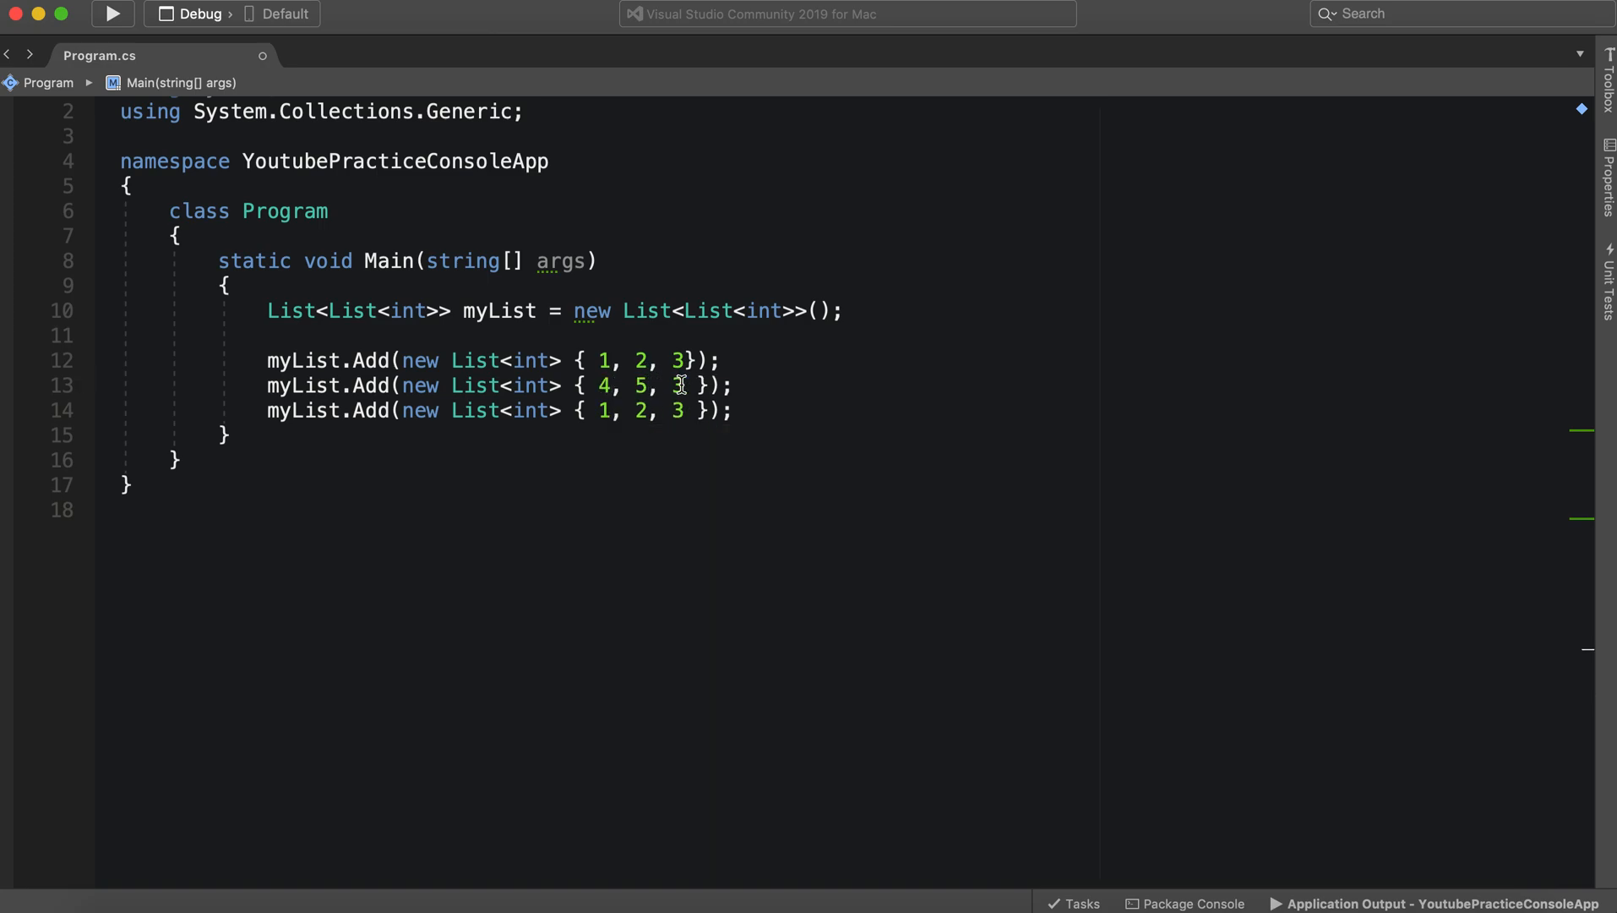
key("Backspace")
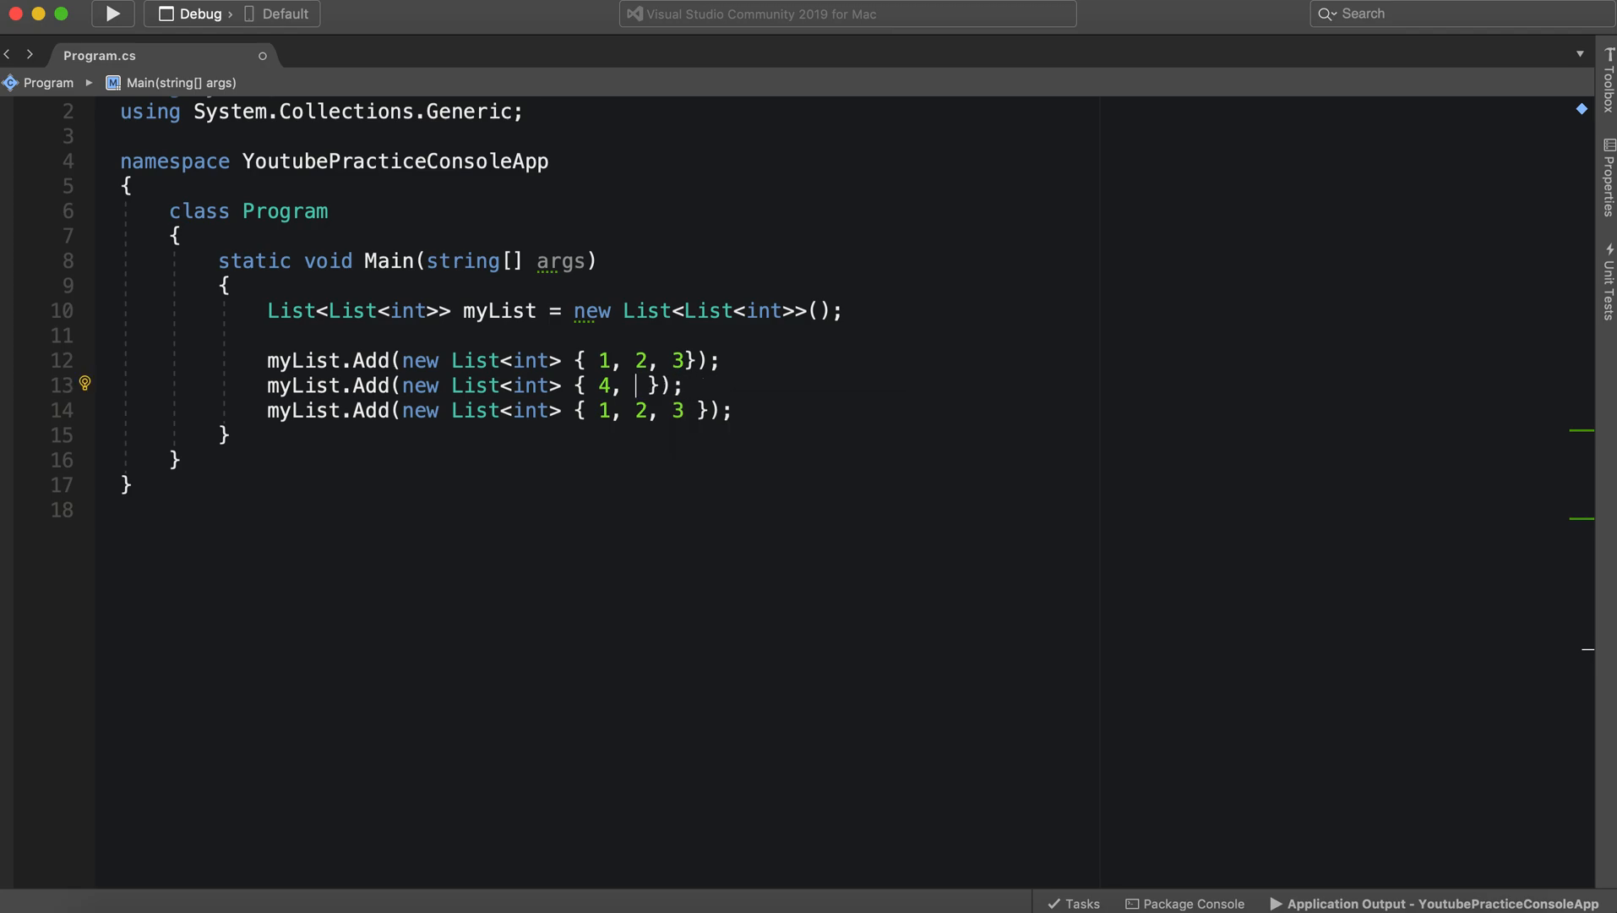
type("5")
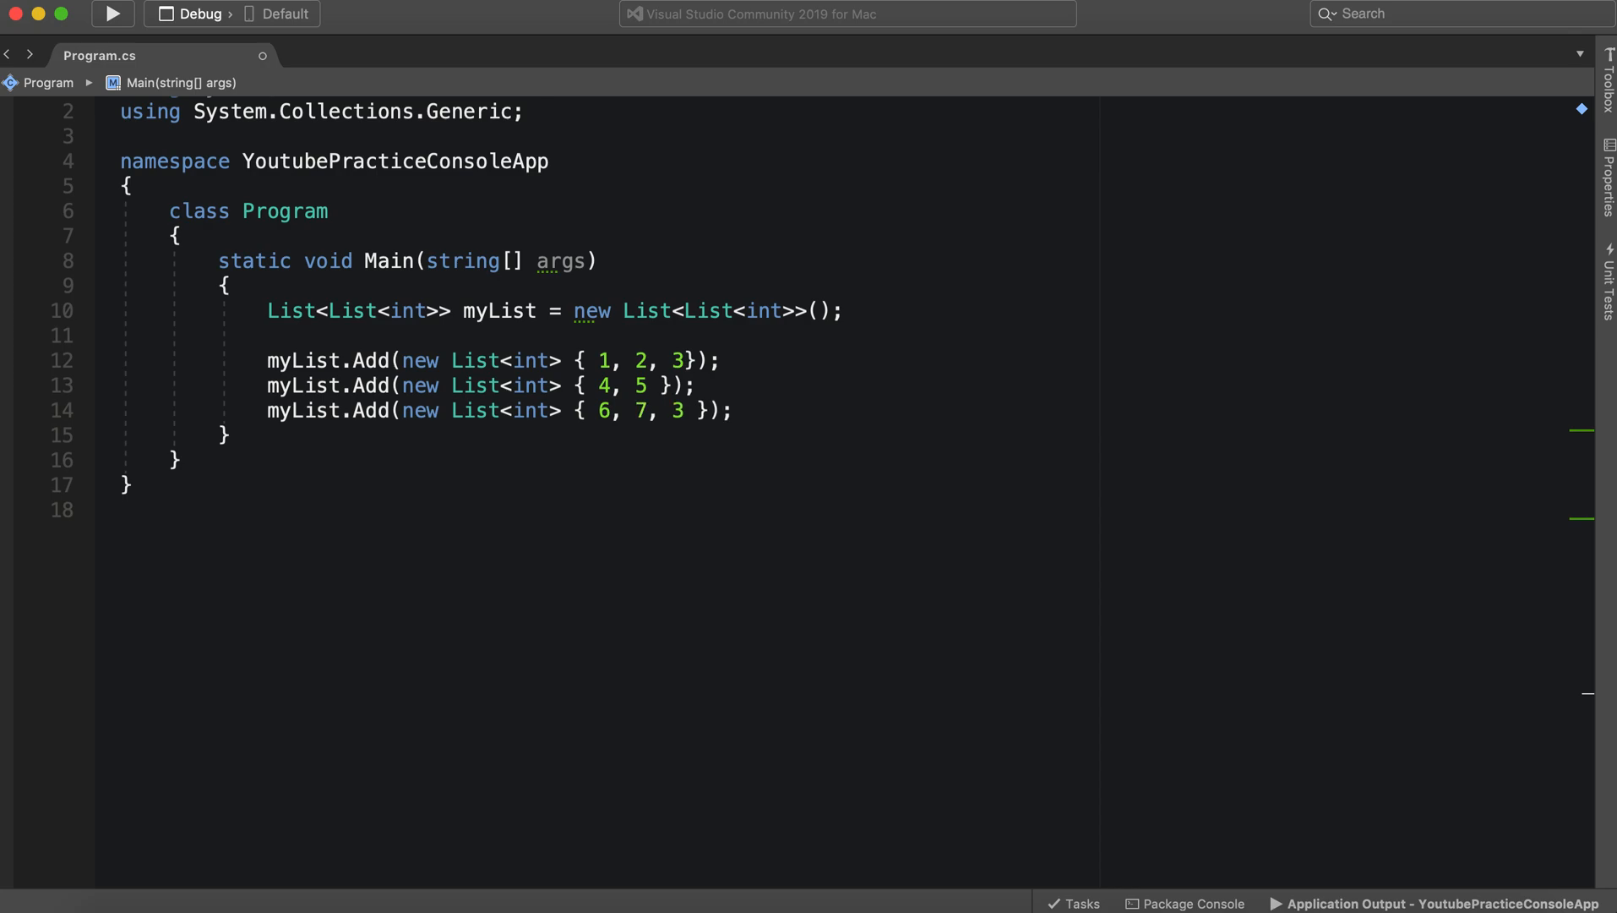
type("8")
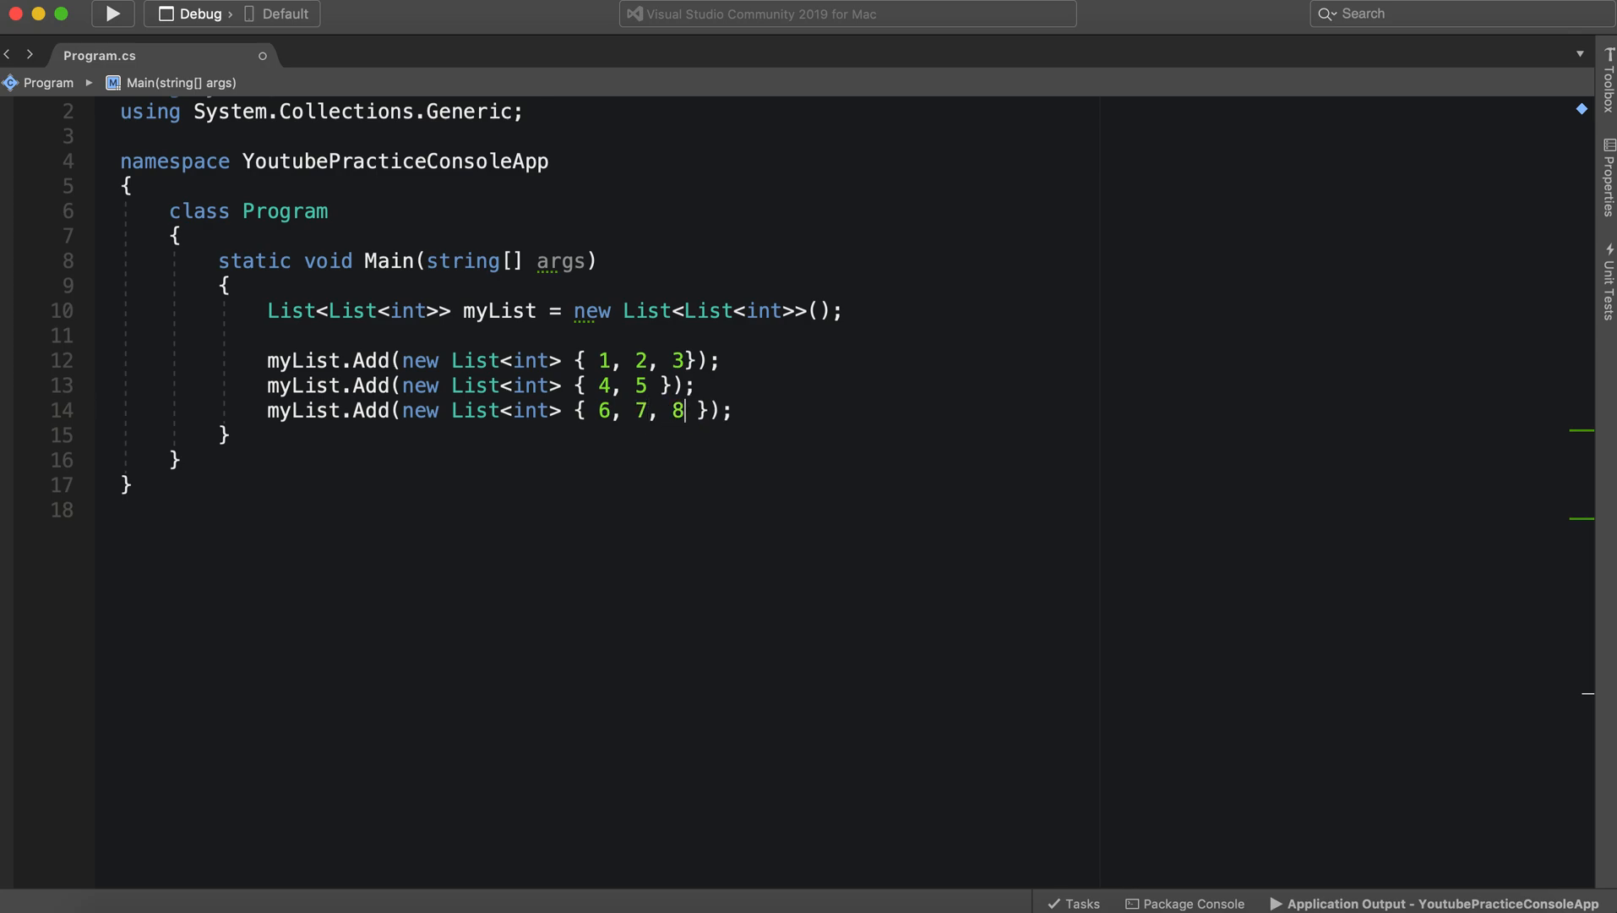
type(",9")
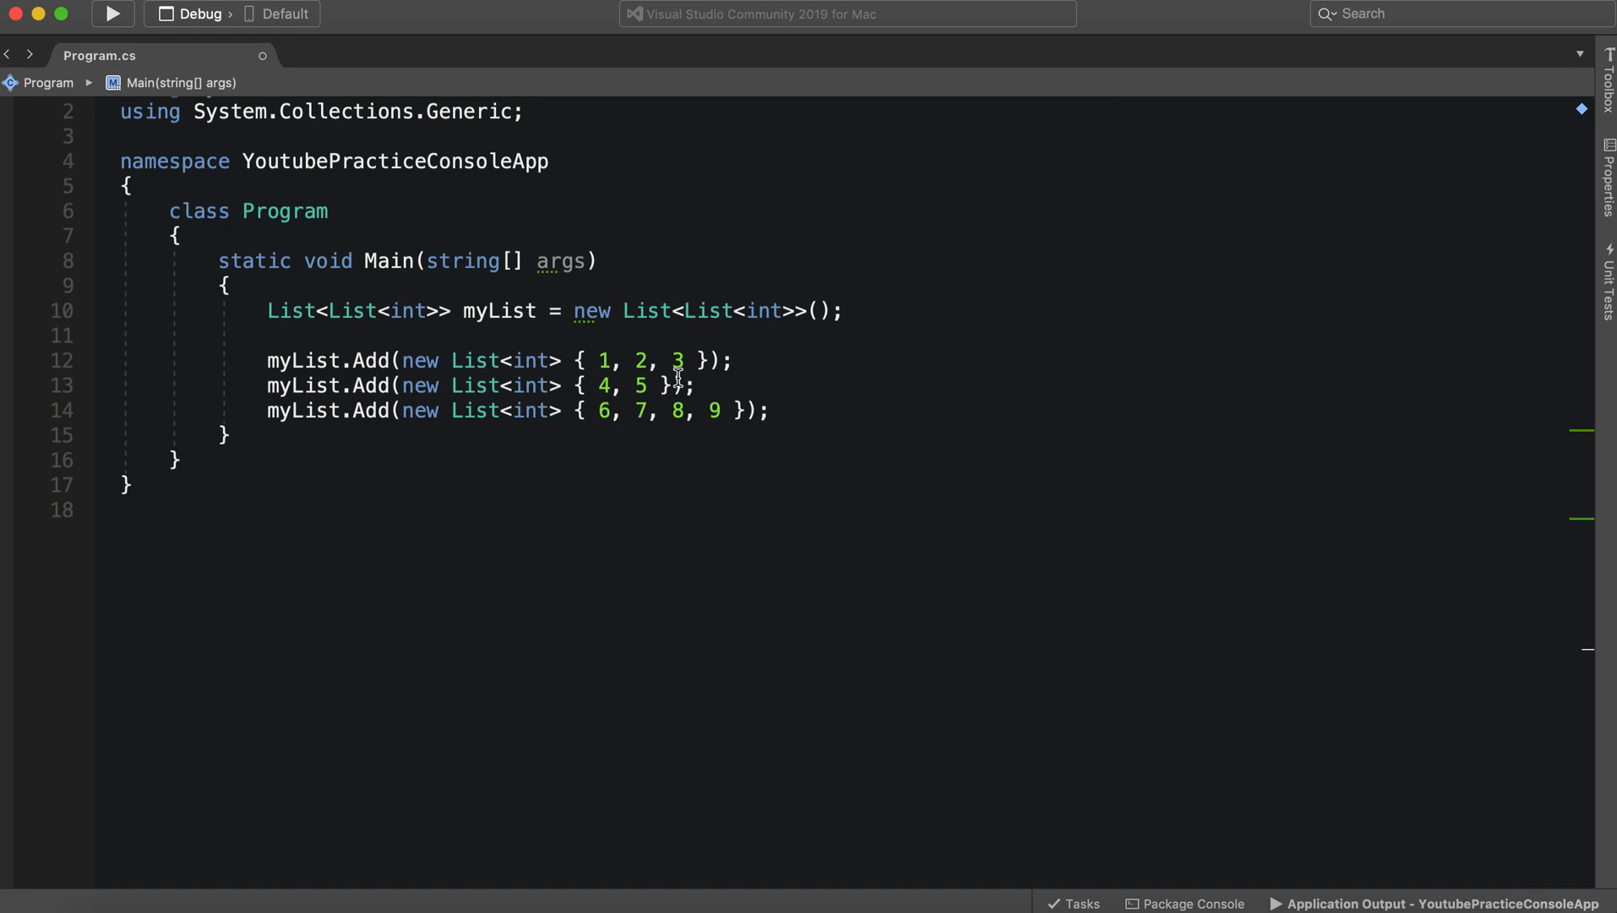
left_click_drag(661, 411, 769, 411)
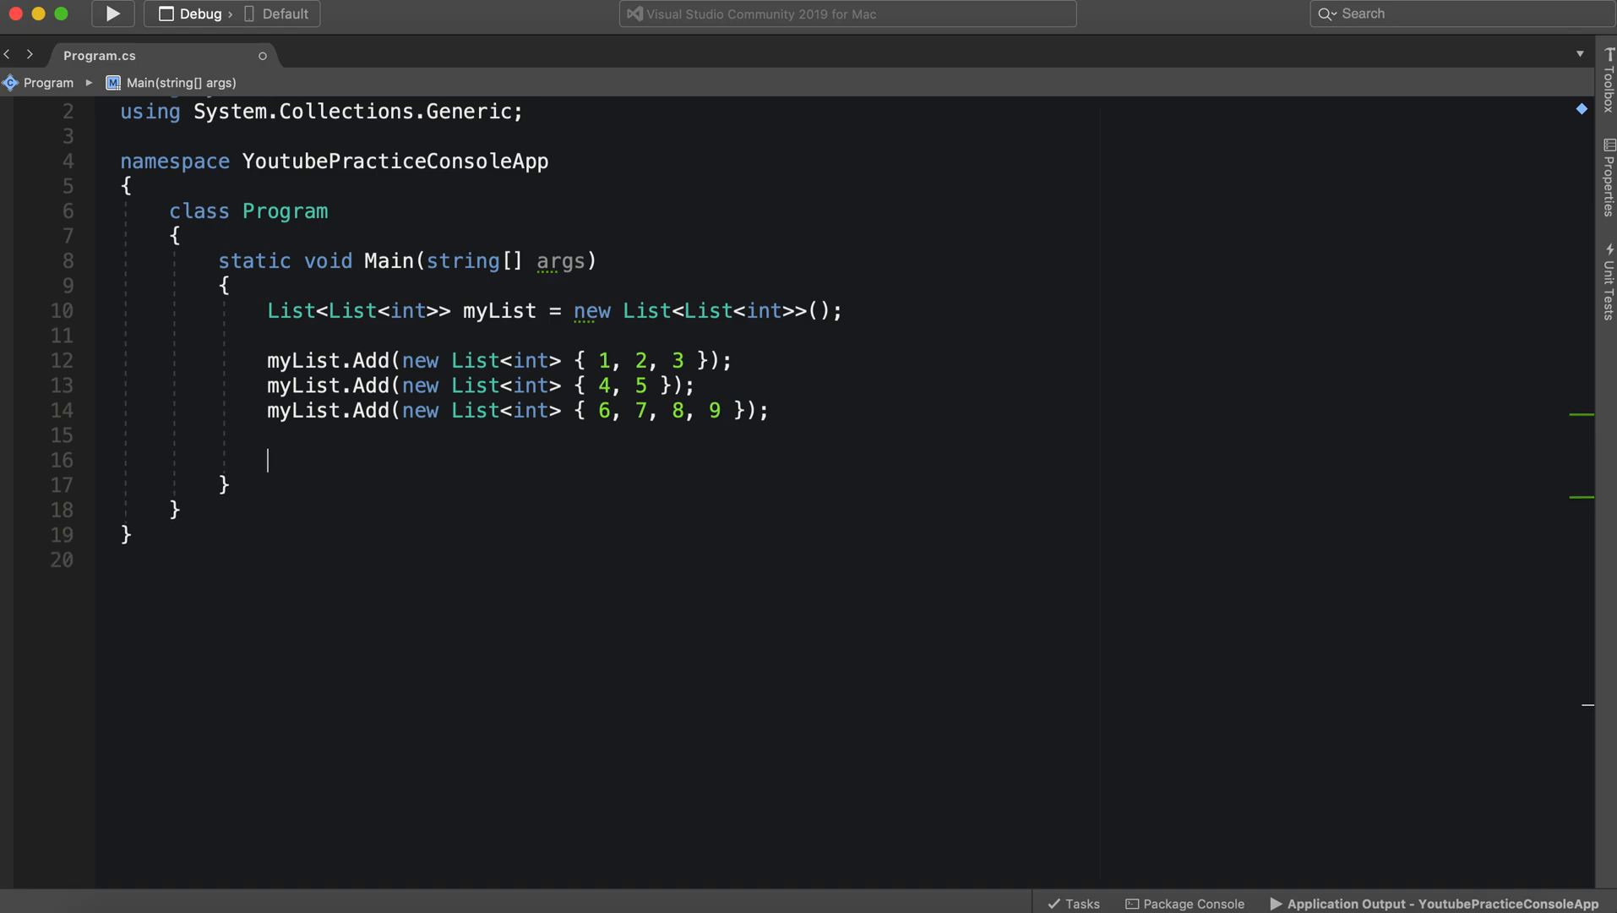
Write a foreach over myTable whose body prints a "*******" separator line
type("foreach(")
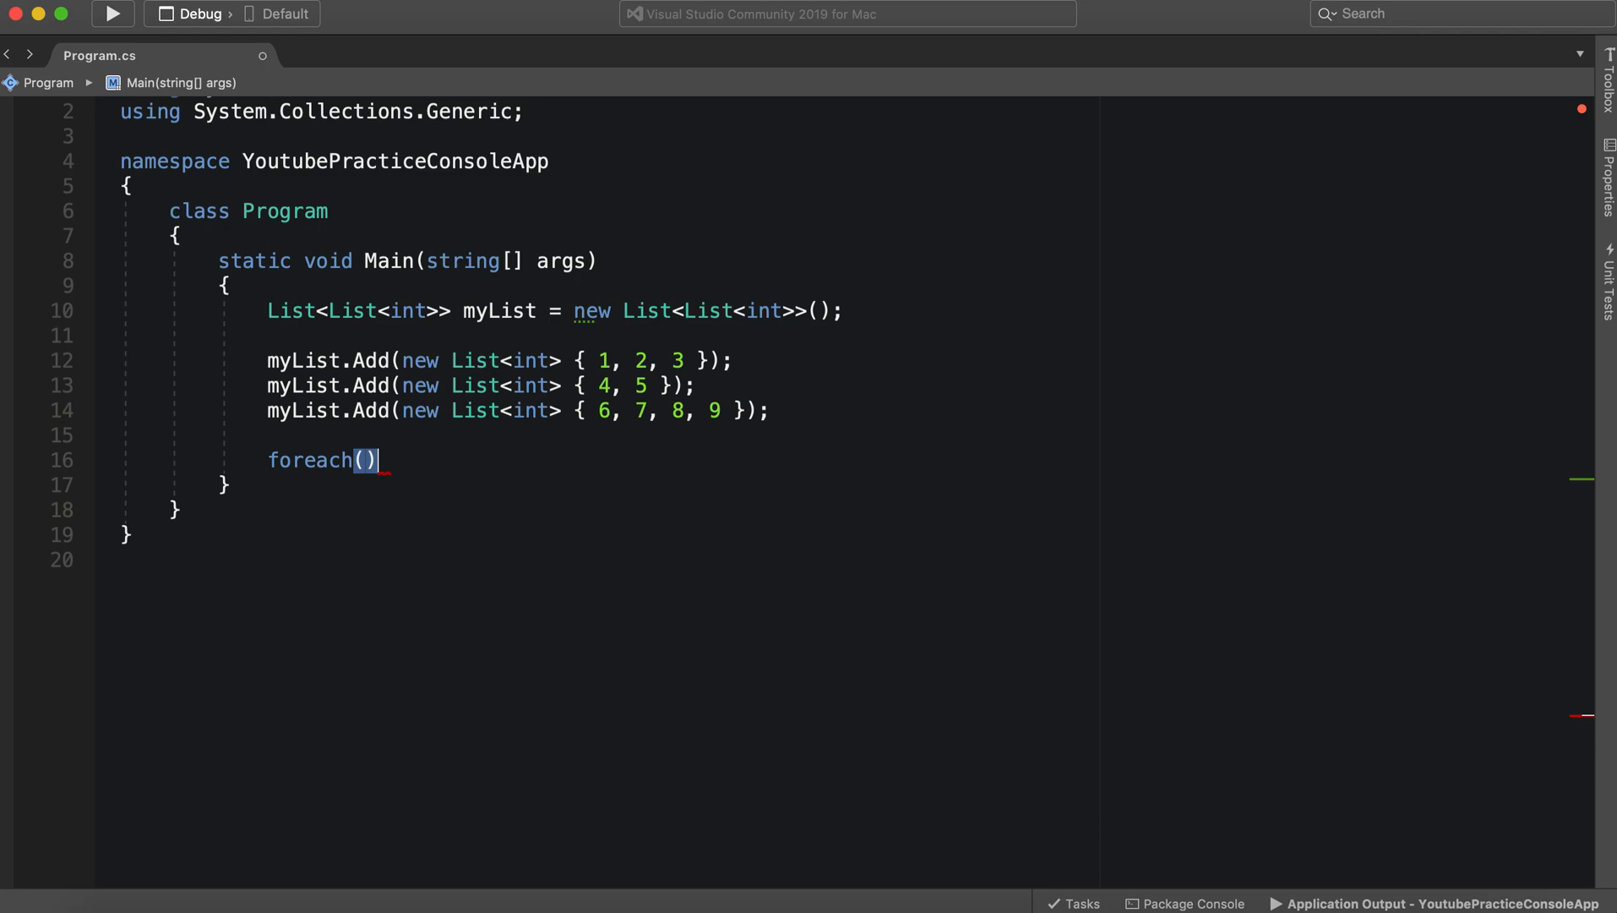
type("var list in")
left_click(554, 311)
type("Table")
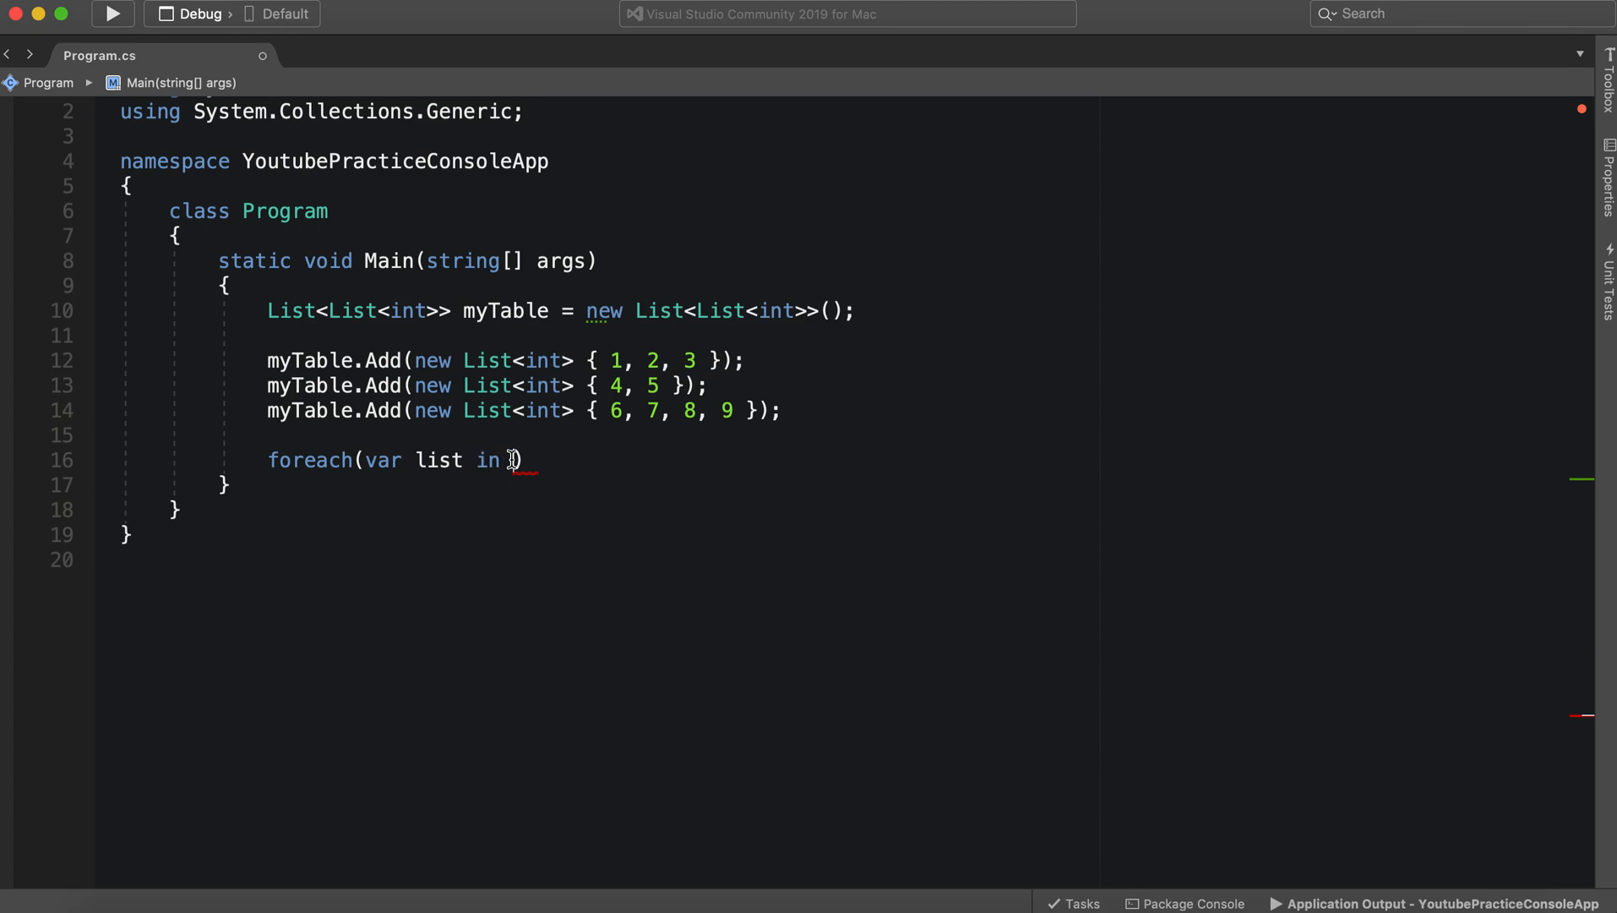
type("myTable")
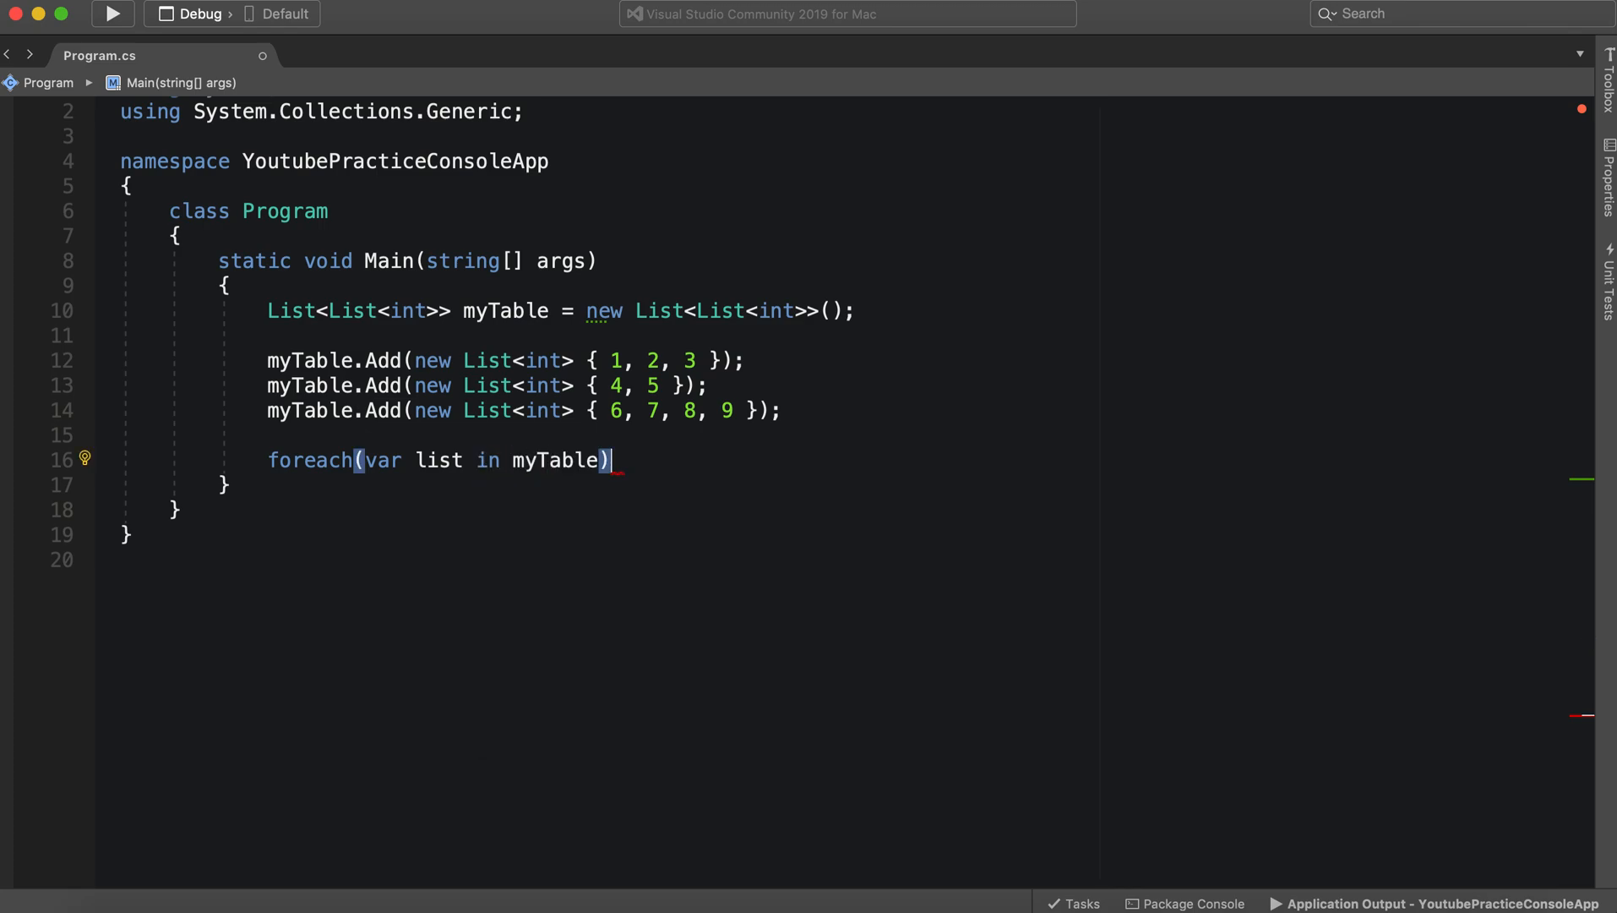
type("Con")
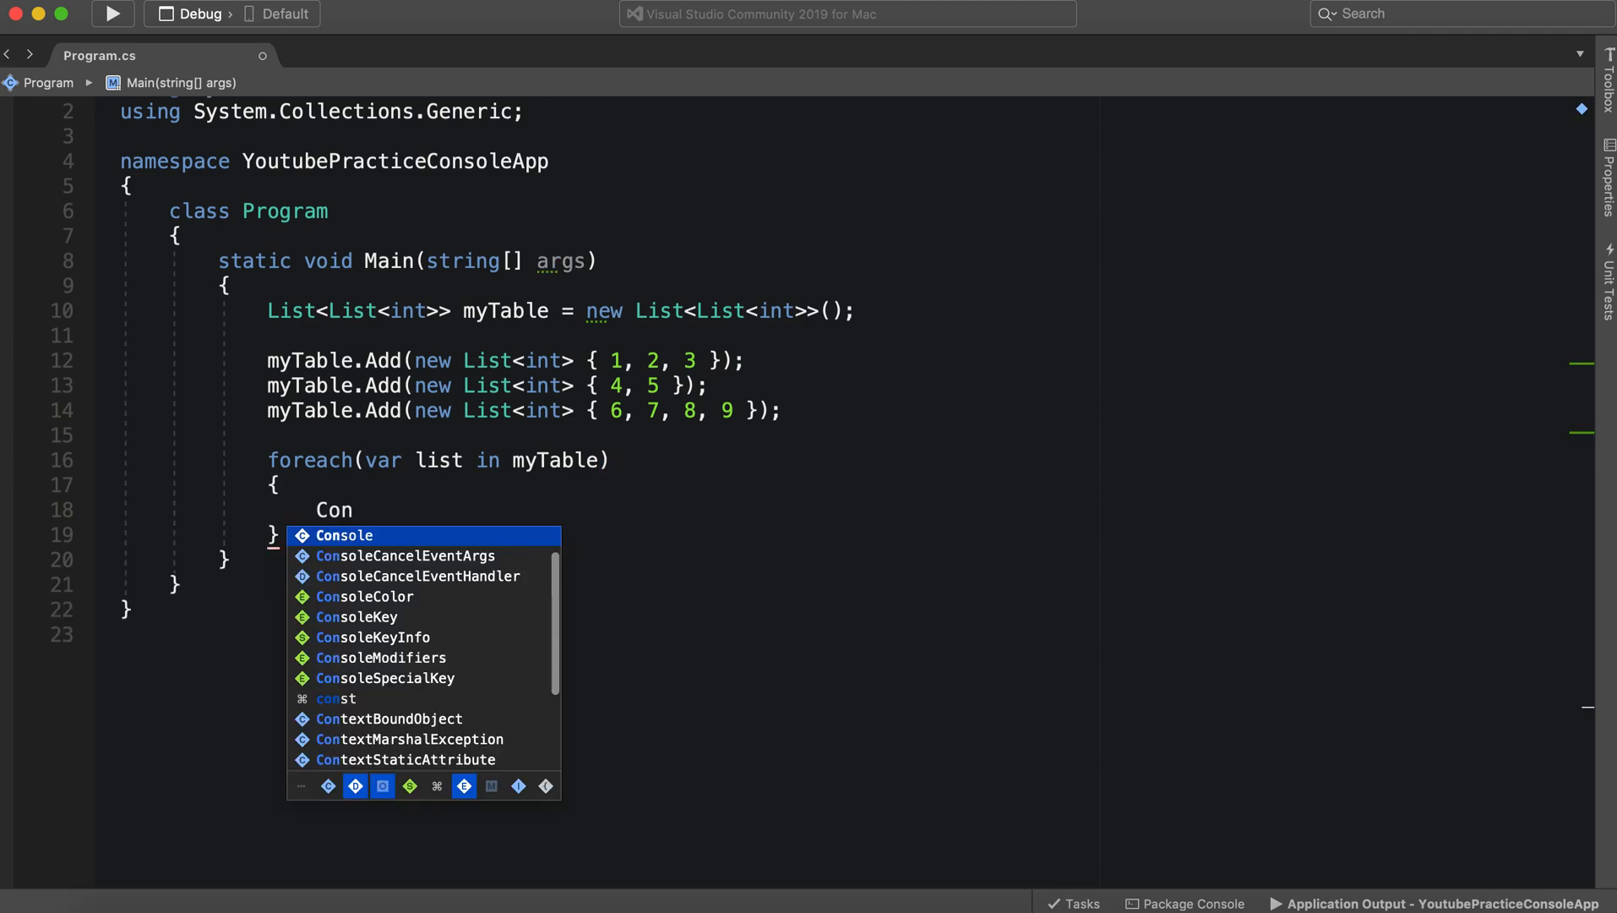
type(".WriteLine(")
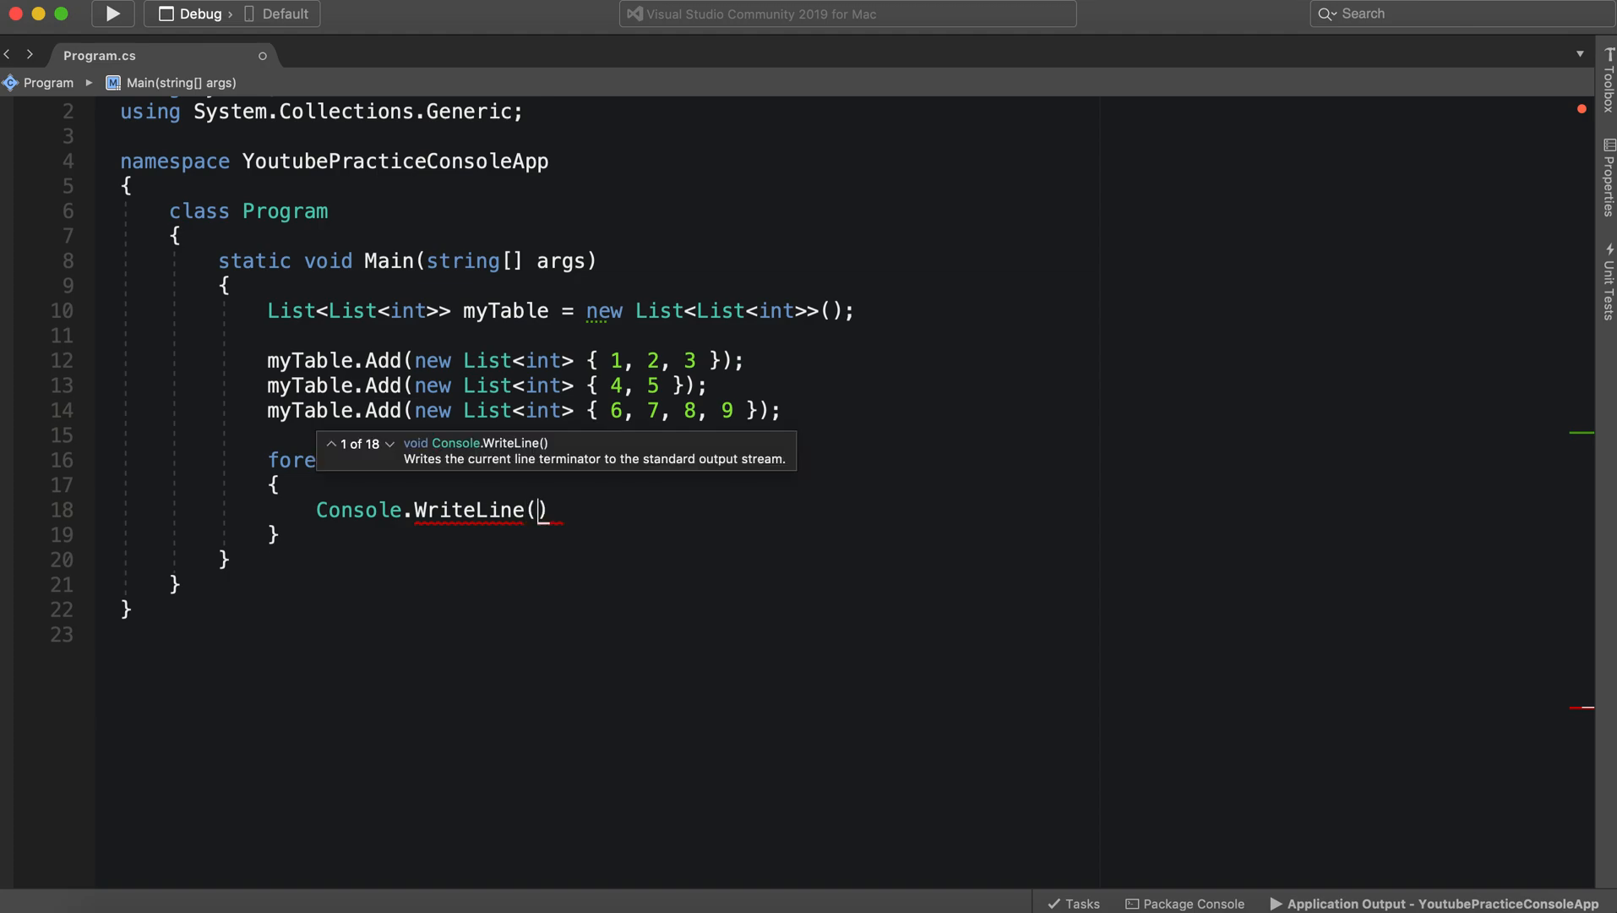
type("\"\"")
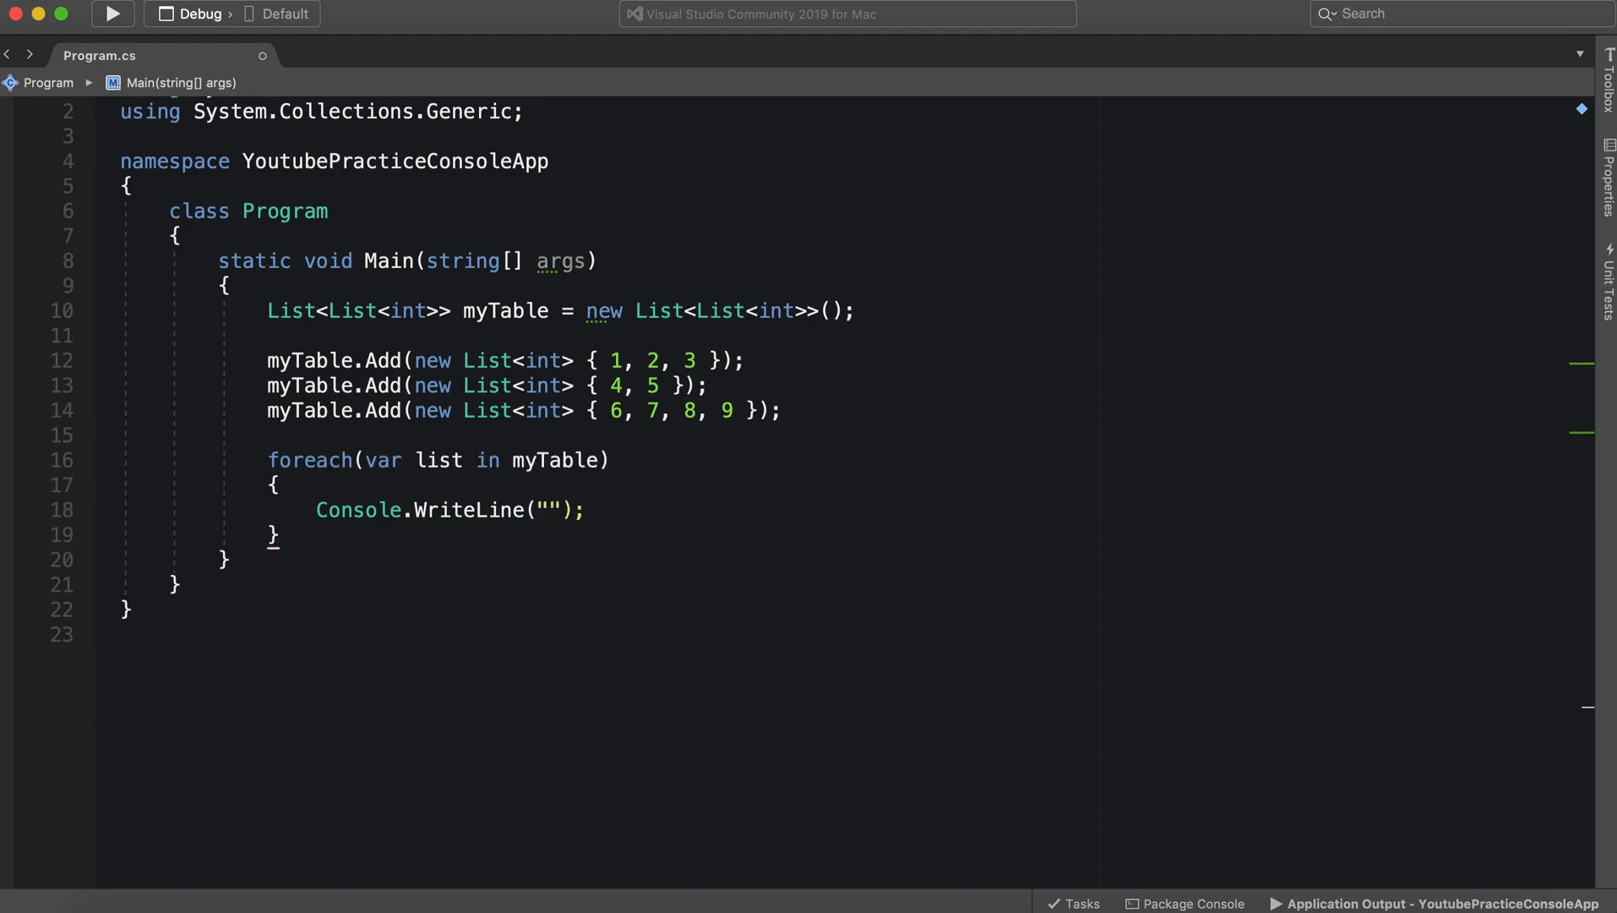
type("*******")
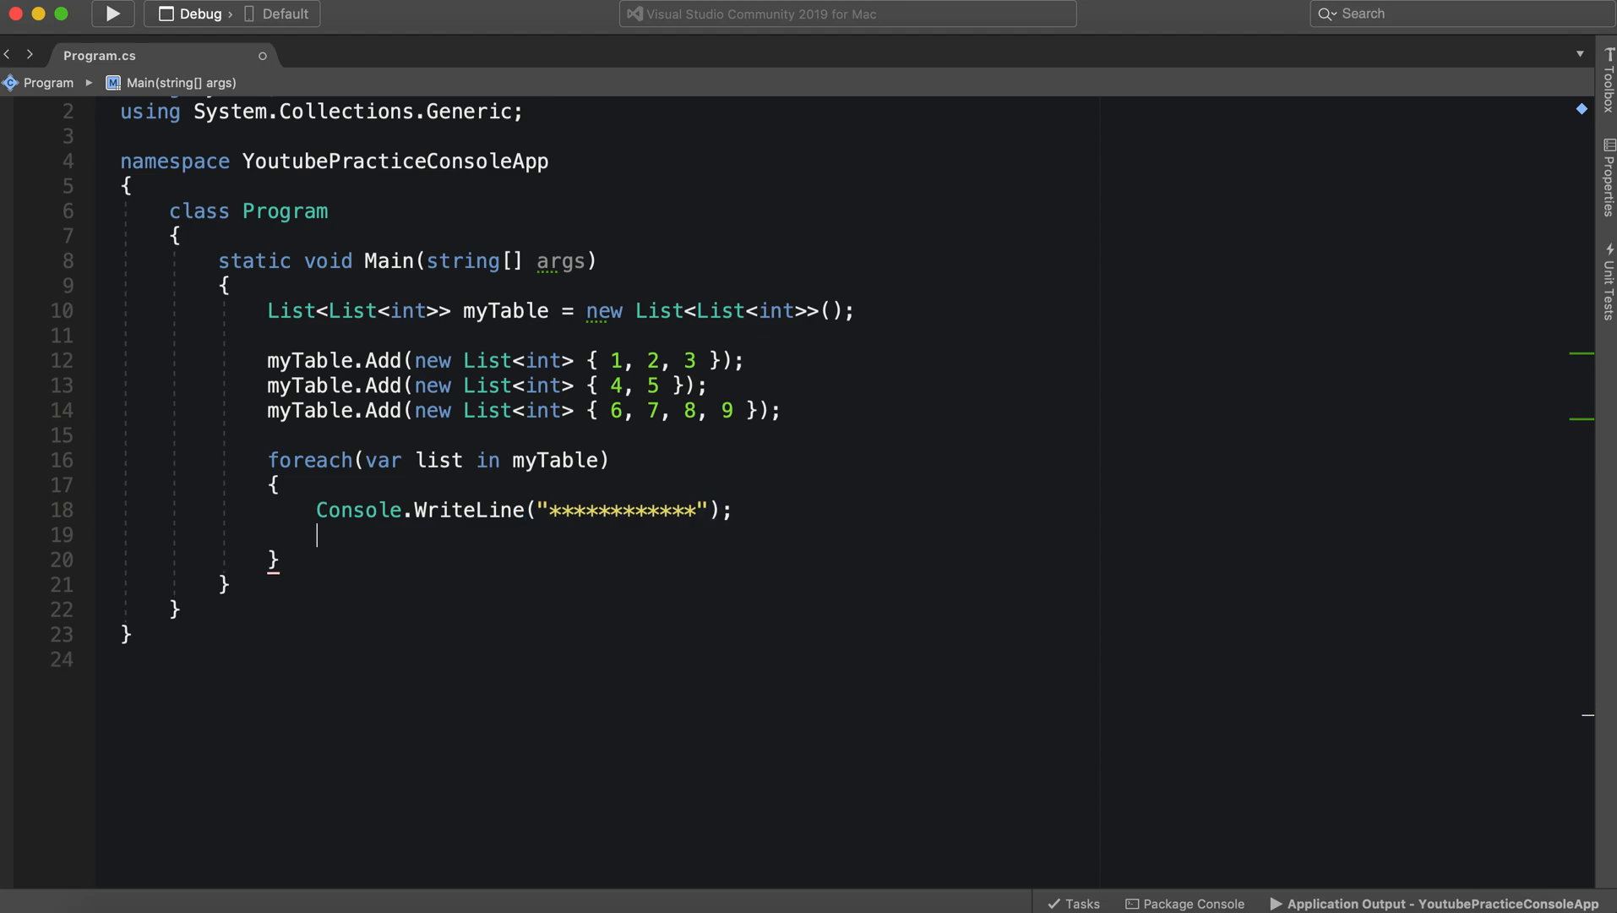
Start an inner for loop below the separator and select it for replacement
type("for")
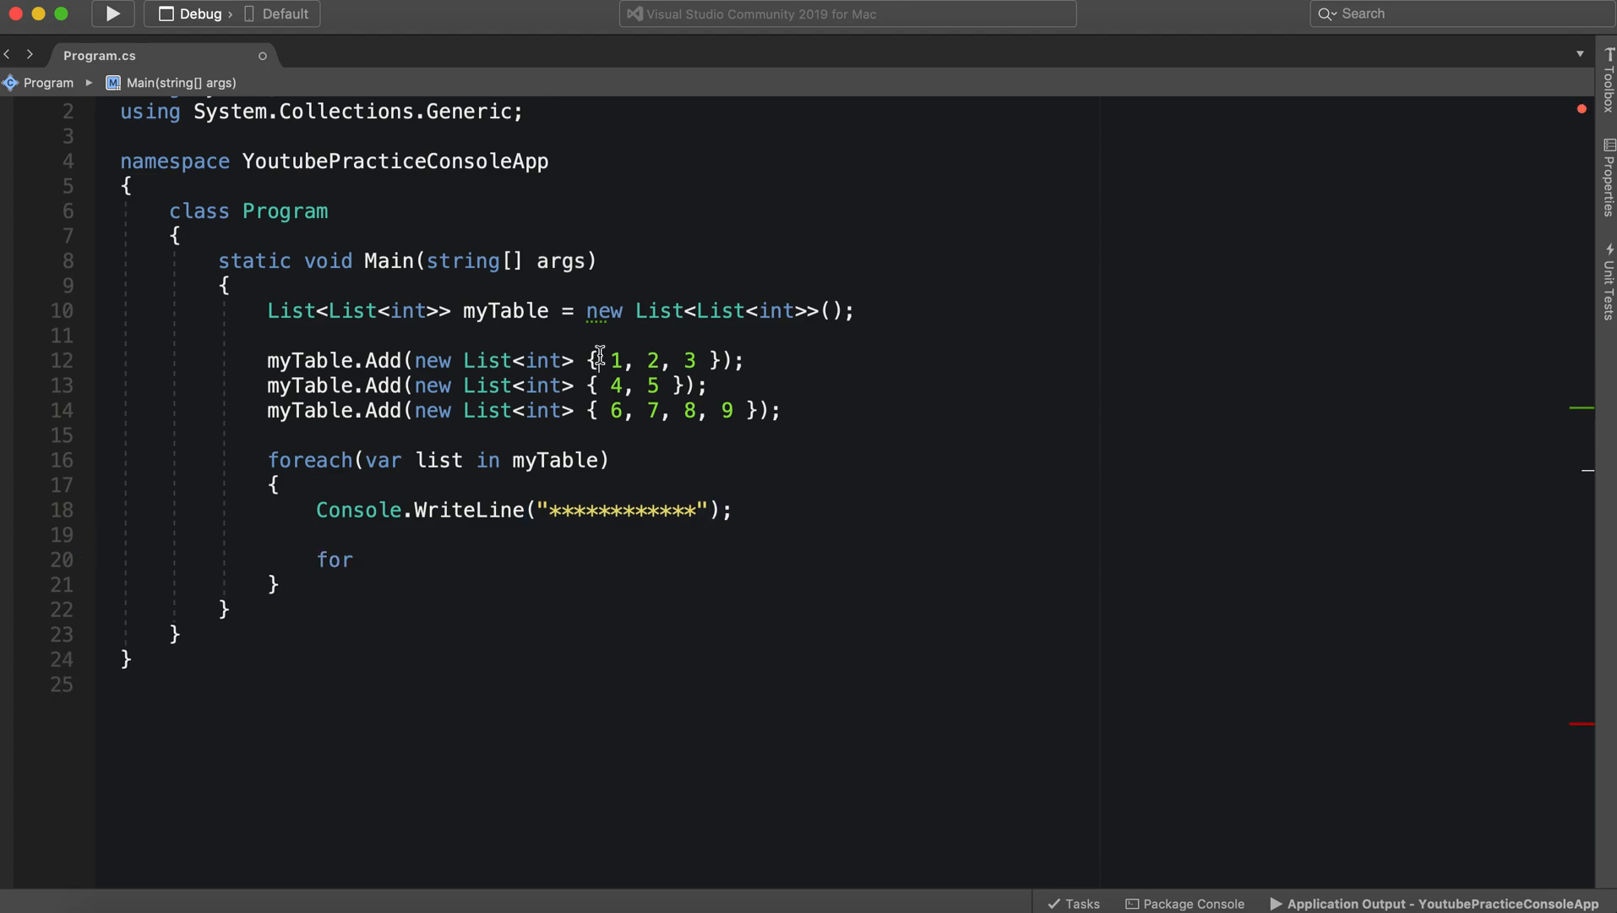
double_click(438, 460)
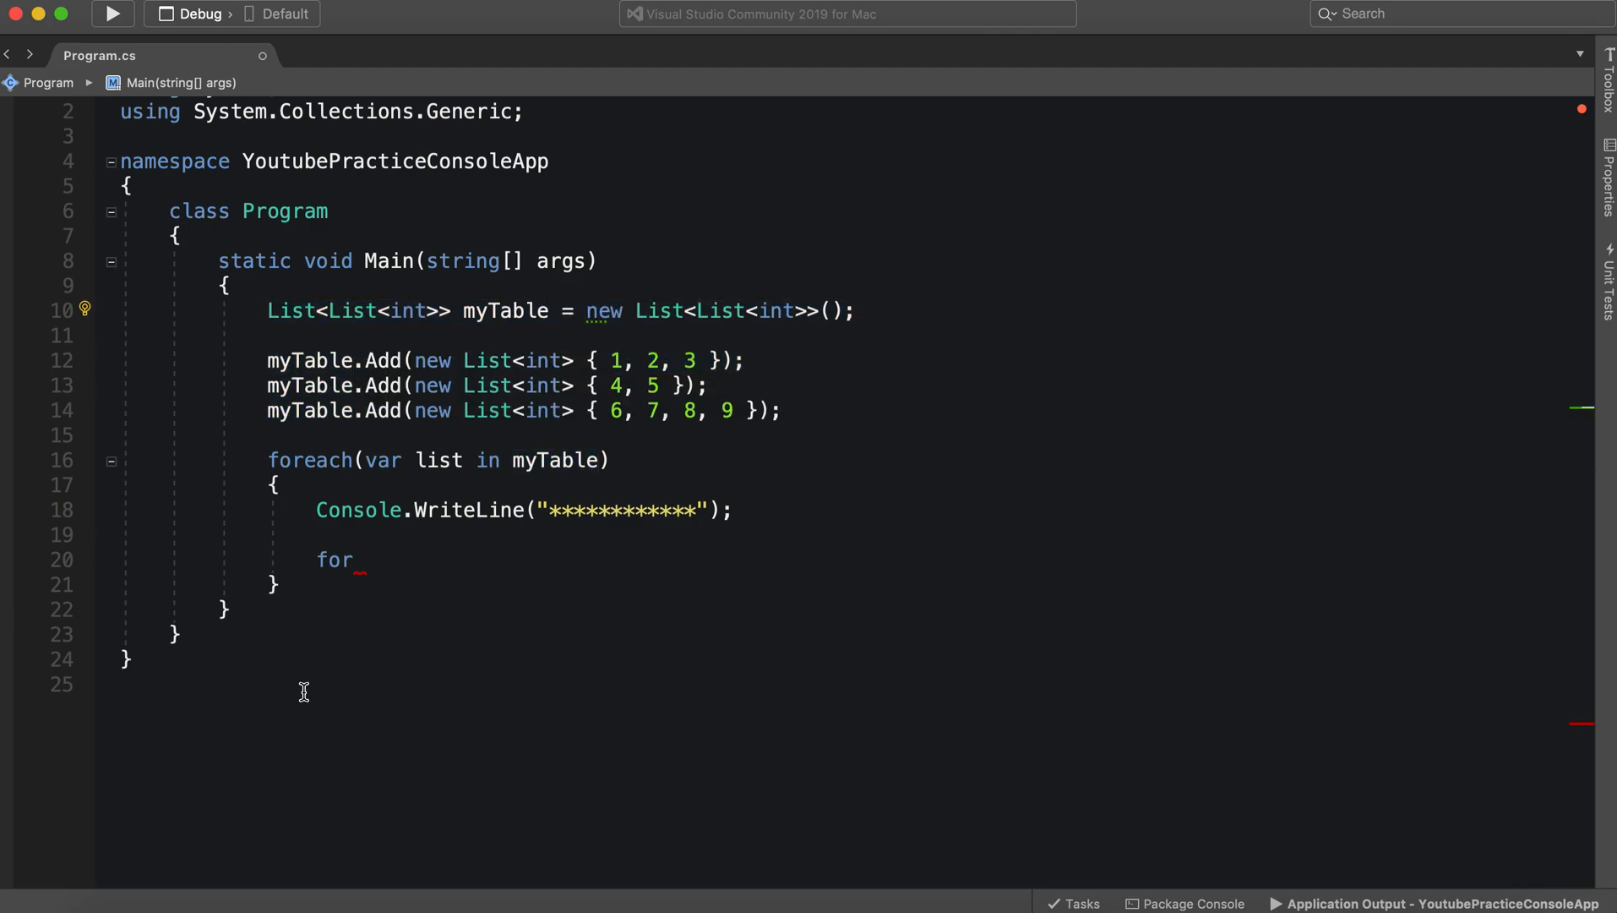
double_click(334, 559)
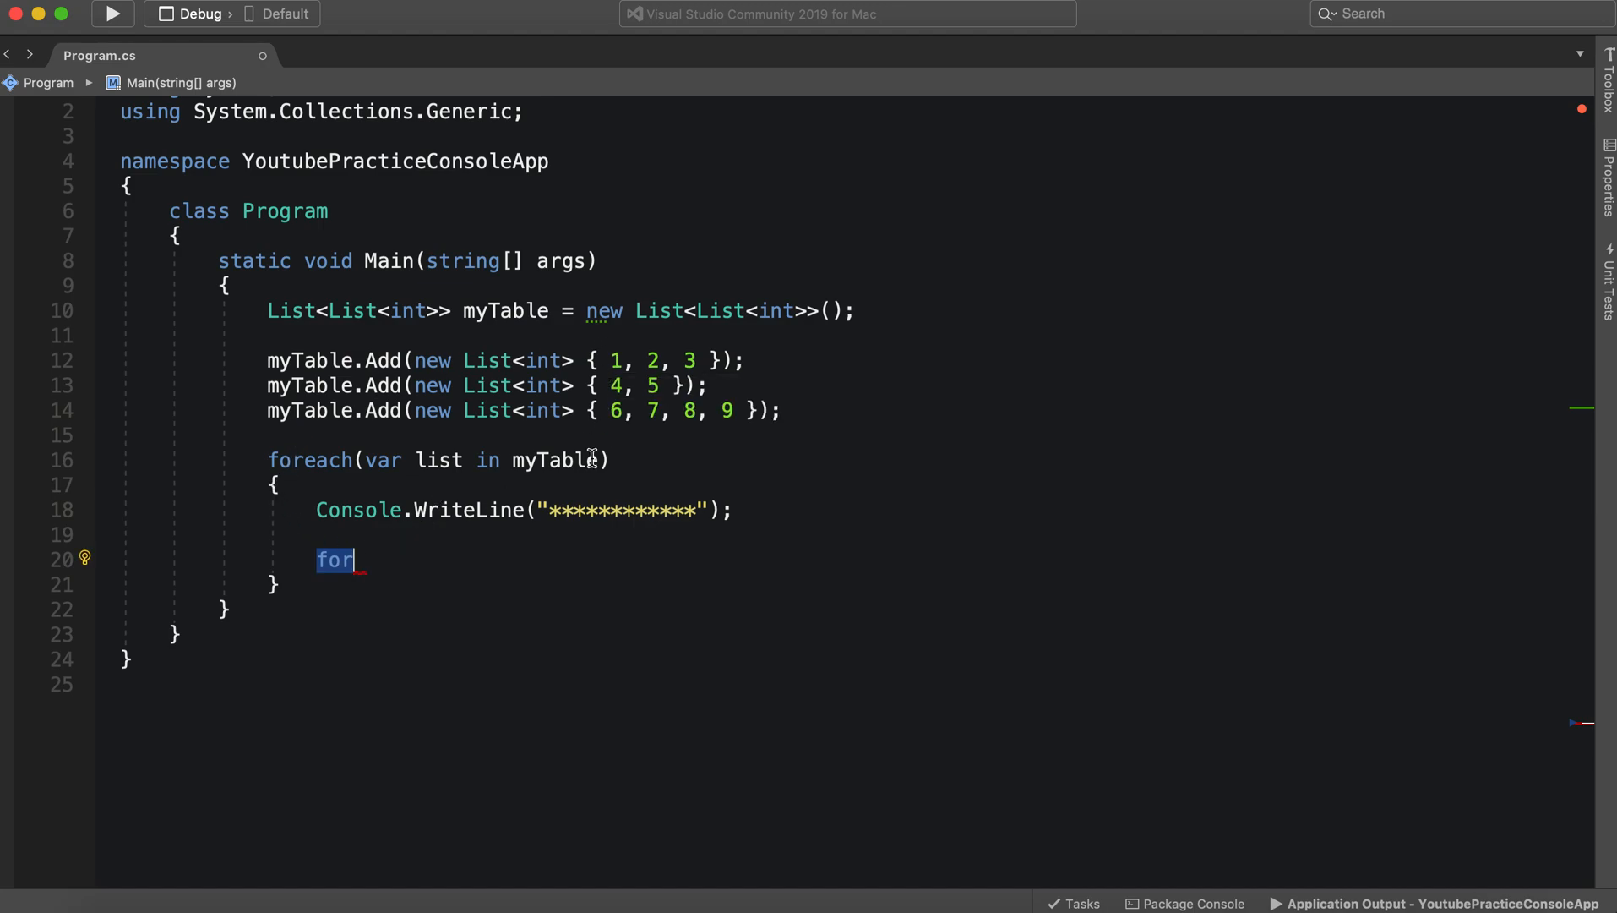
mouse_move(426, 582)
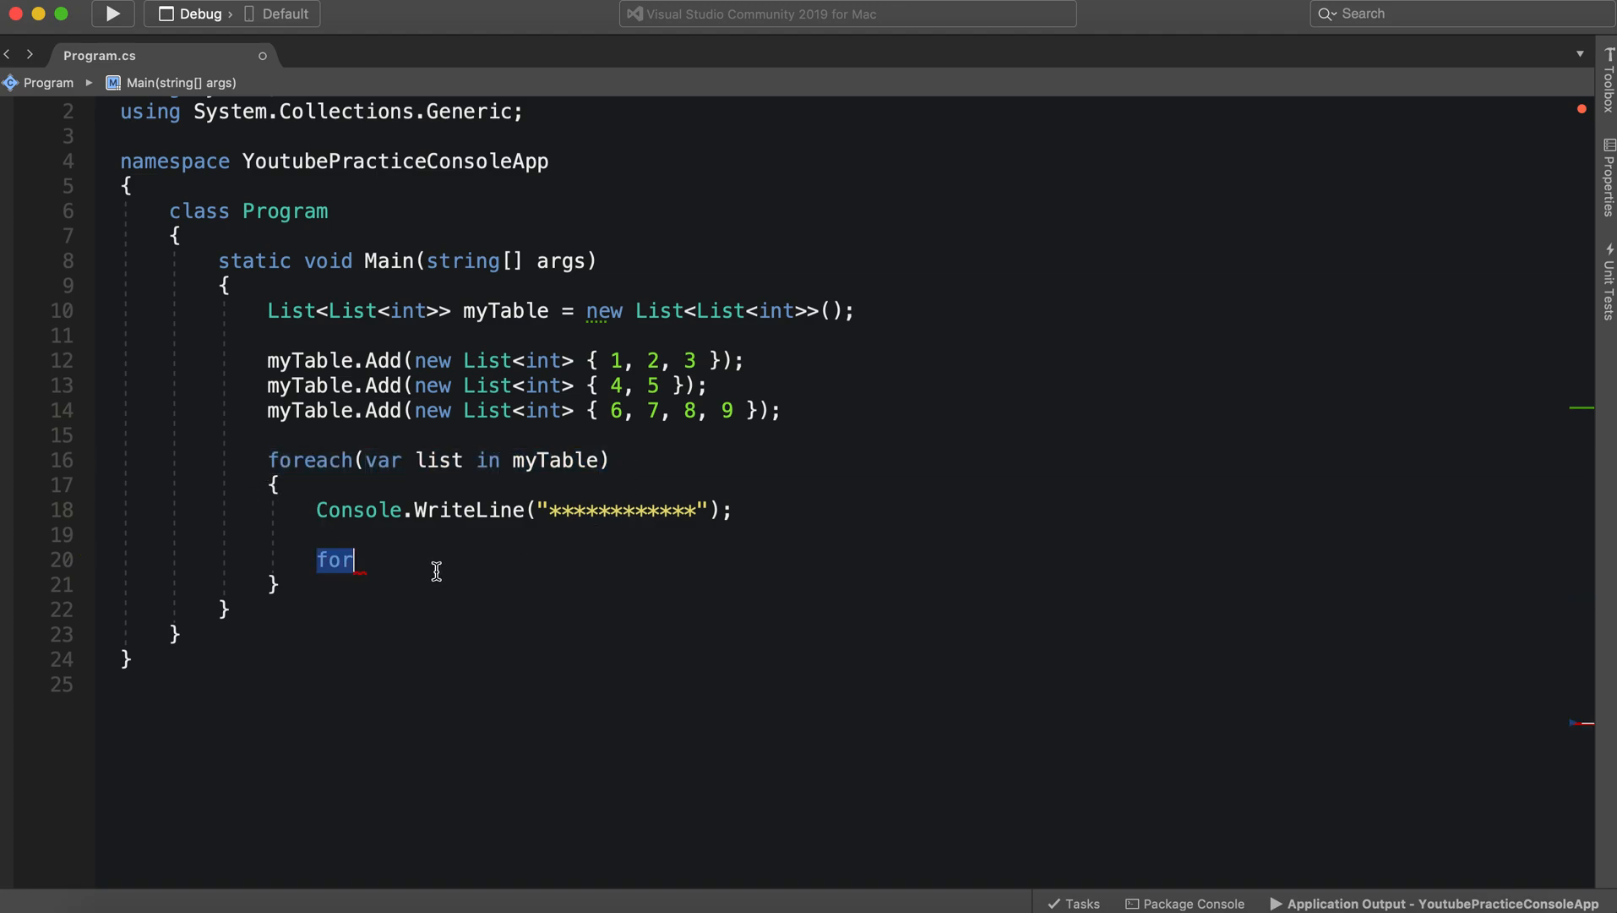
Turn the inner loop into foreach(var item in list)
type("e")
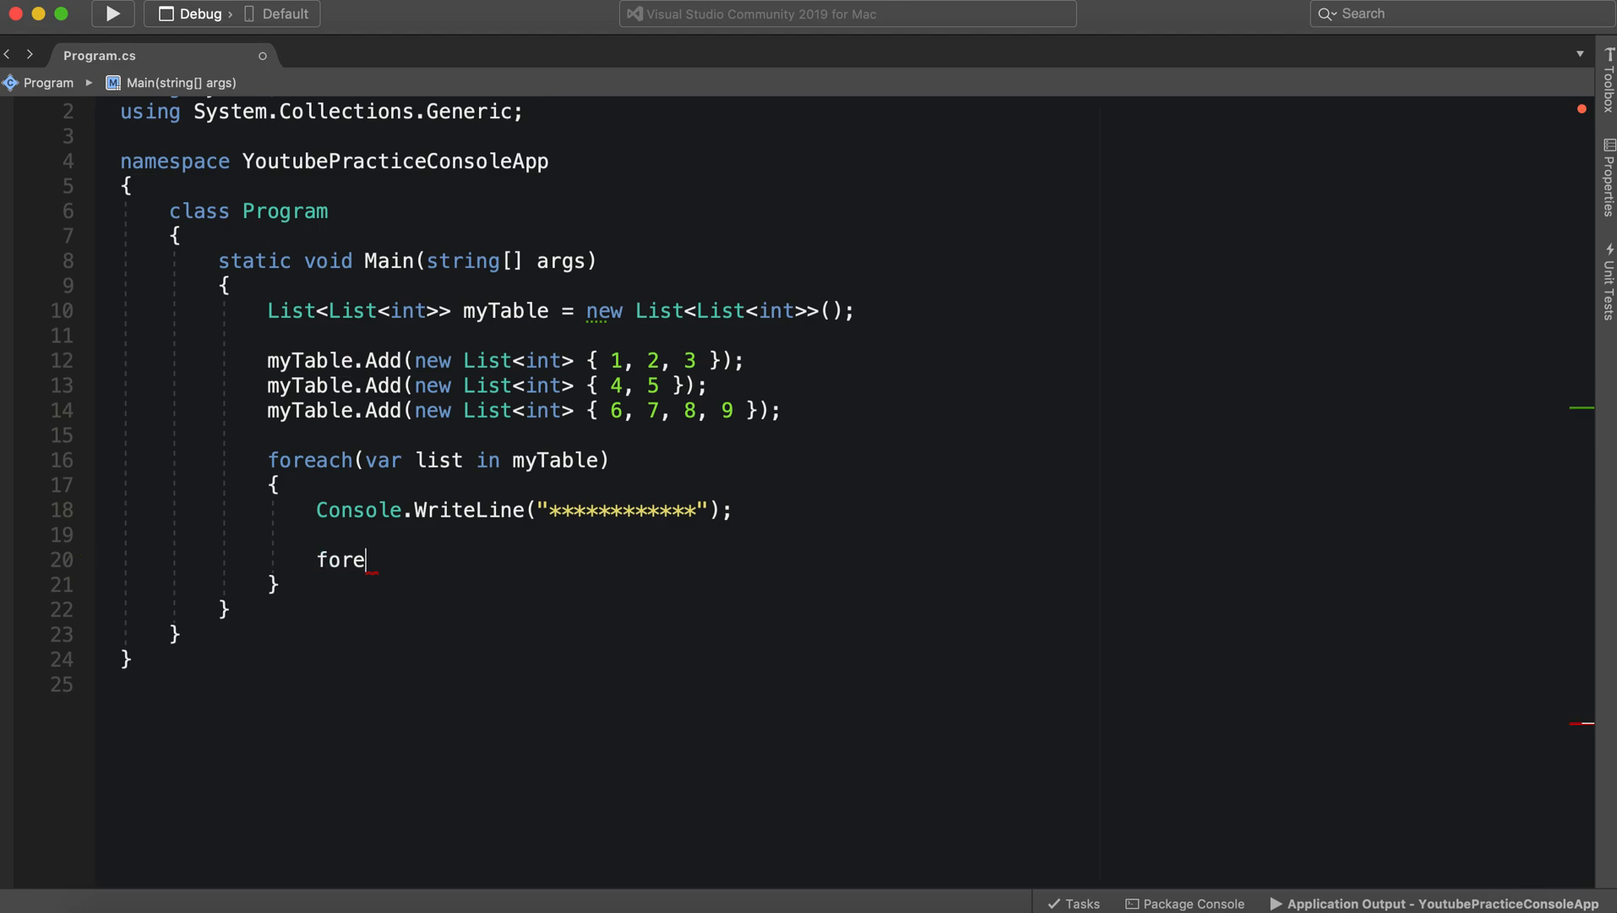
type("ach")
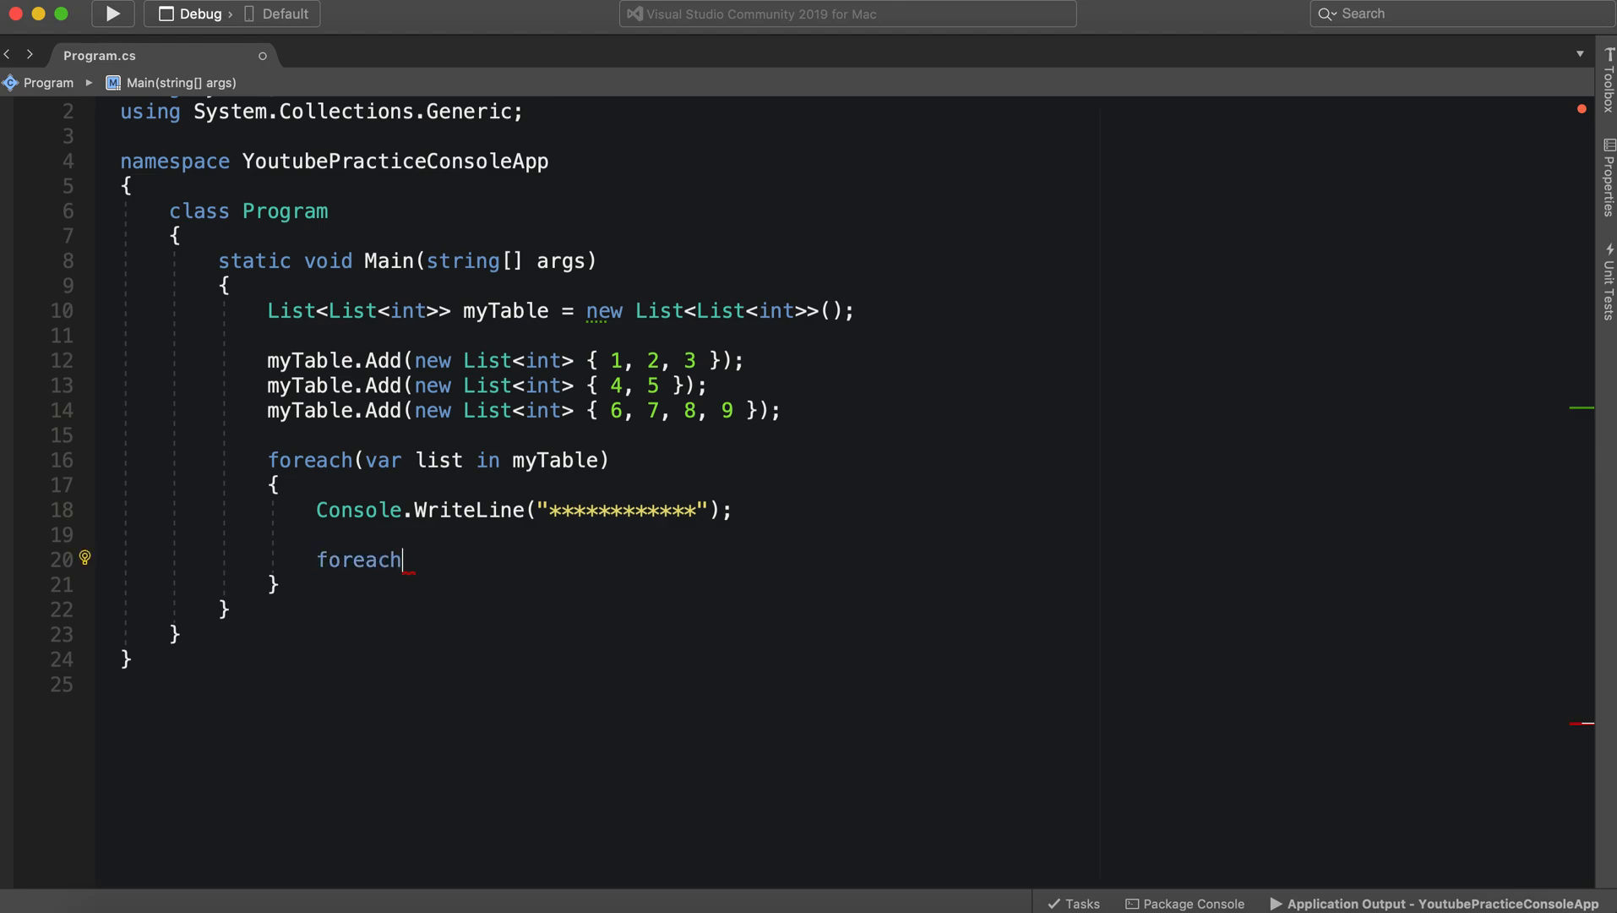
type("()")
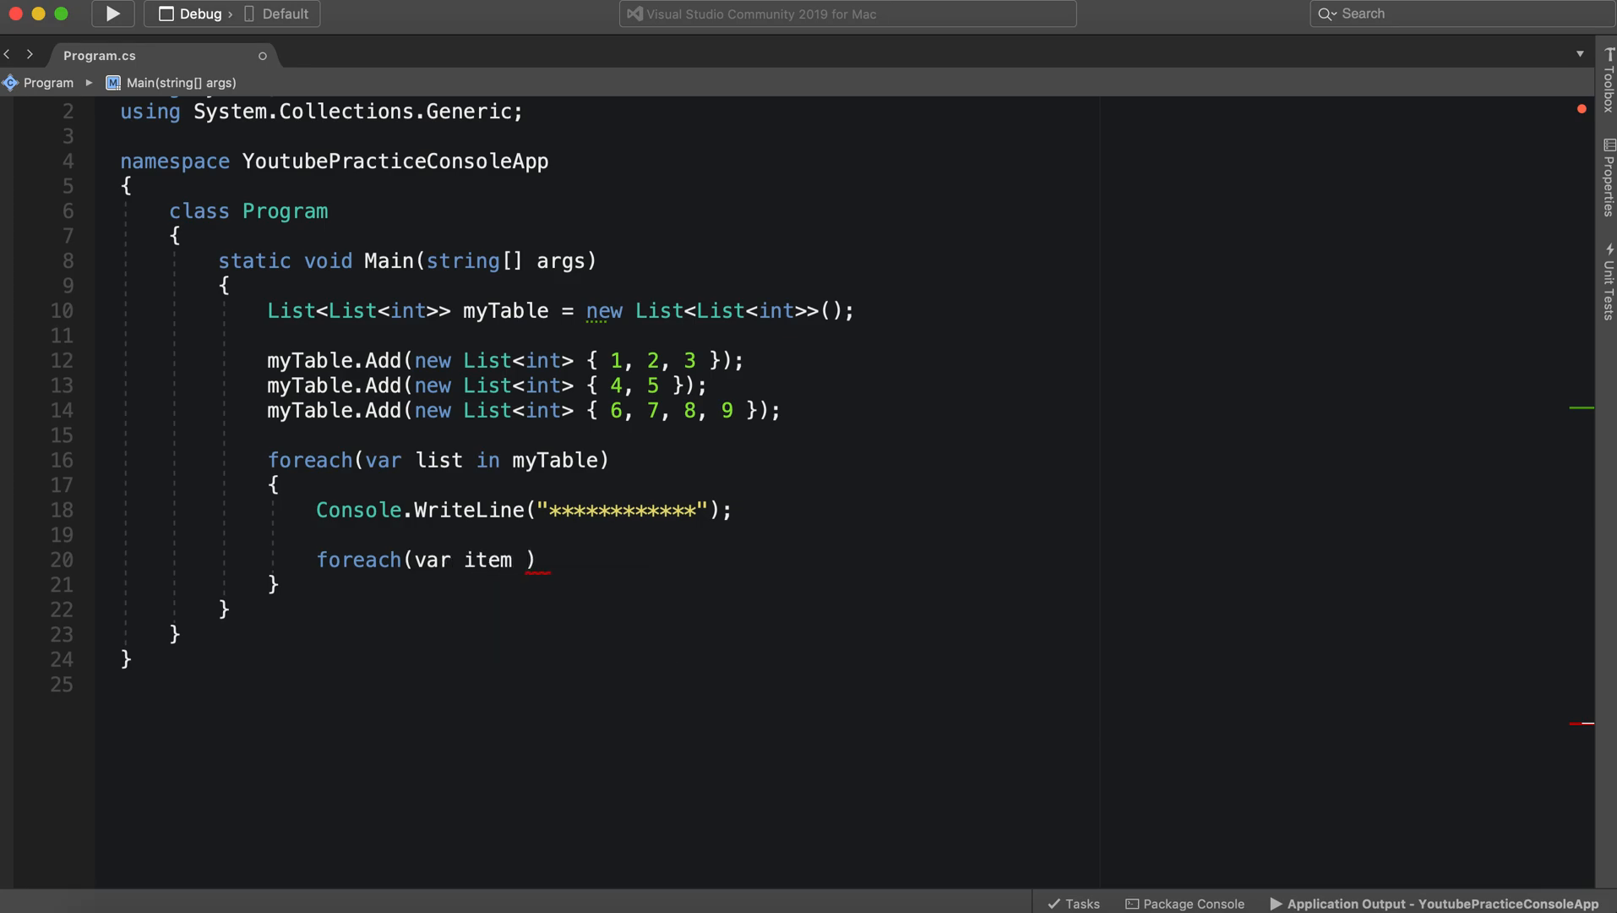
type("in list")
type("{")
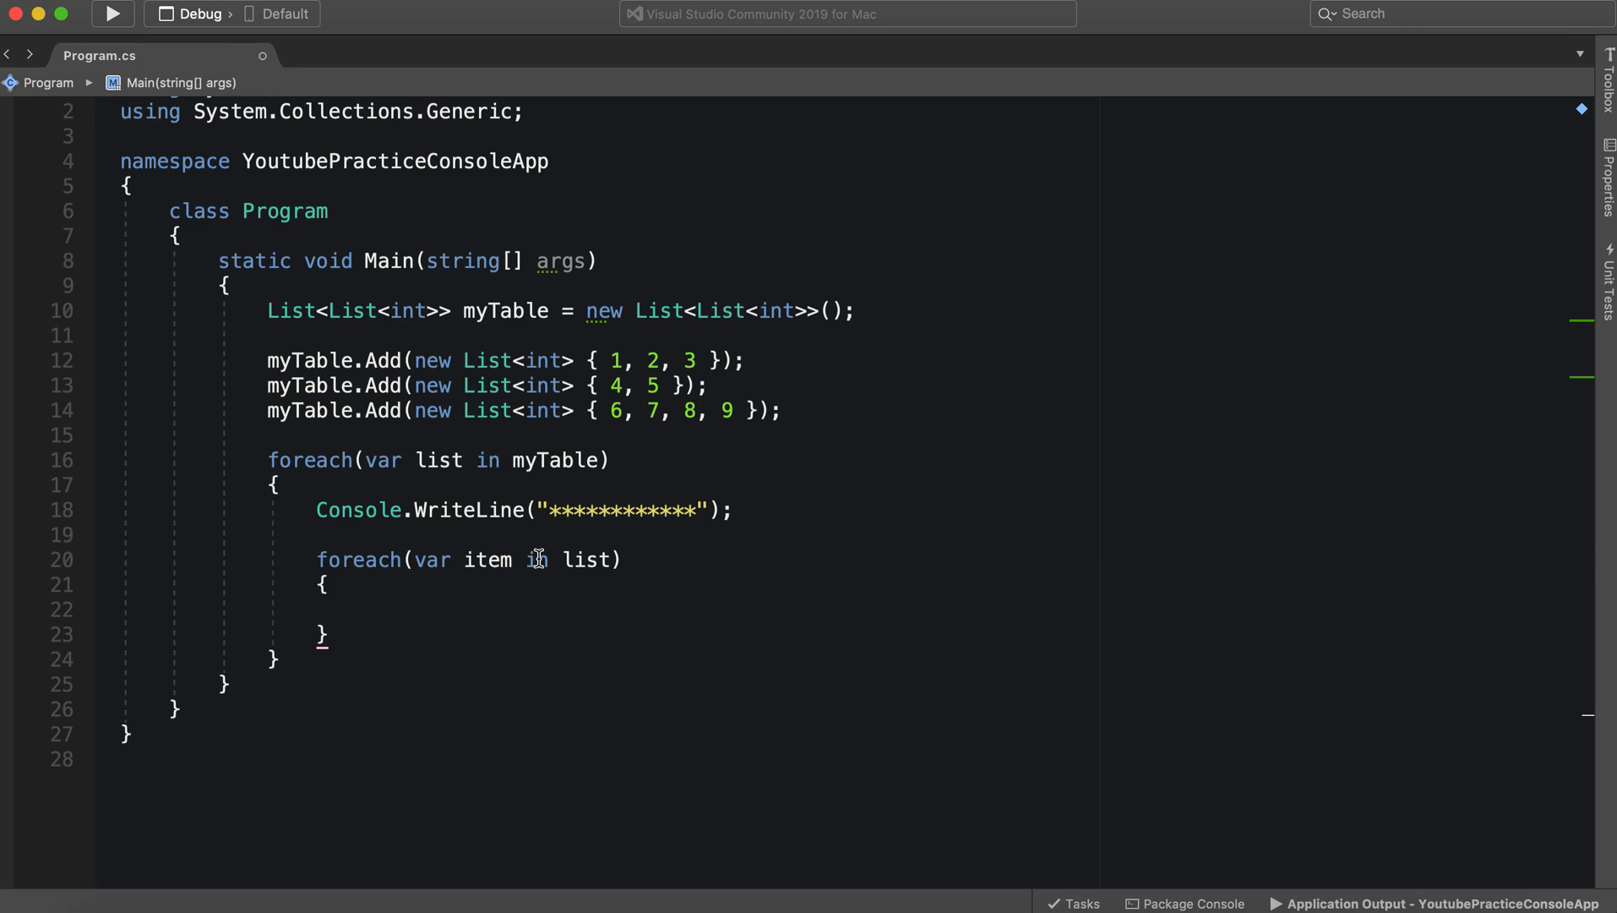
left_click_drag(410, 559, 524, 559)
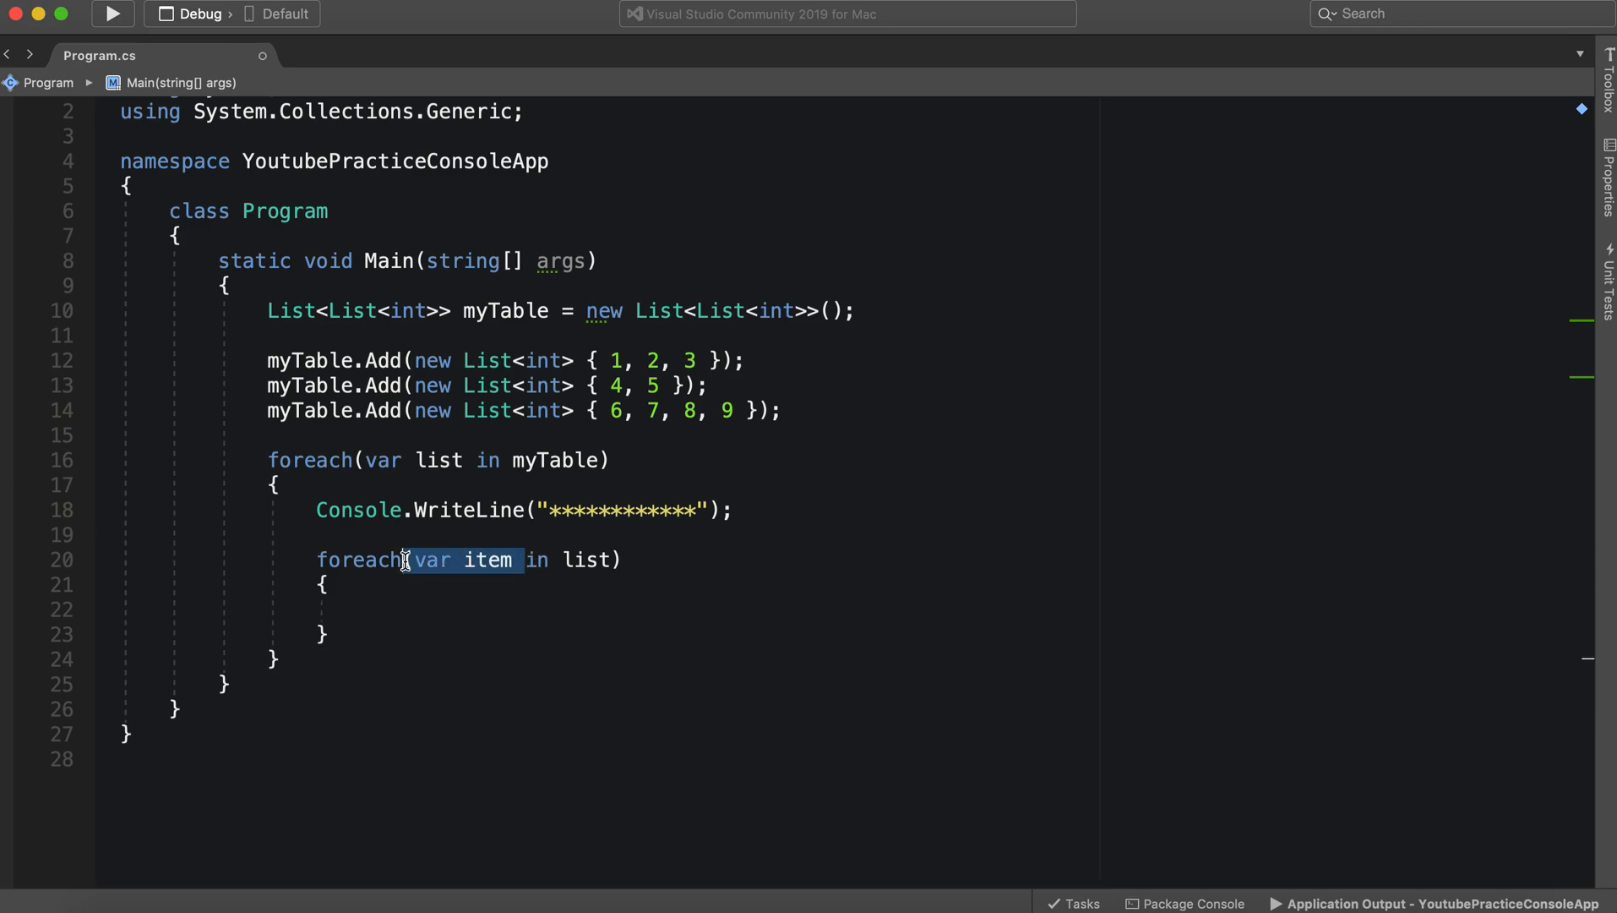
Print each item with Console.WriteLine(item); inside the inner loop and start a build
left_click(438, 460)
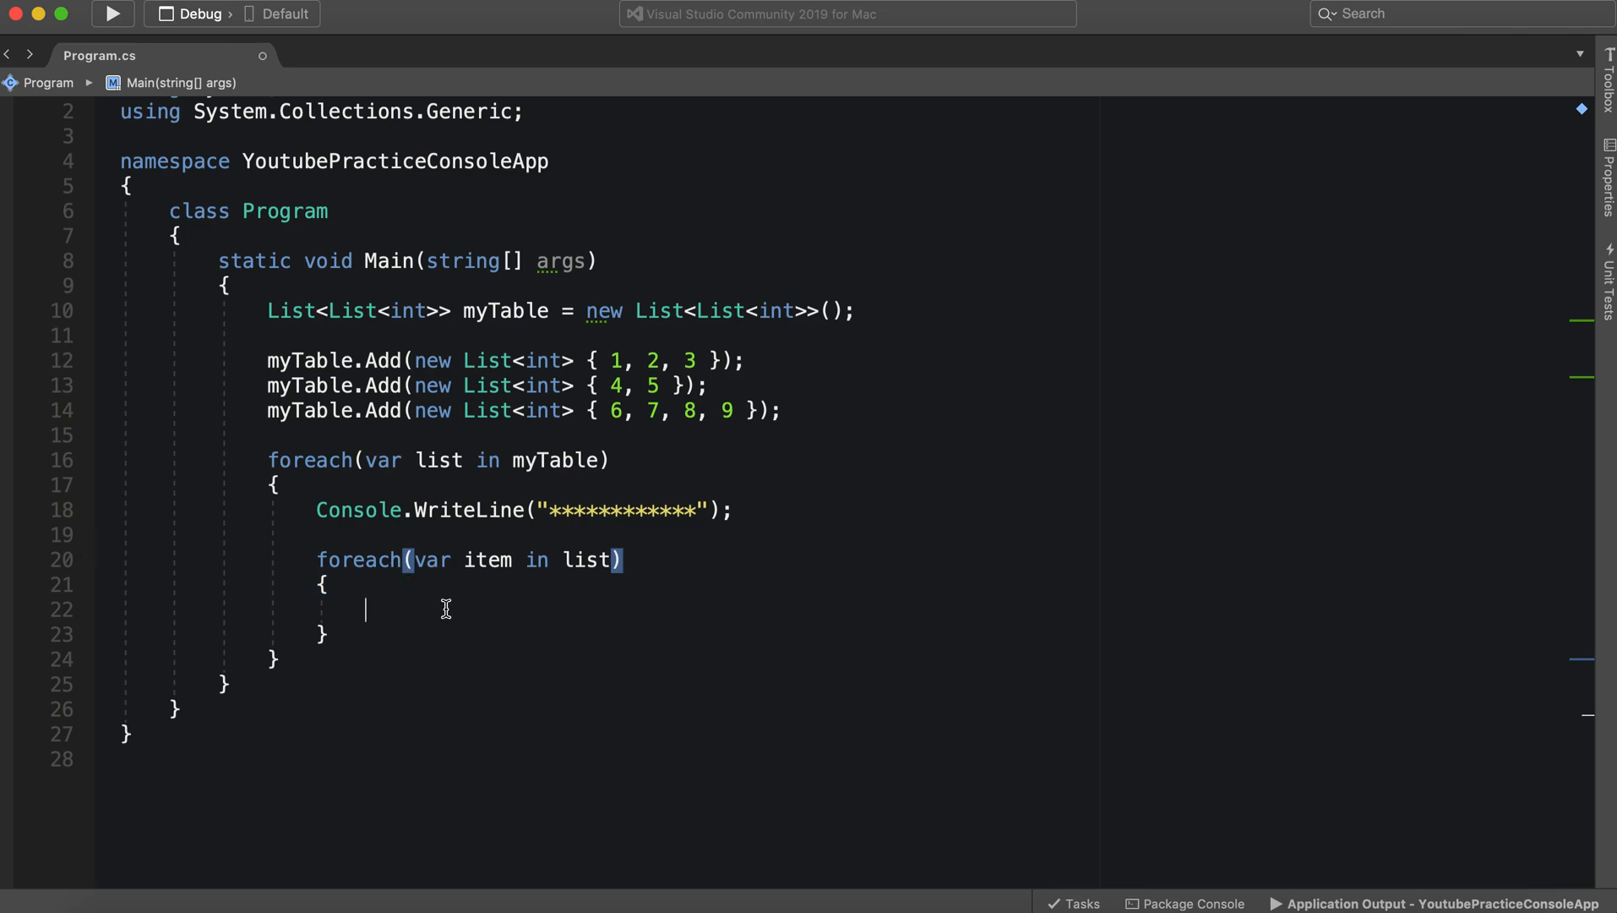
type("Console.WriteLine")
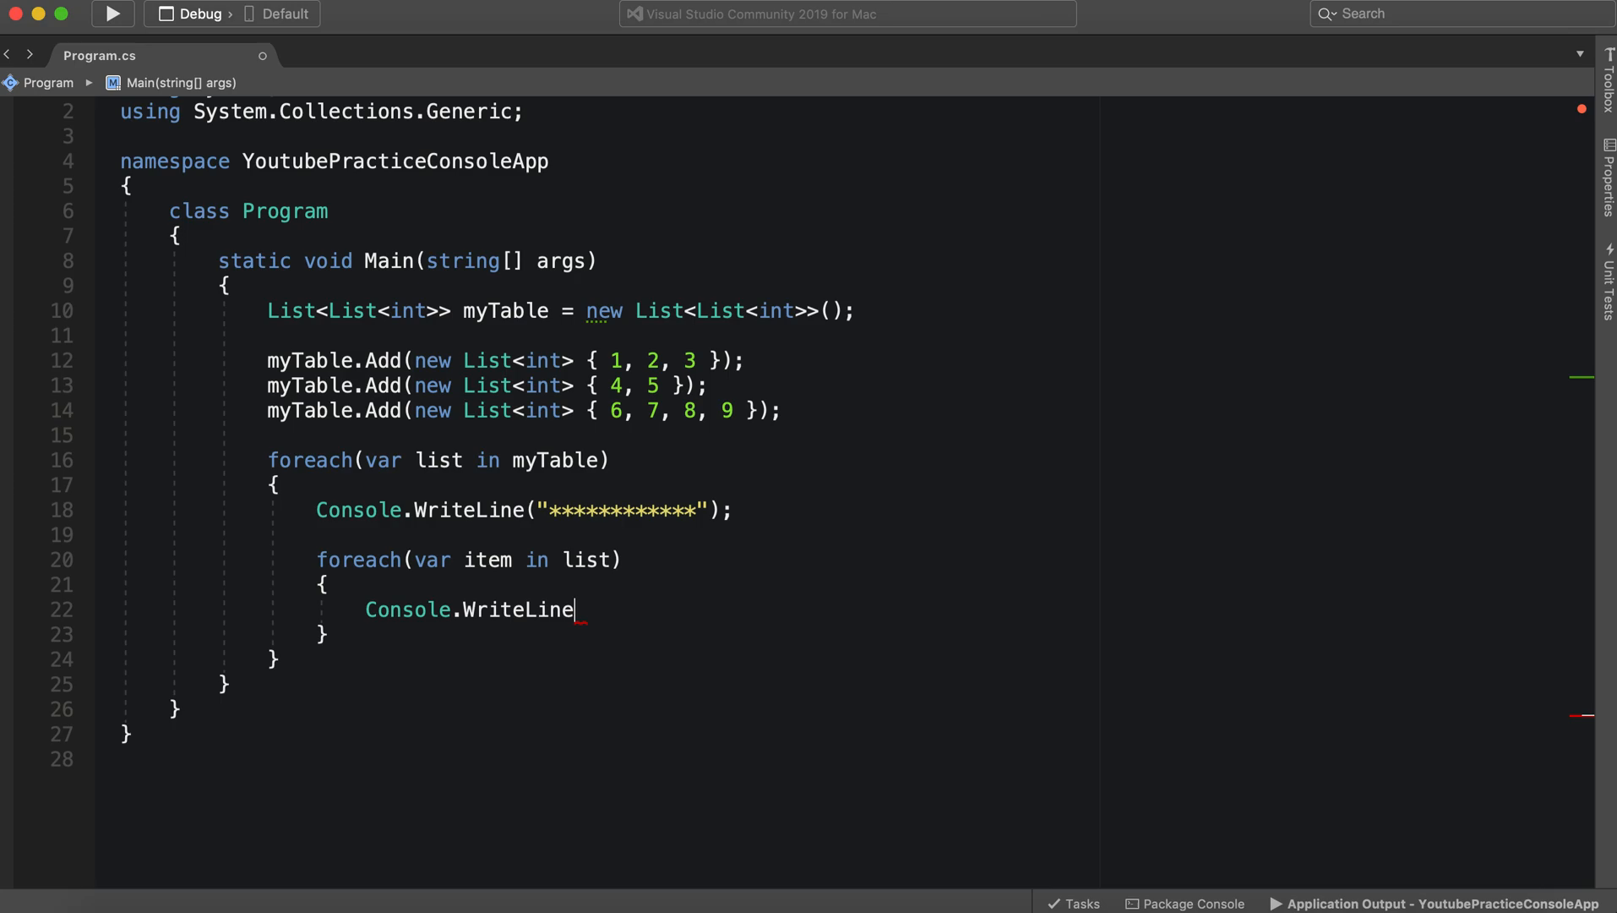
type("();")
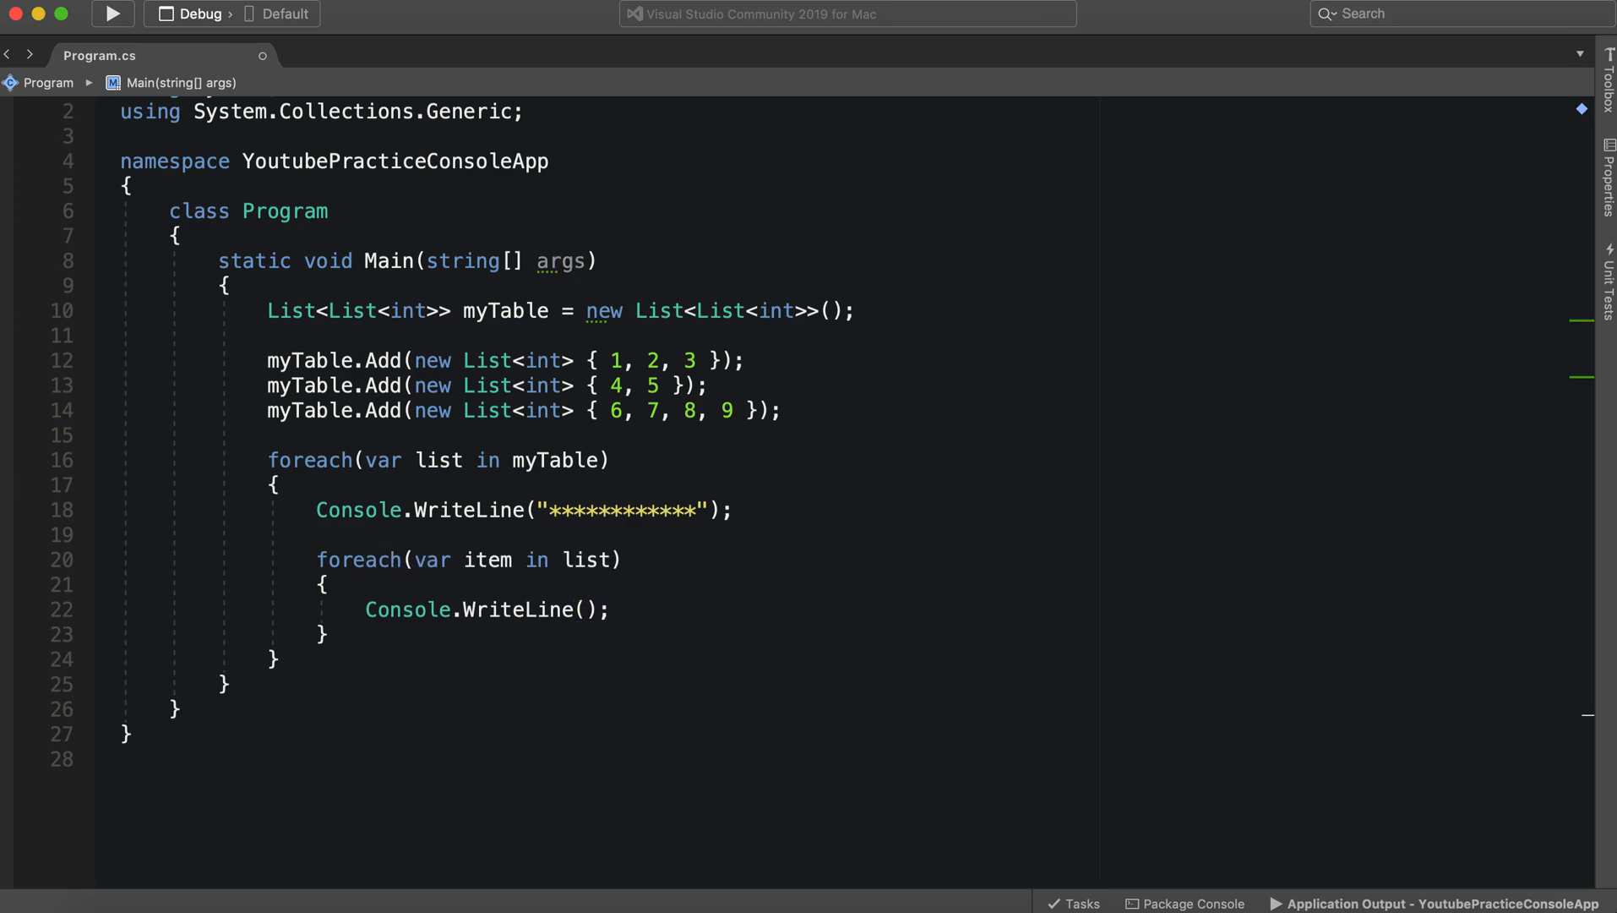
type("item")
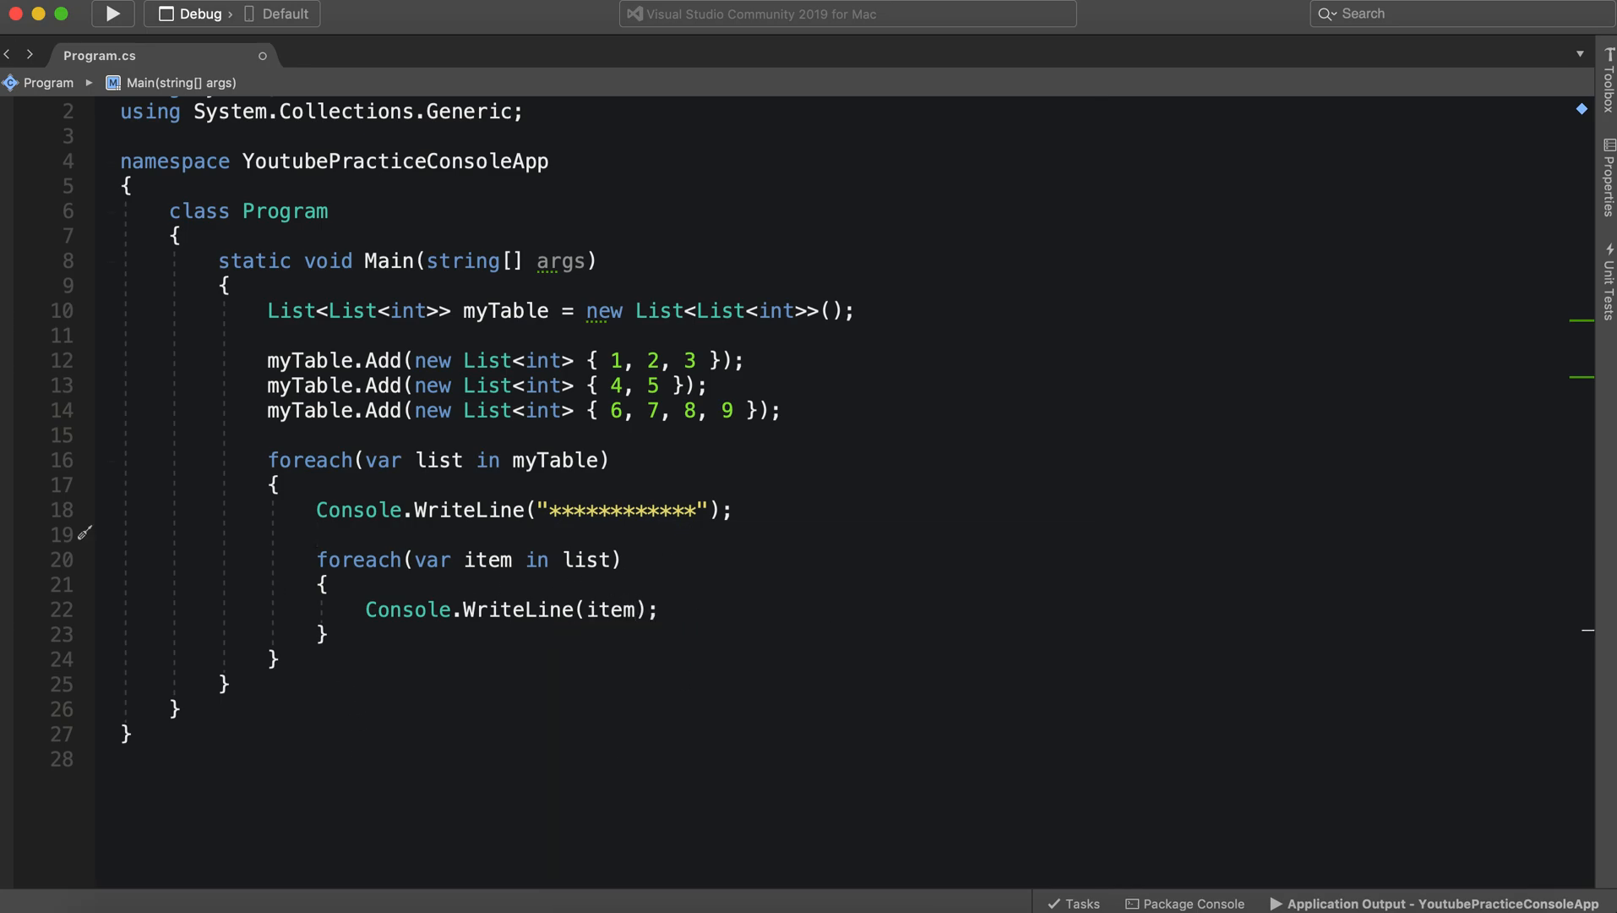
left_click(111, 13)
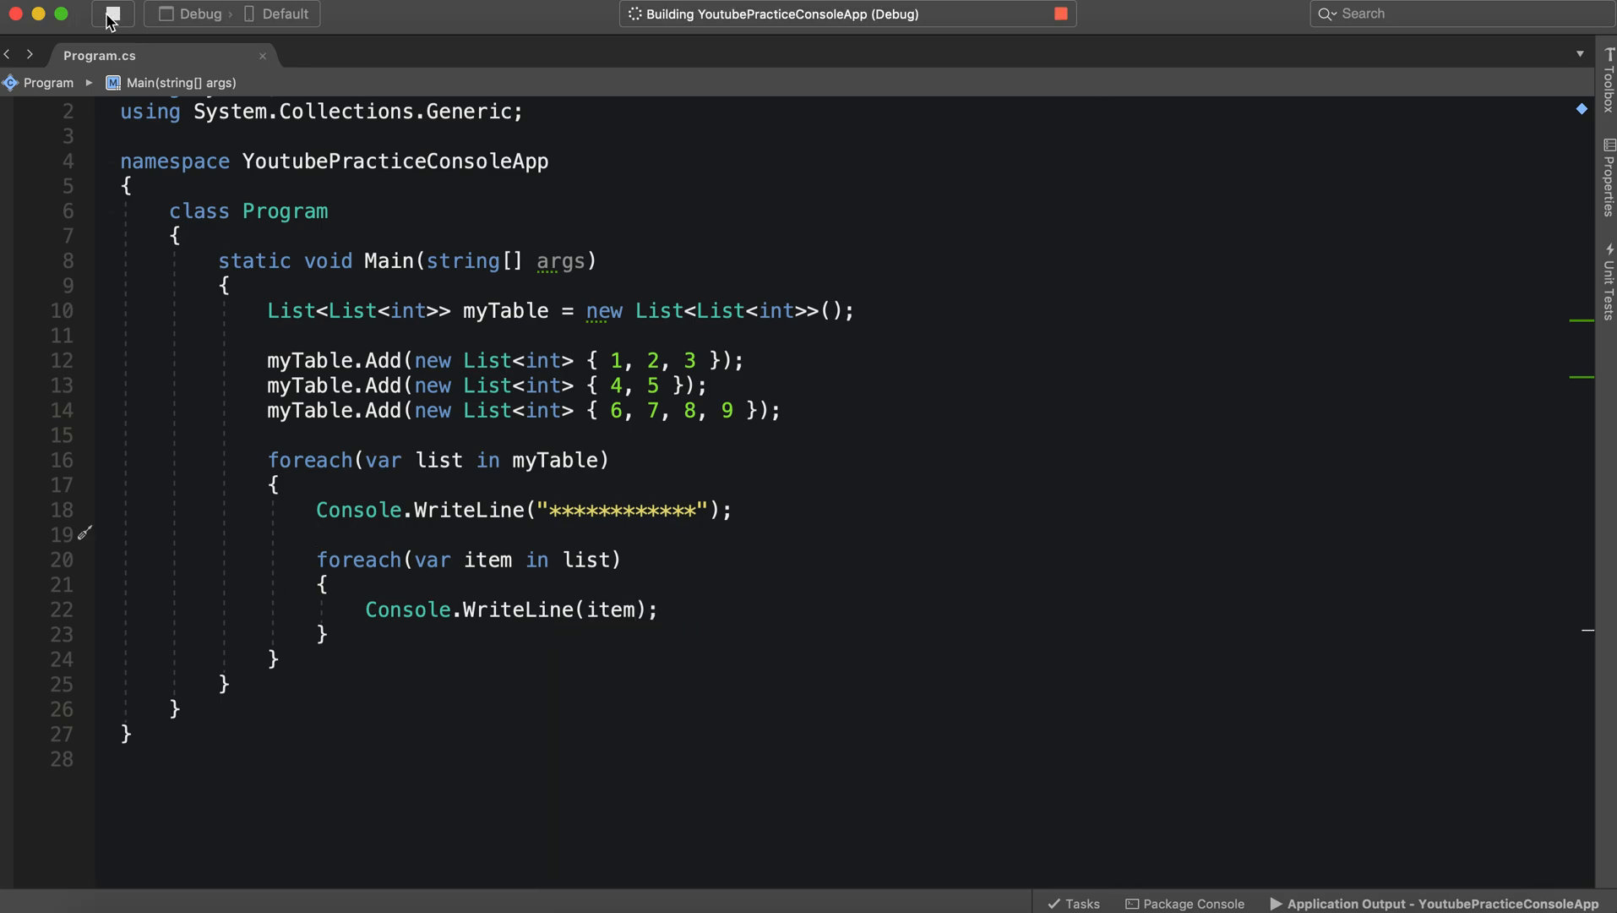
Run the program to print 1–3, 4–5 and 6–9 under asterisk lines, then close the console
left_click(113, 13)
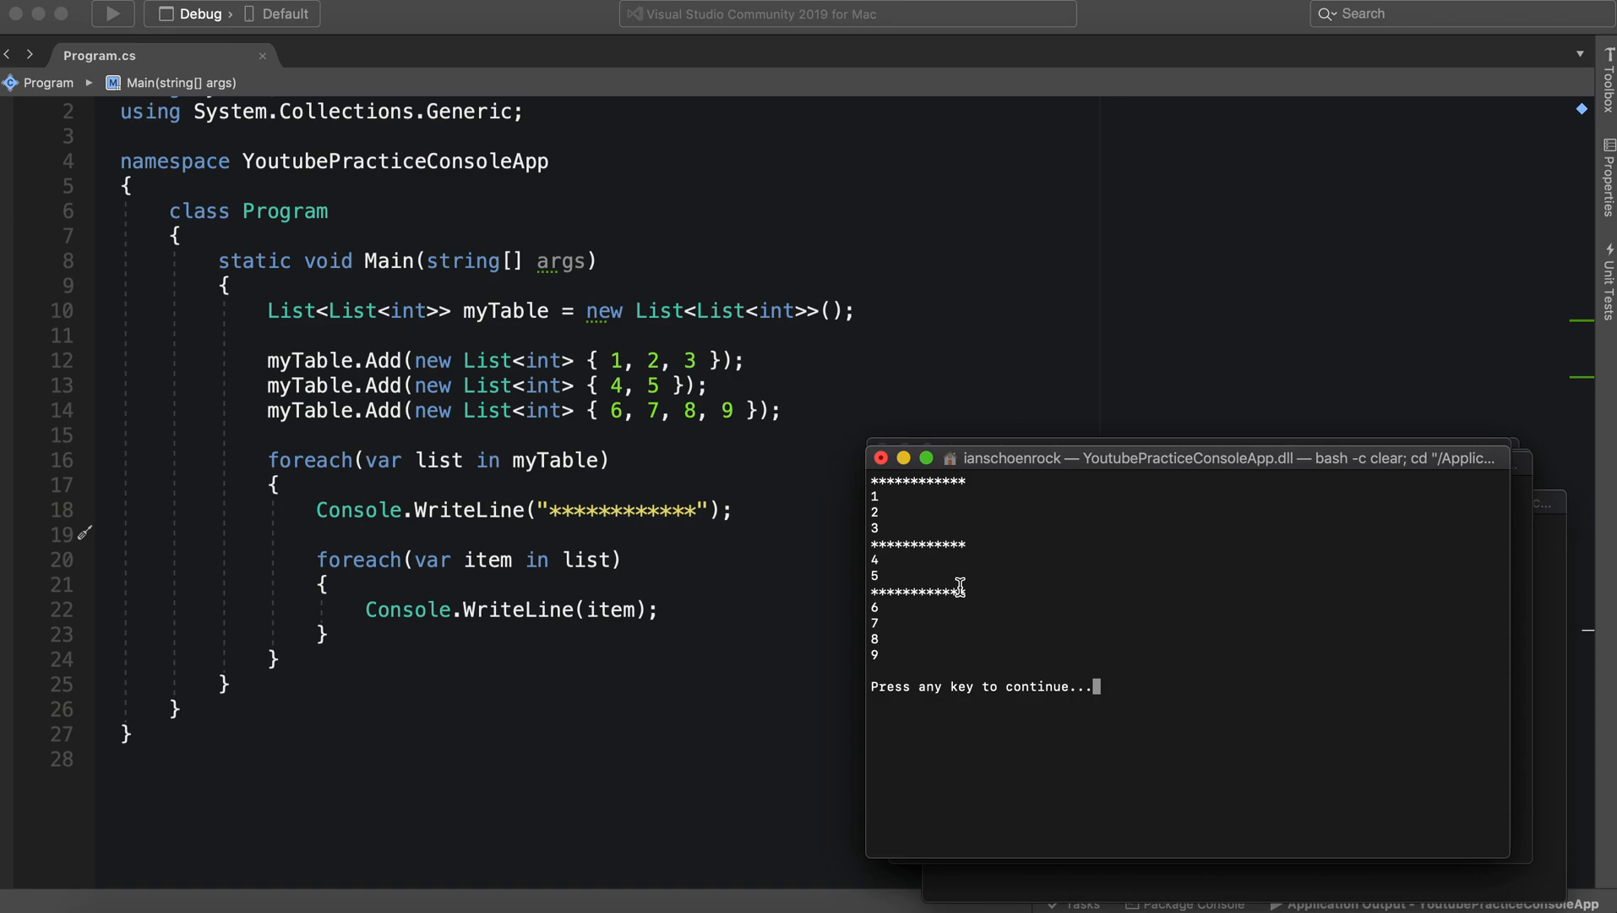
mouse_move(576, 393)
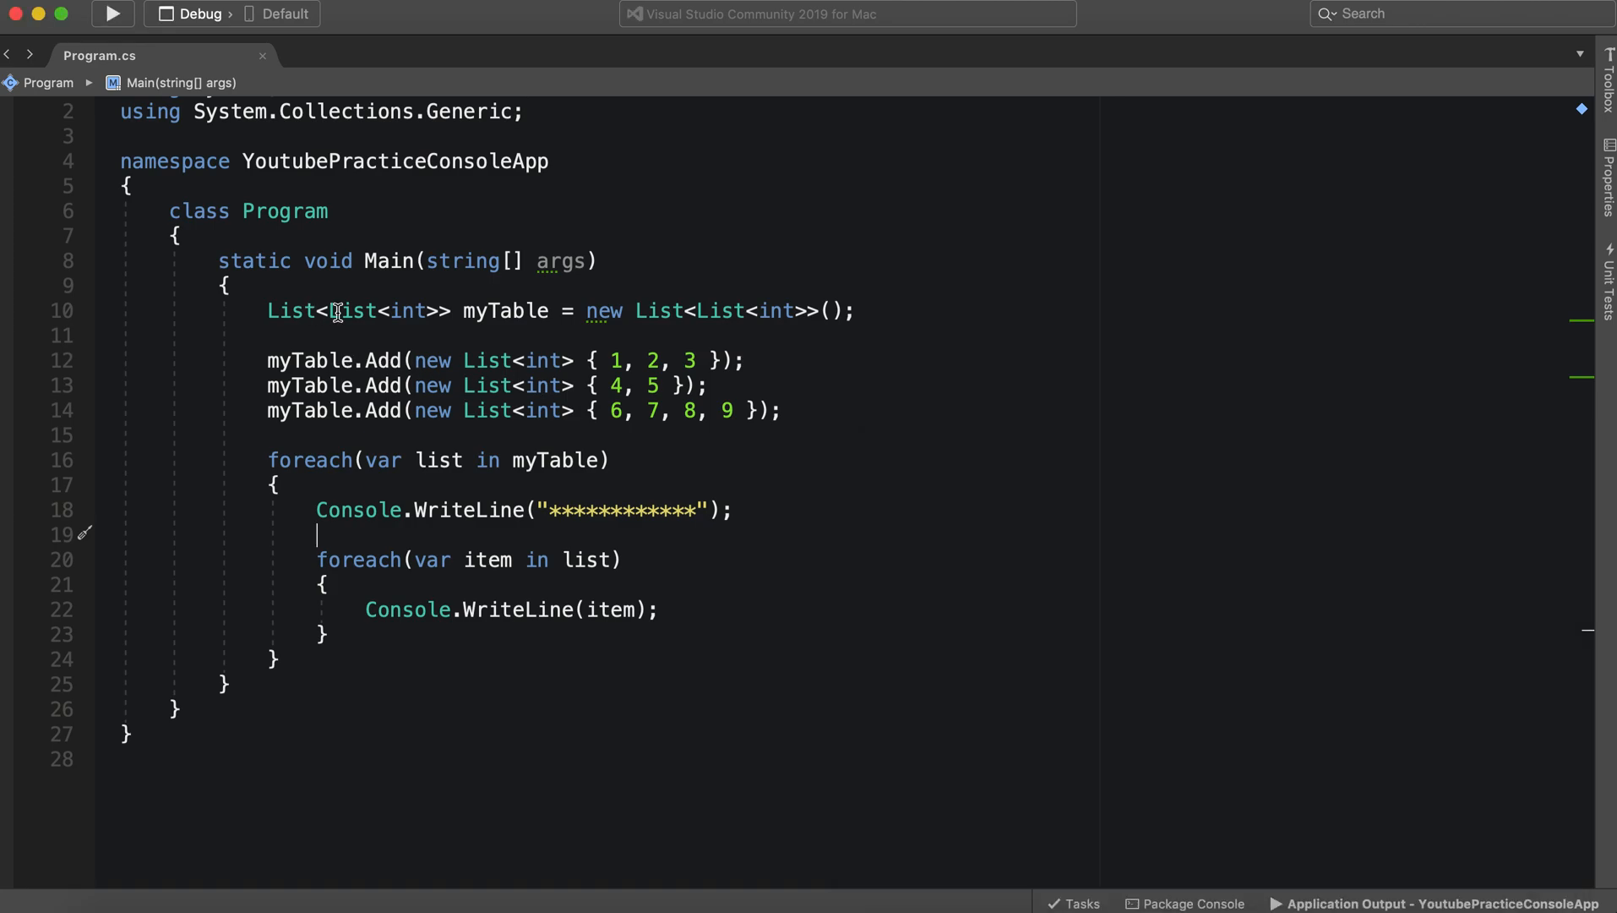
double_click(353, 311)
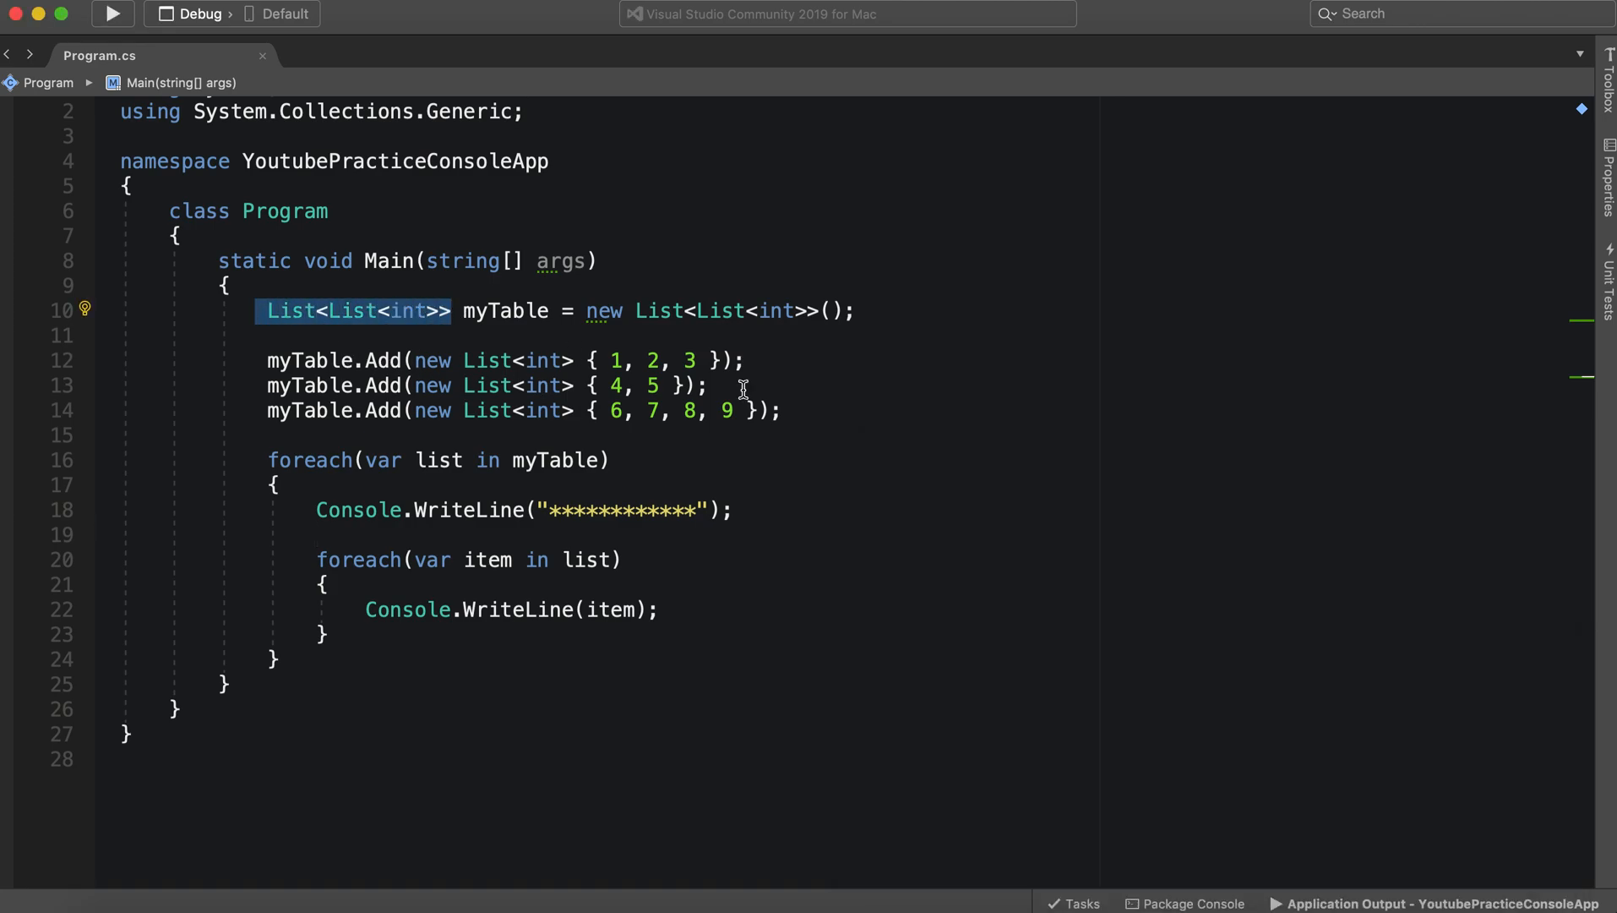
mouse_move(505, 311)
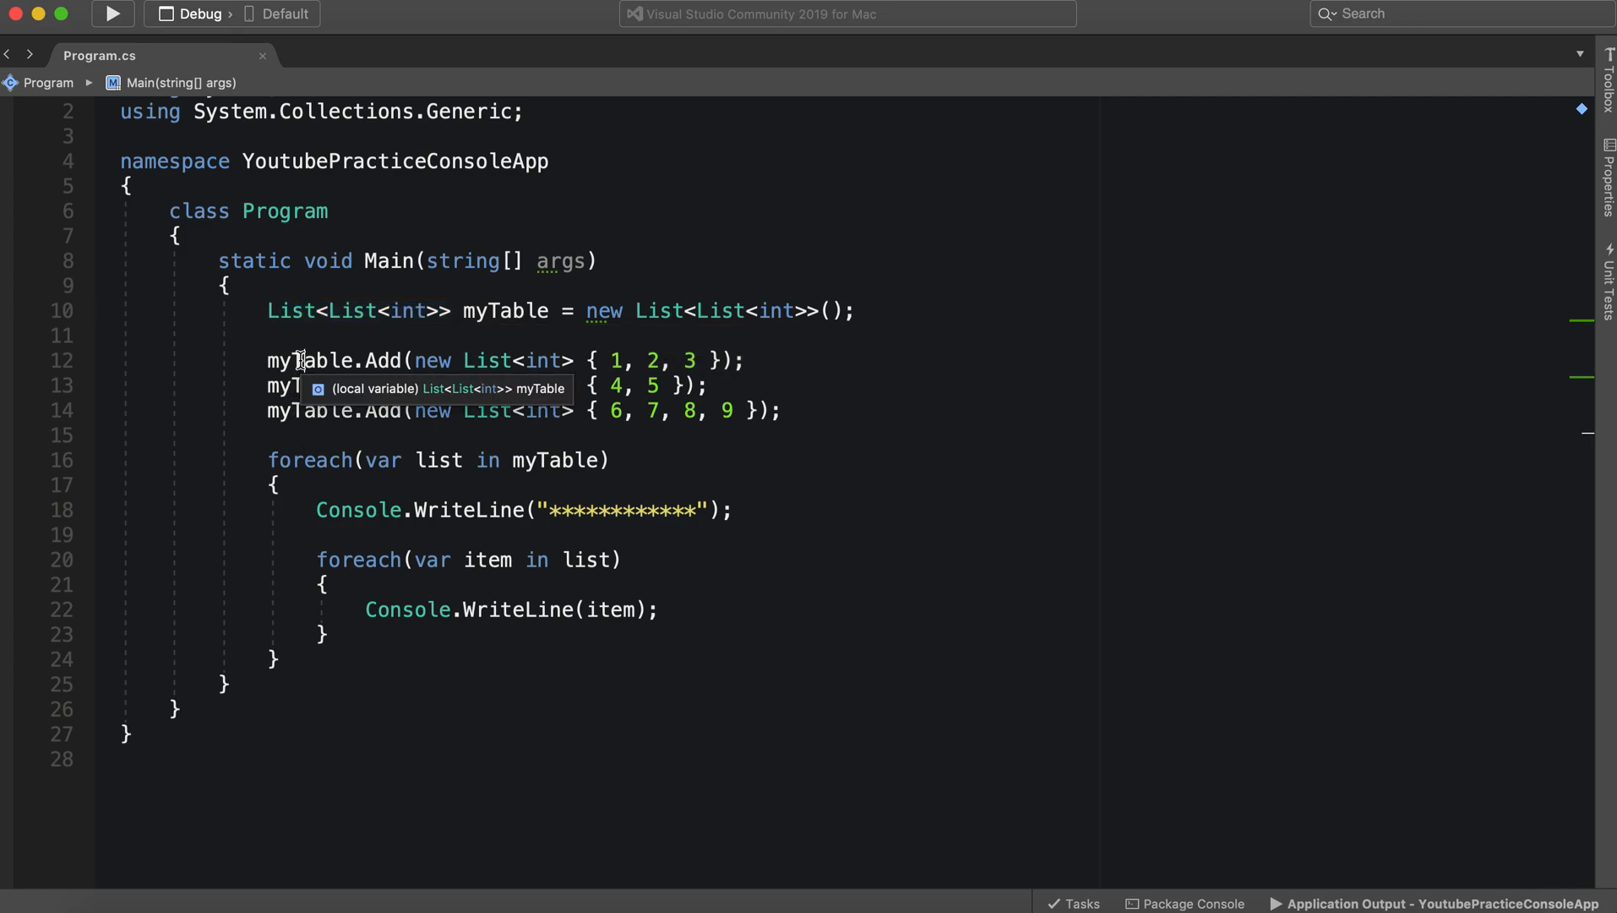
left_click_drag(414, 360, 512, 360)
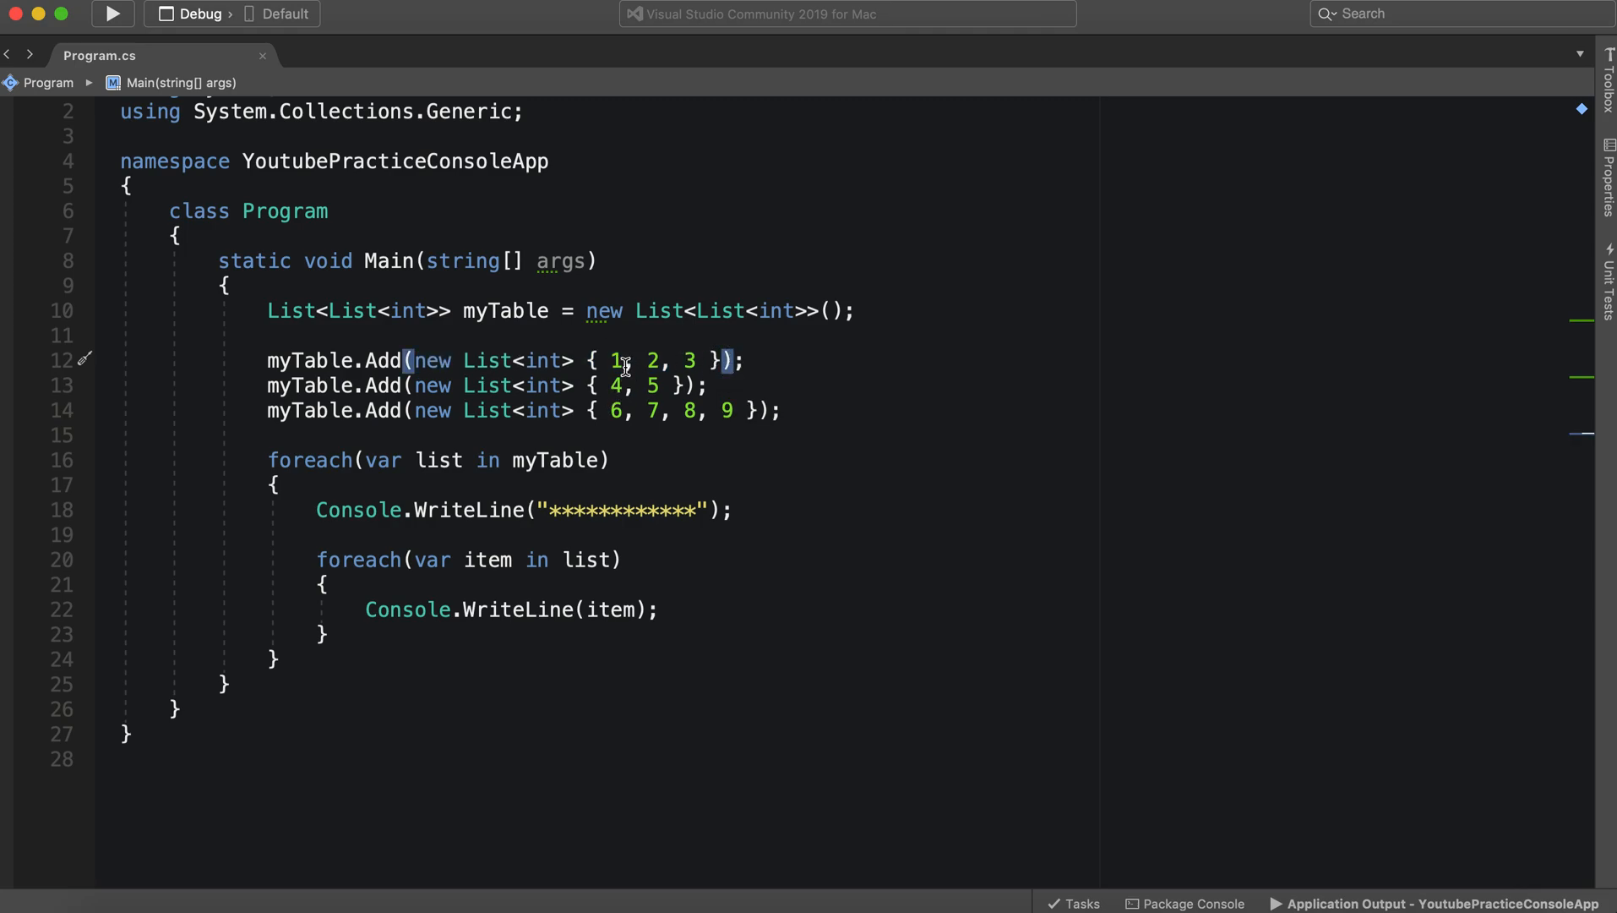
left_click_drag(610, 360, 698, 360)
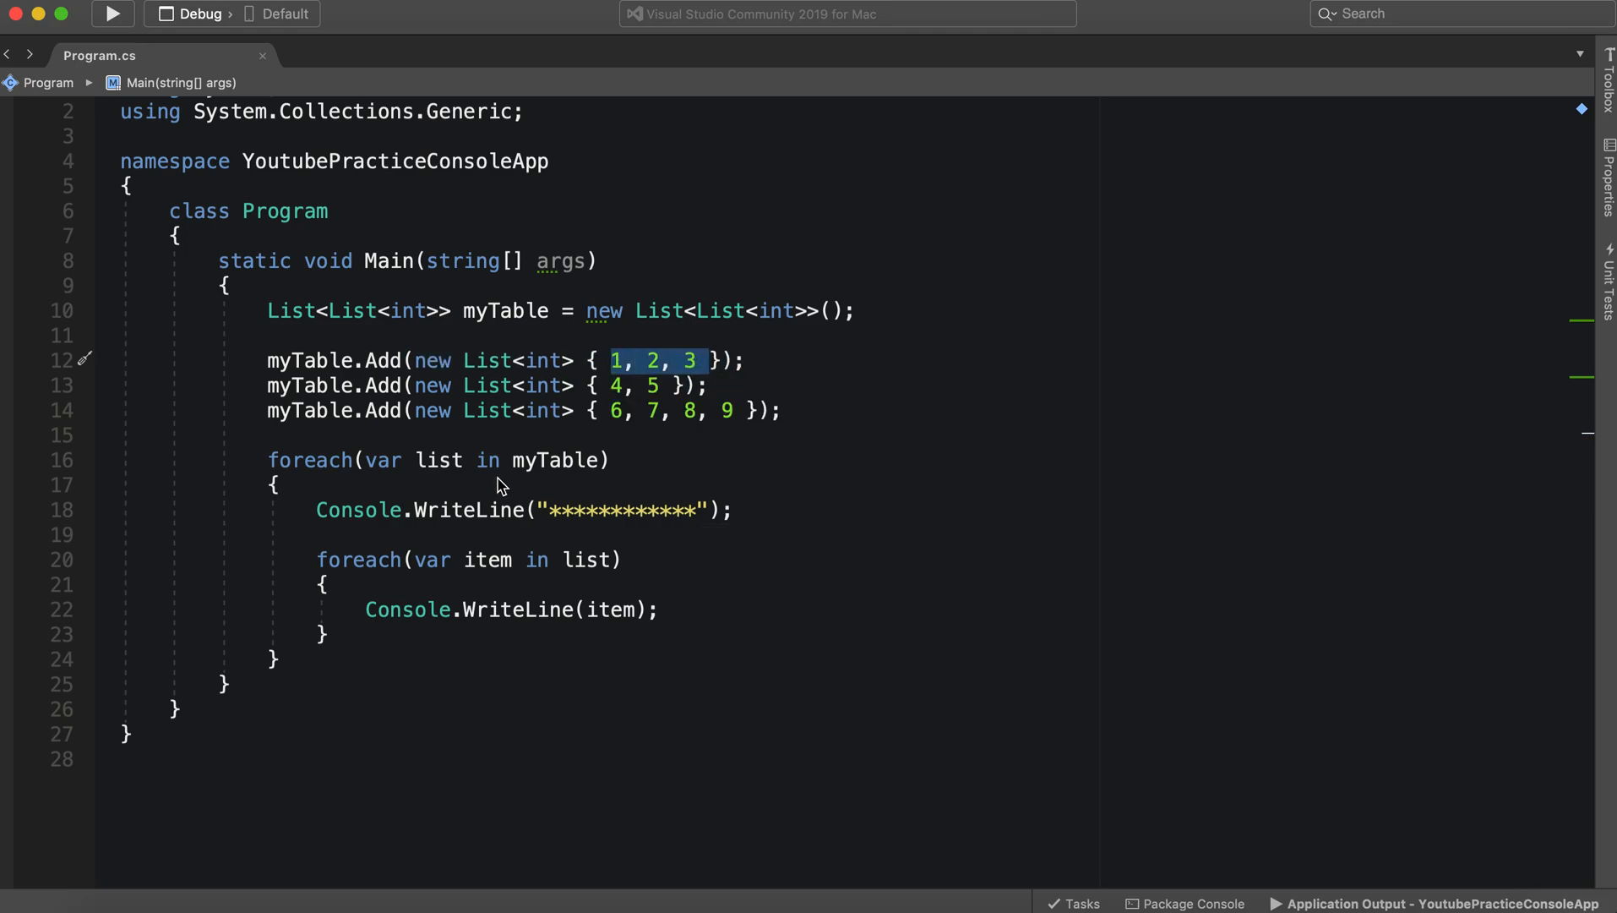
double_click(559, 460)
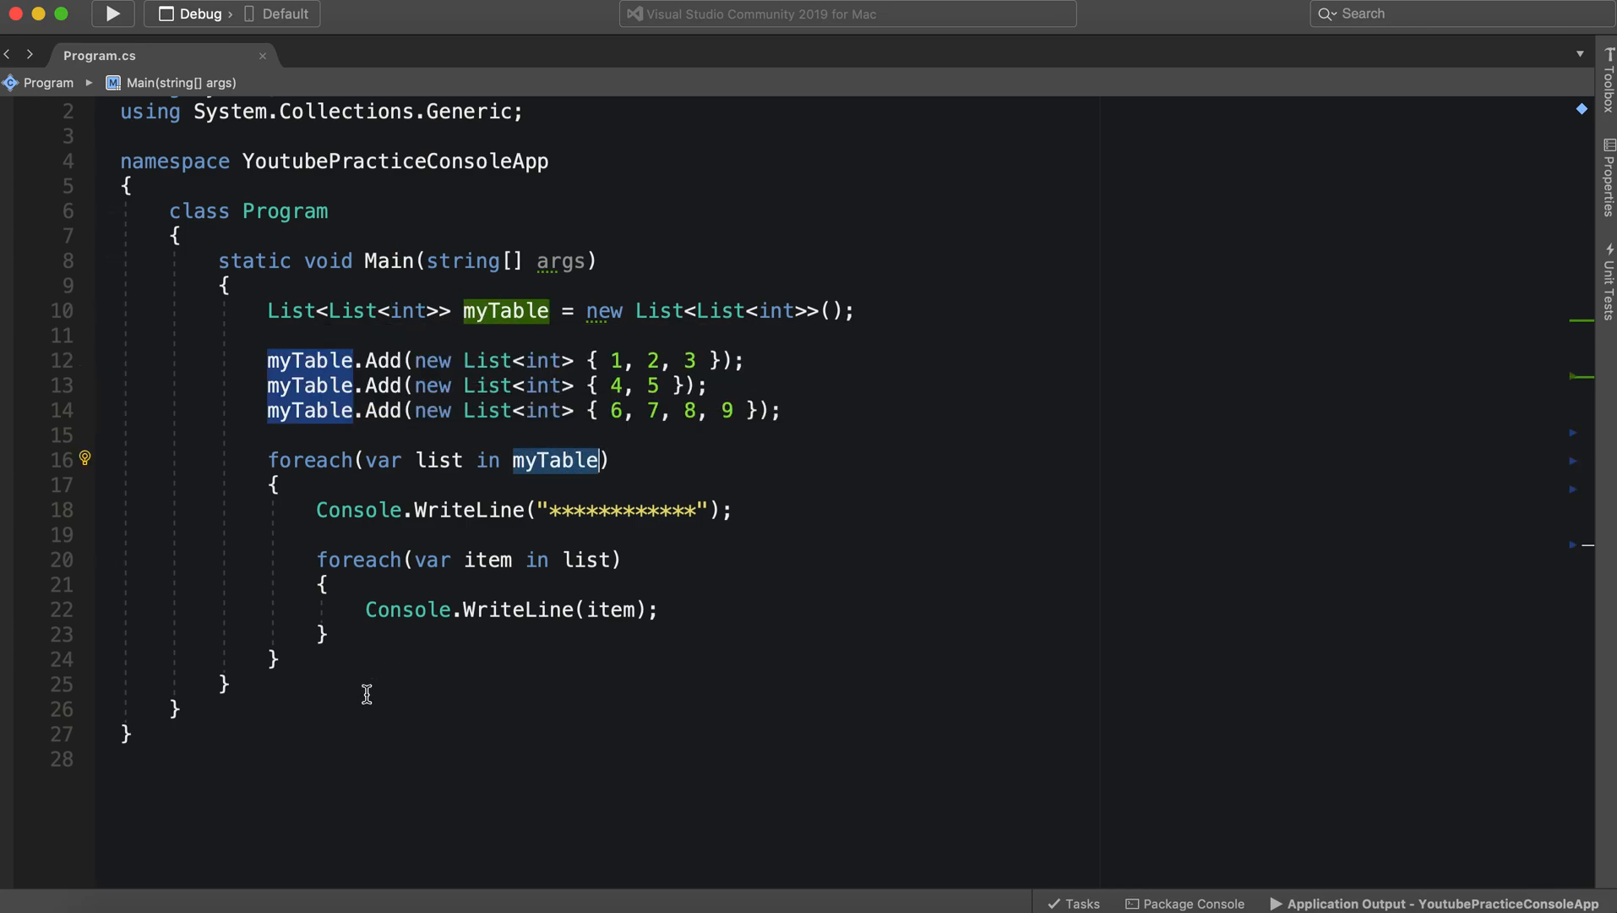
mouse_move(558, 460)
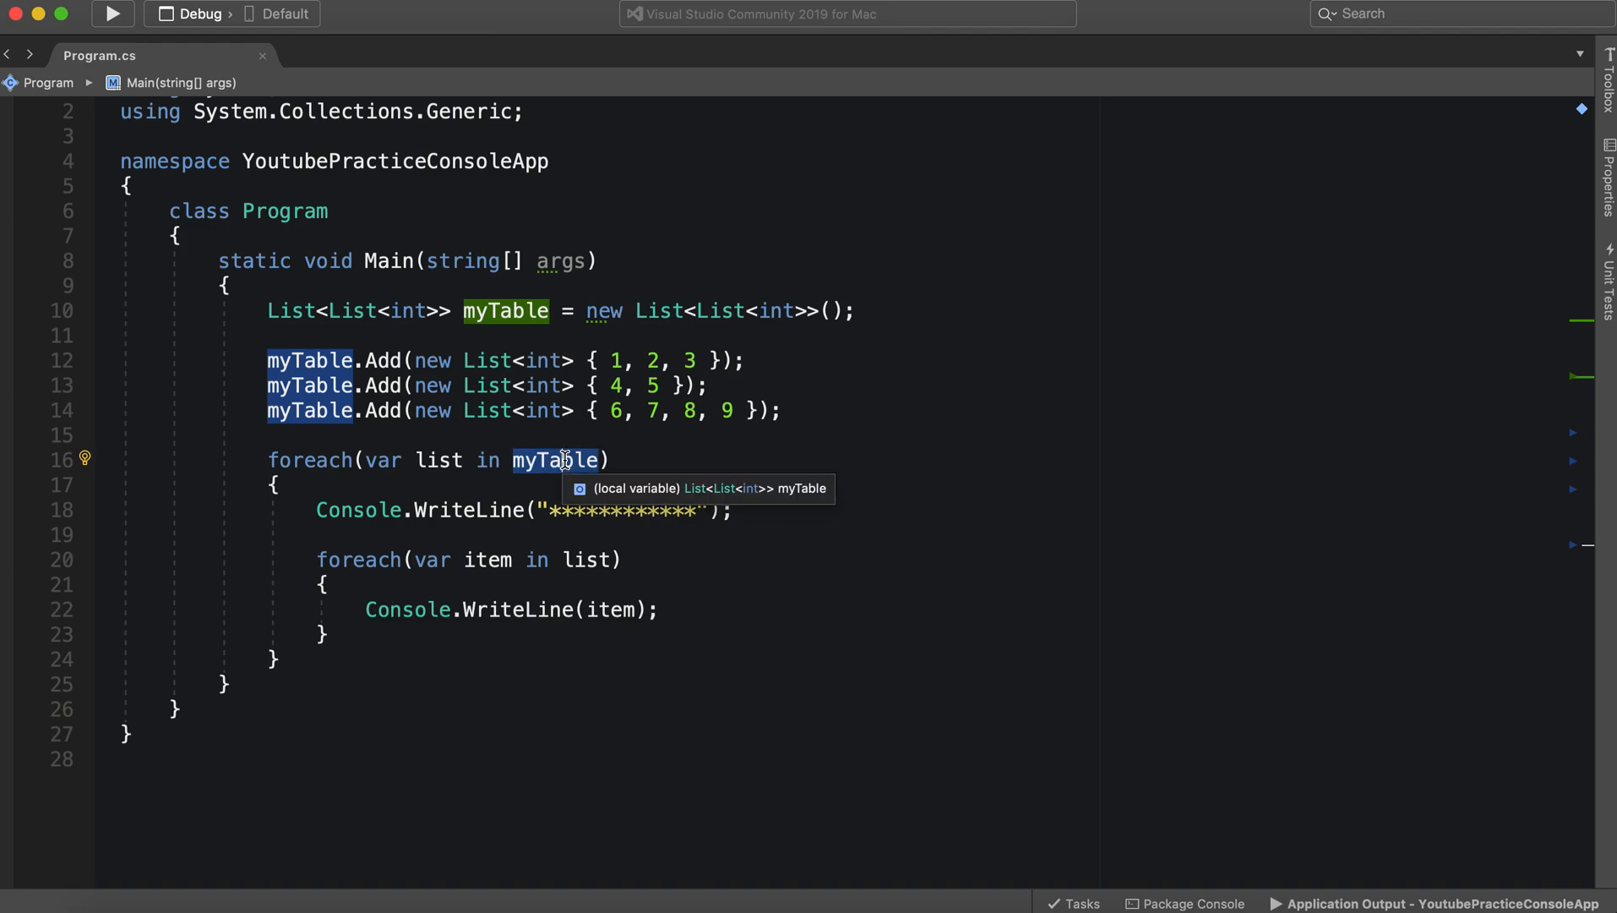
mouse_move(319, 529)
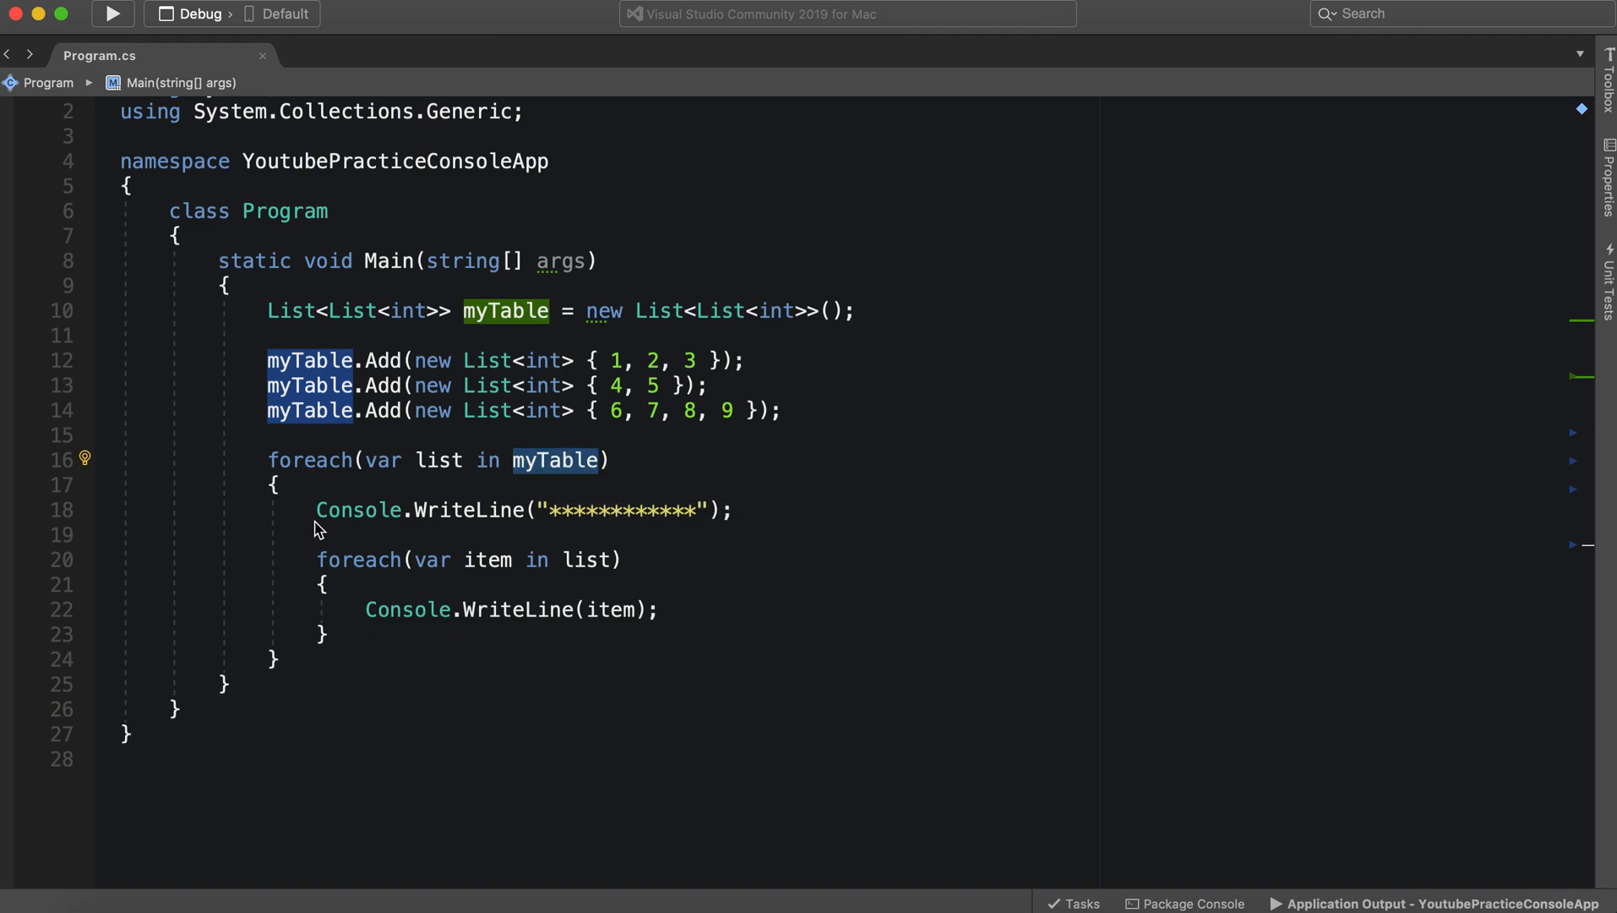
mouse_move(464, 464)
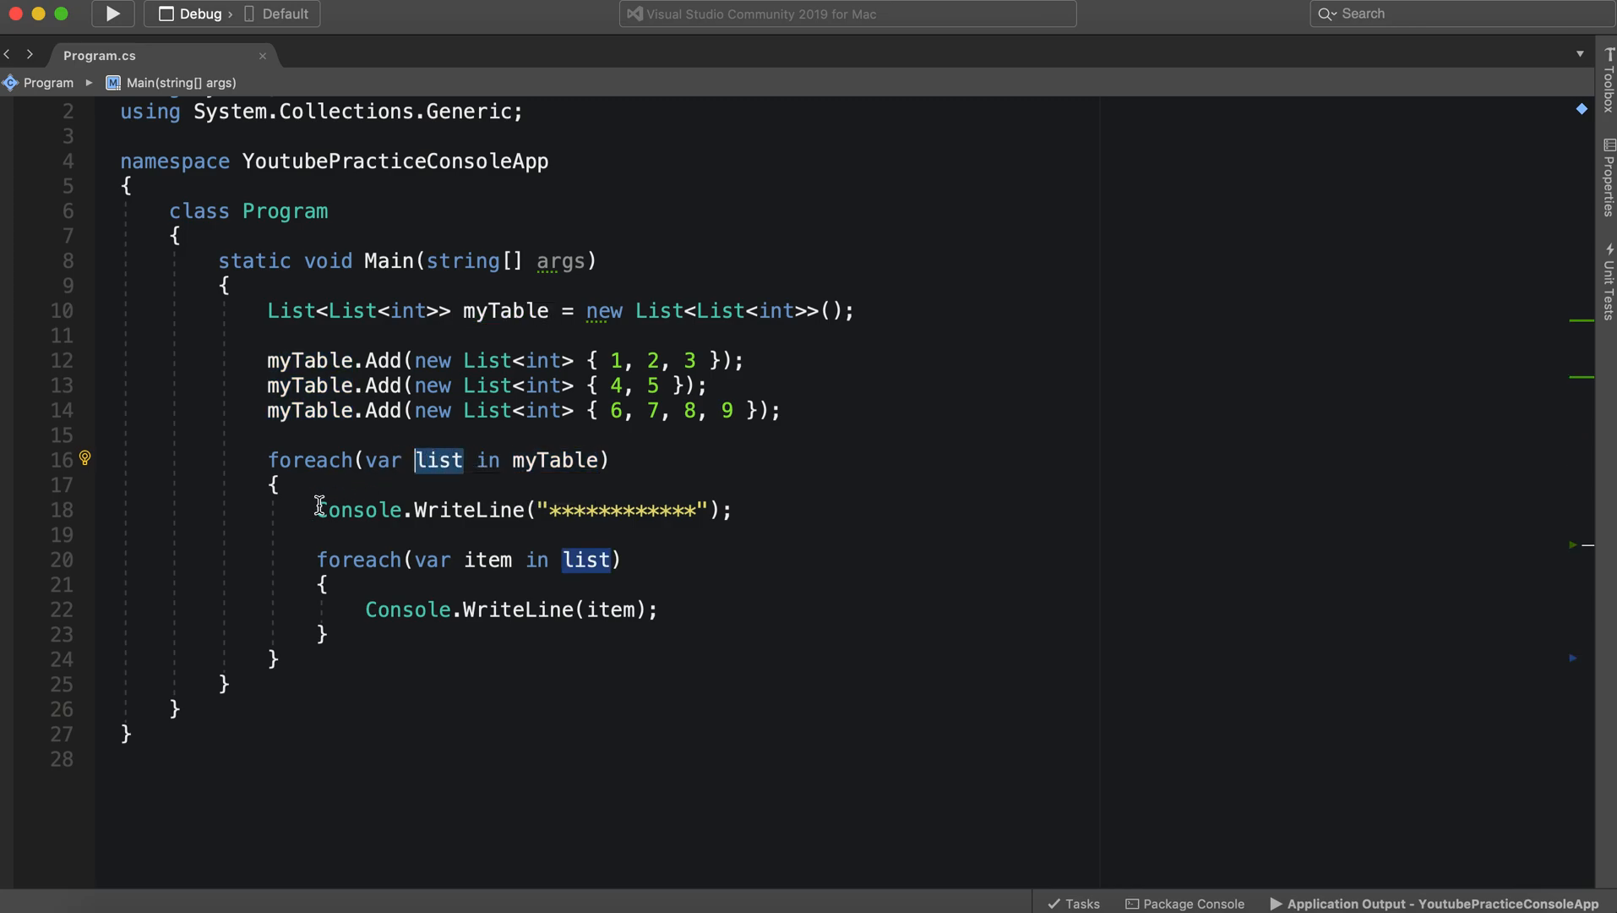
double_click(358, 559)
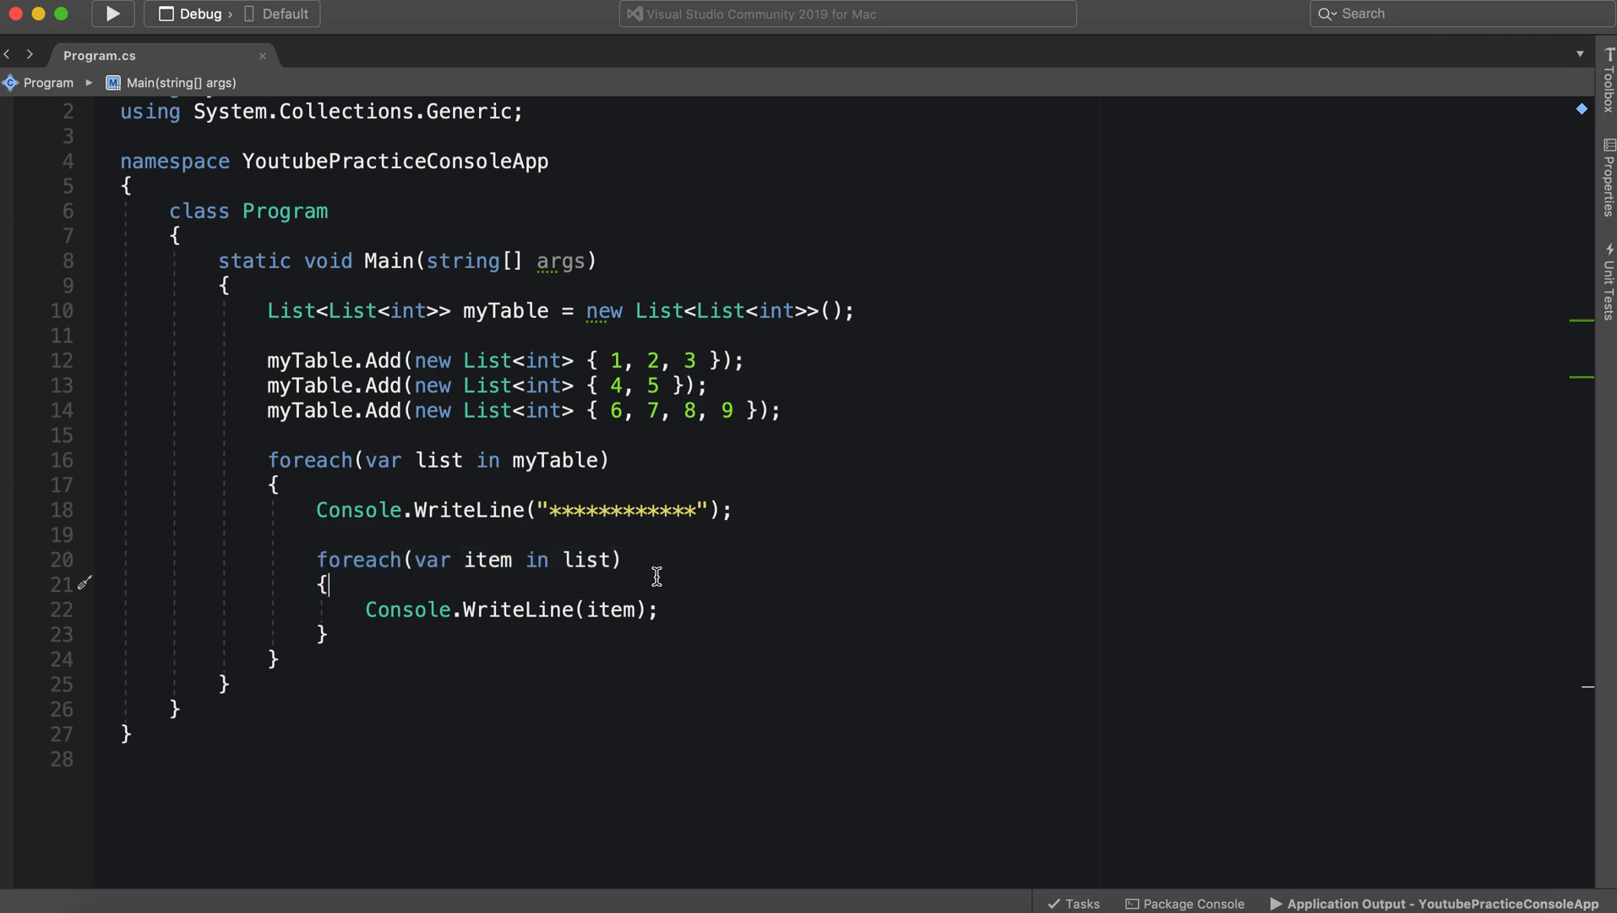
double_click(487, 560)
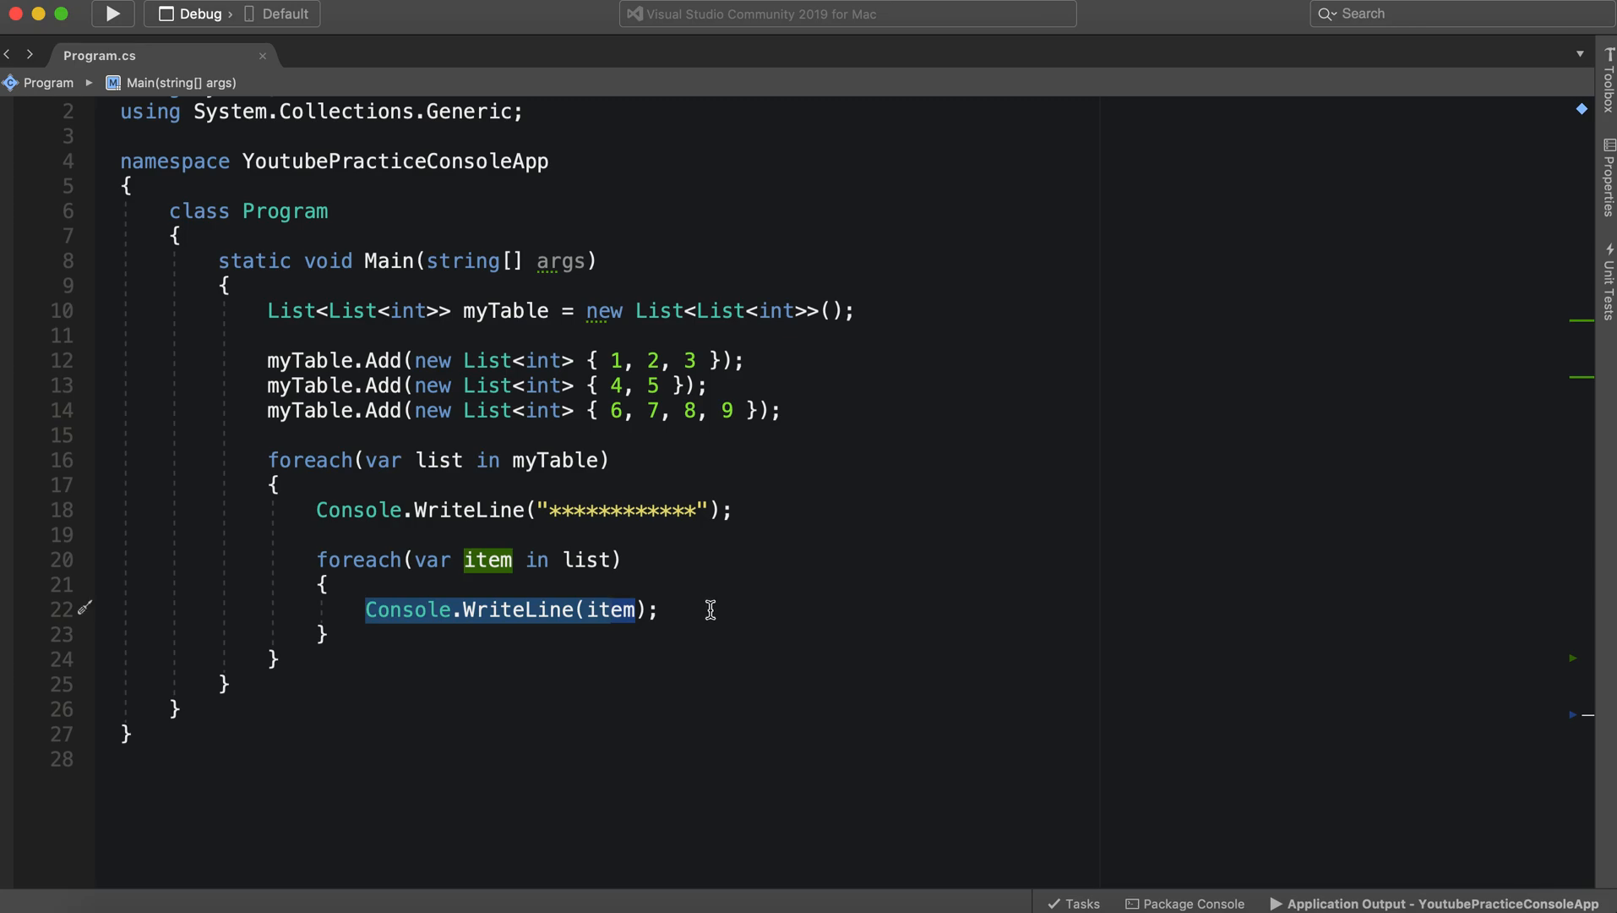
left_click(661, 610)
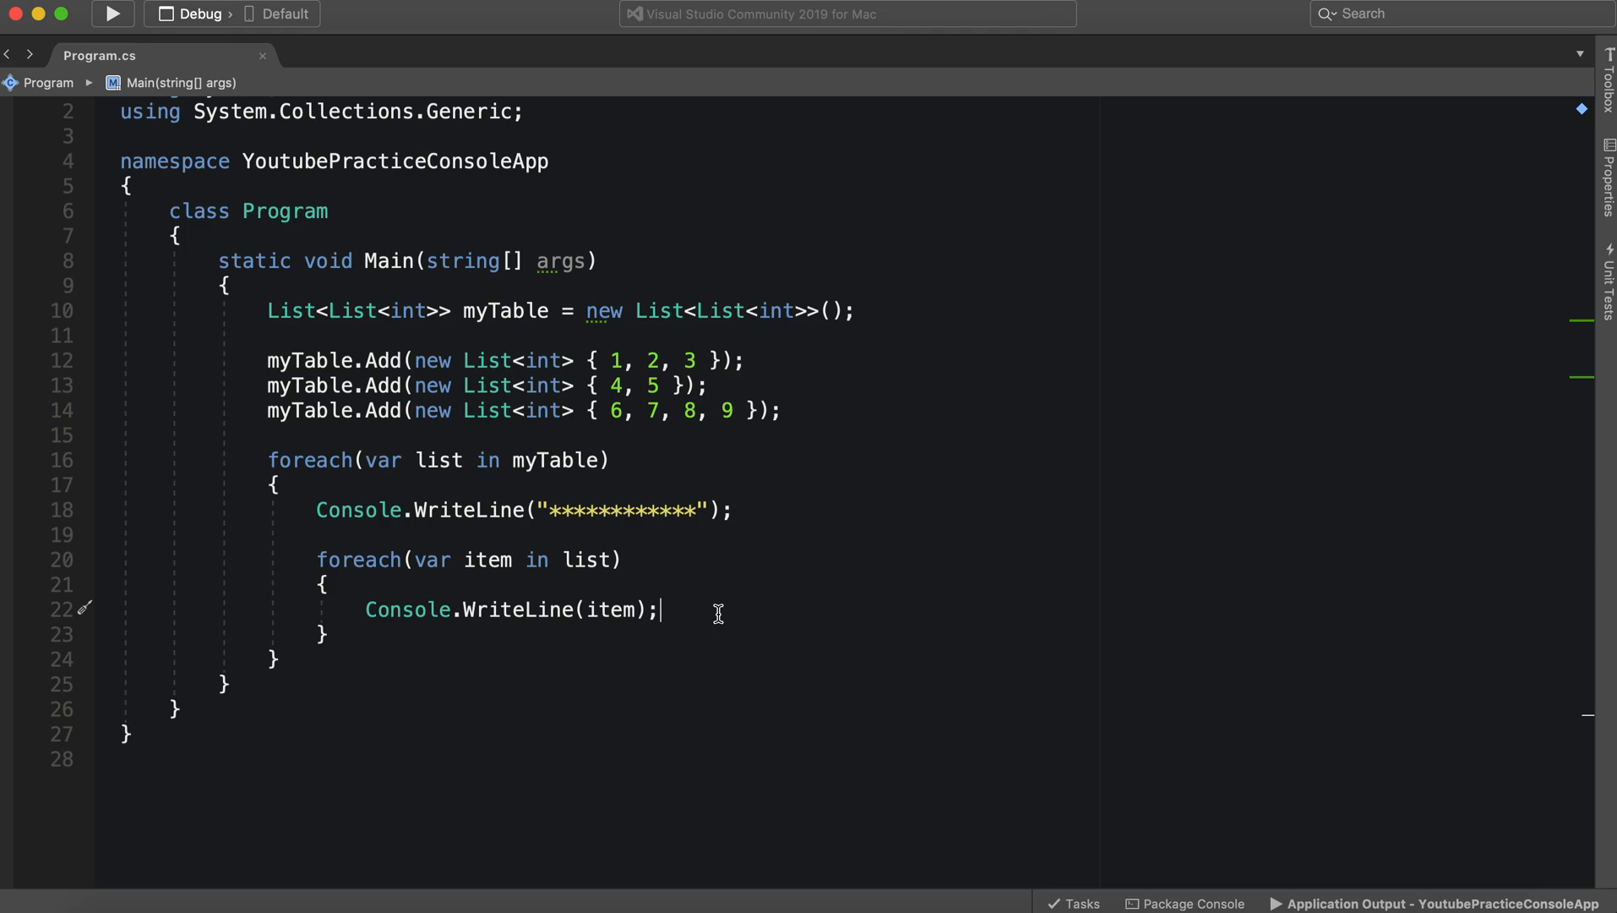
mouse_move(1134, 18)
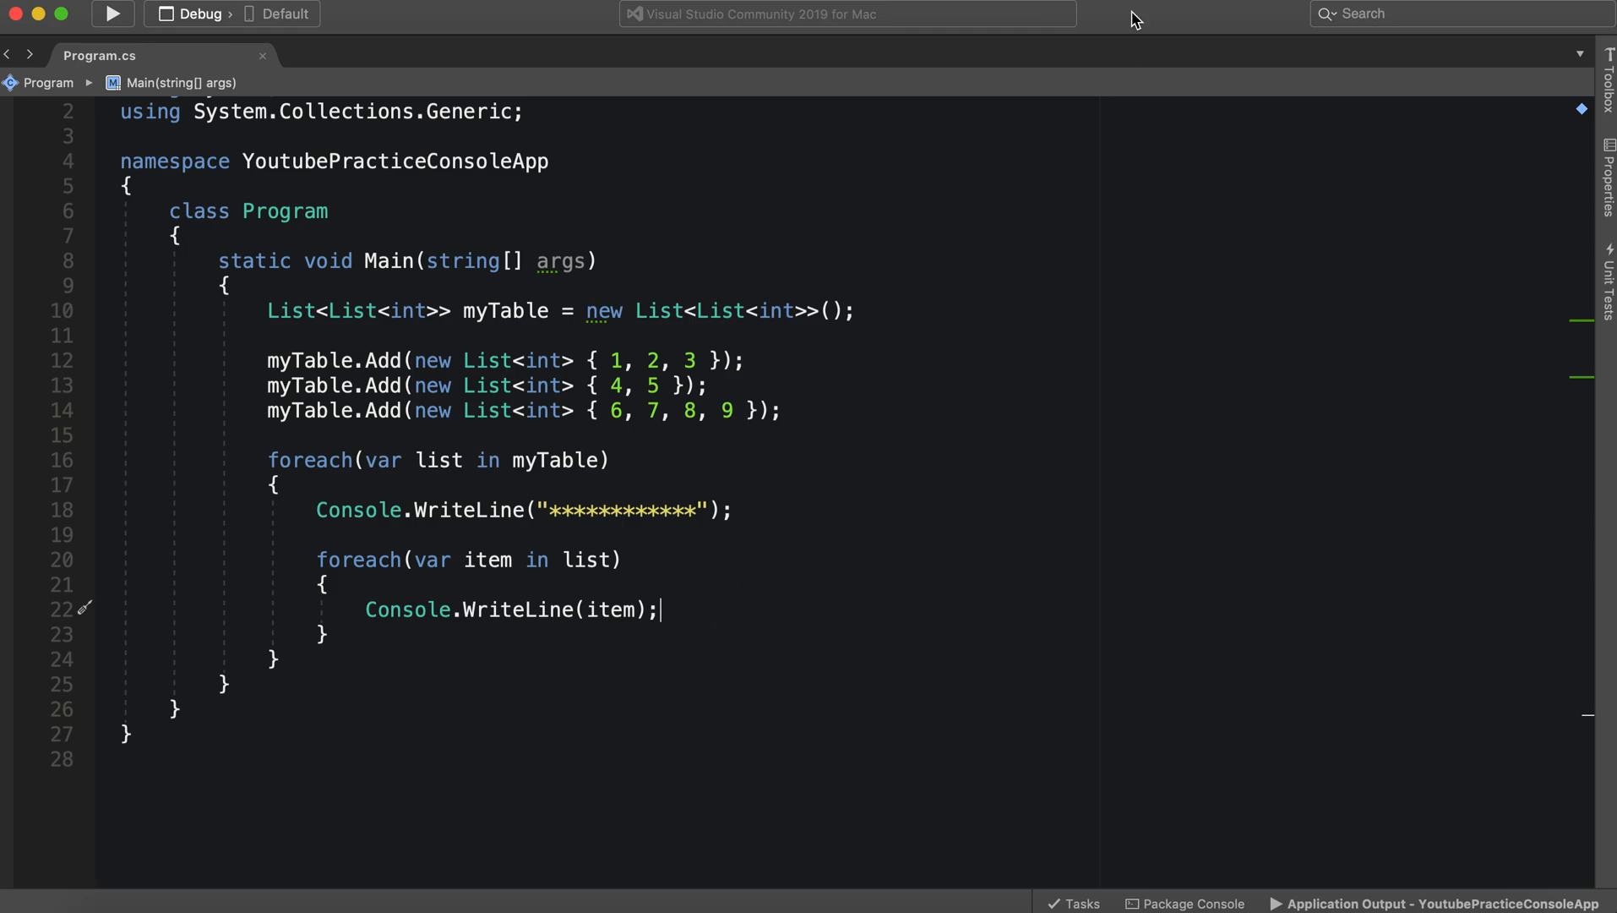